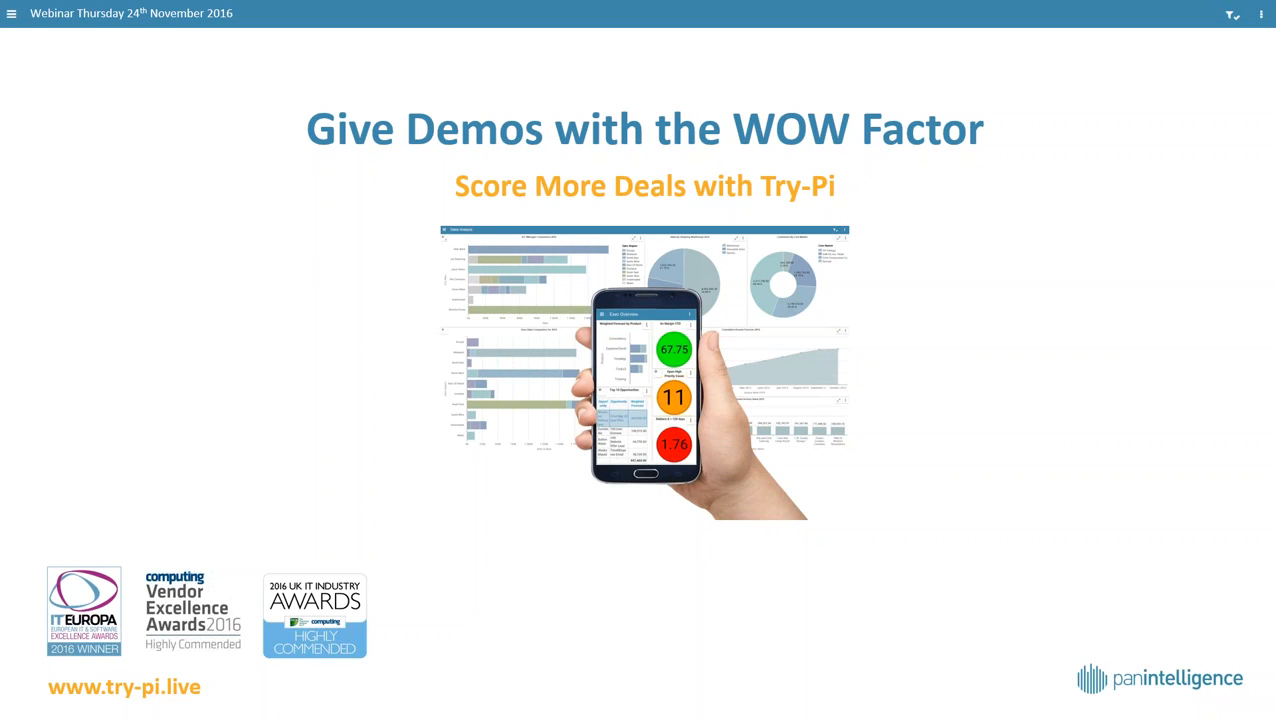
{"action": "mouse_move", "coordinate": [885, 586]}
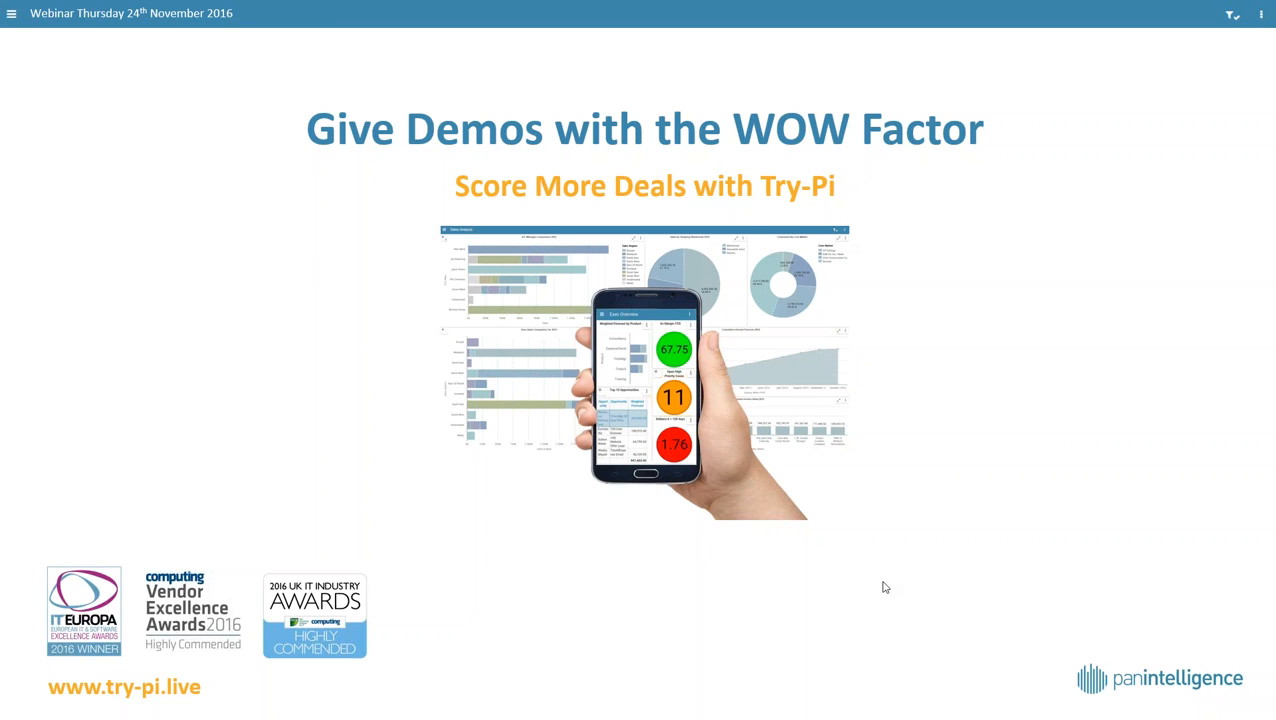
{"action": "mouse_move", "coordinate": [898, 607]}
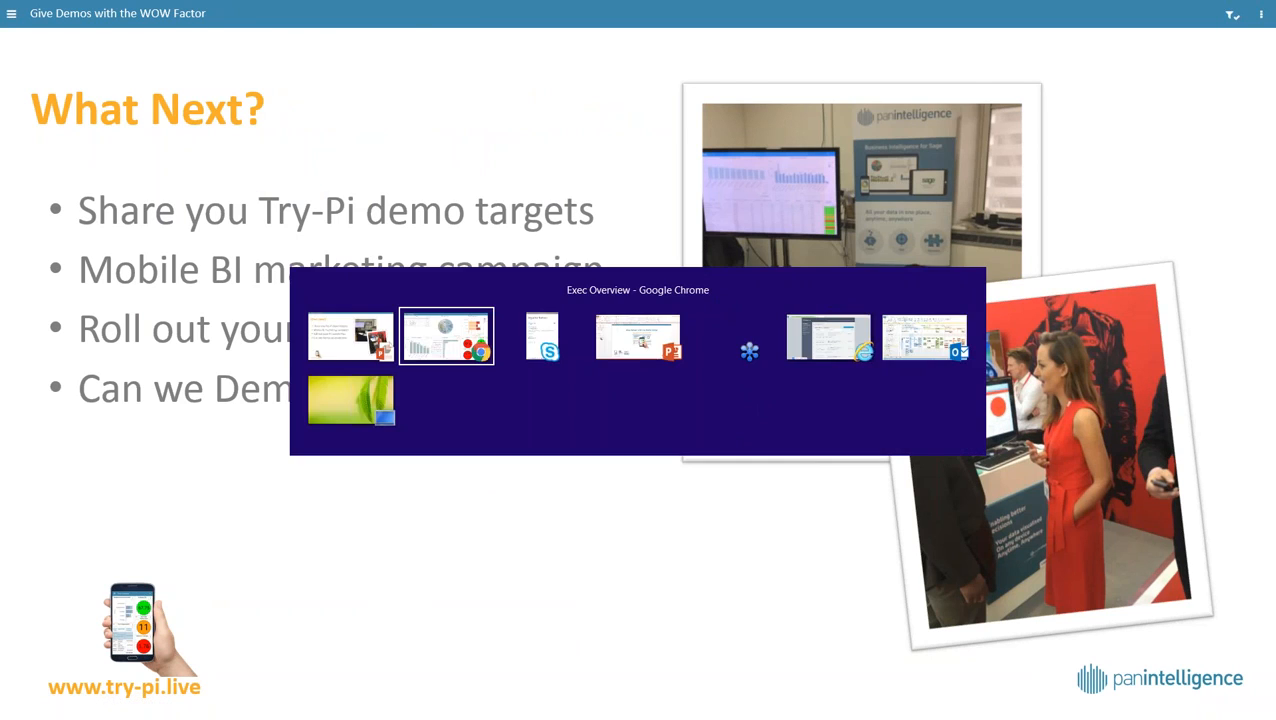
Switch from the PowerPoint slideshow to Chrome showing the Pi Monthly Sales charts.
{"action": "left_click", "coordinate": [446, 336]}
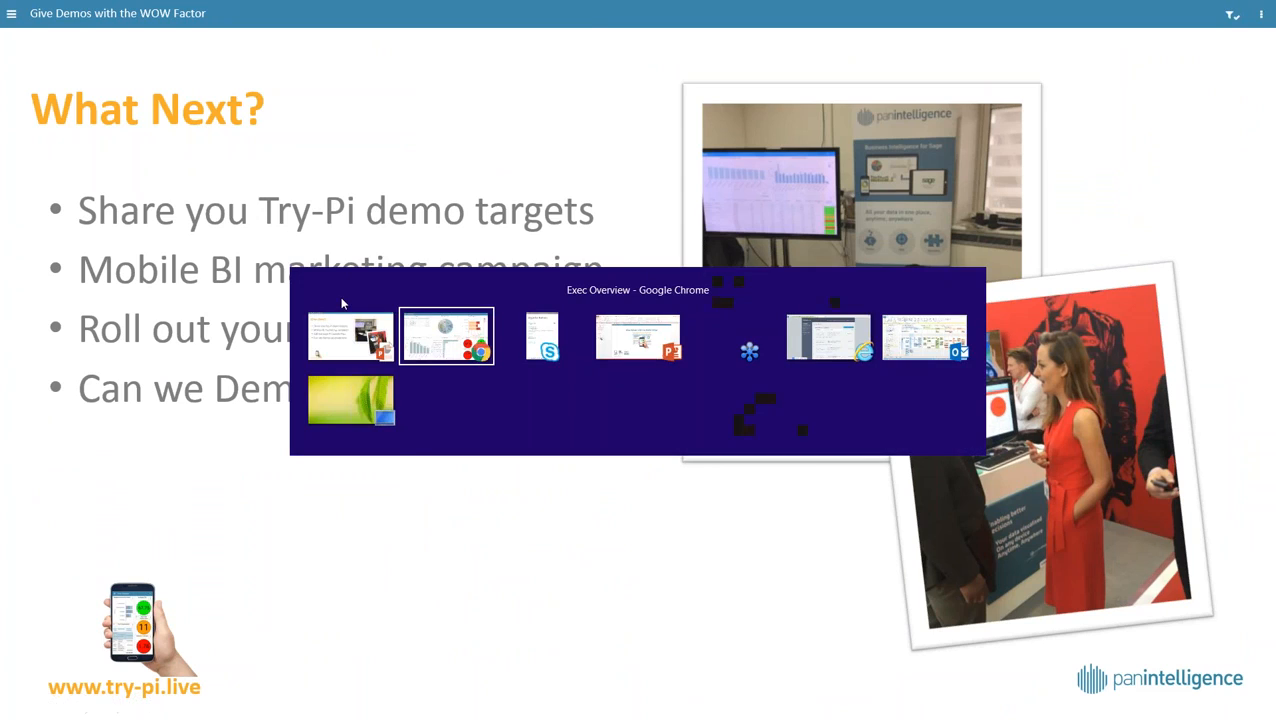
{"action": "left_click", "coordinate": [446, 336]}
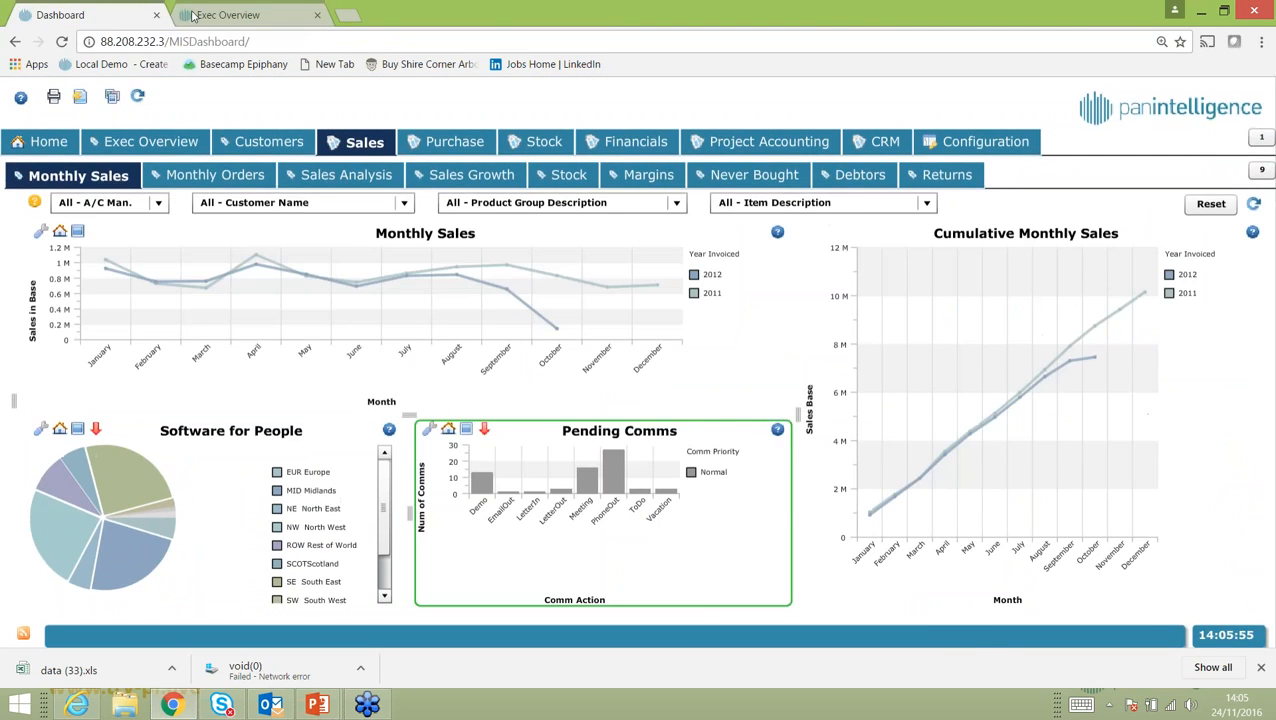
Submit the saved email on the Try-Pi.Live welcome page to load Exec Overview.
{"action": "left_click", "coordinate": [345, 15]}
{"action": "type", "text": "www.try-pi.live"}
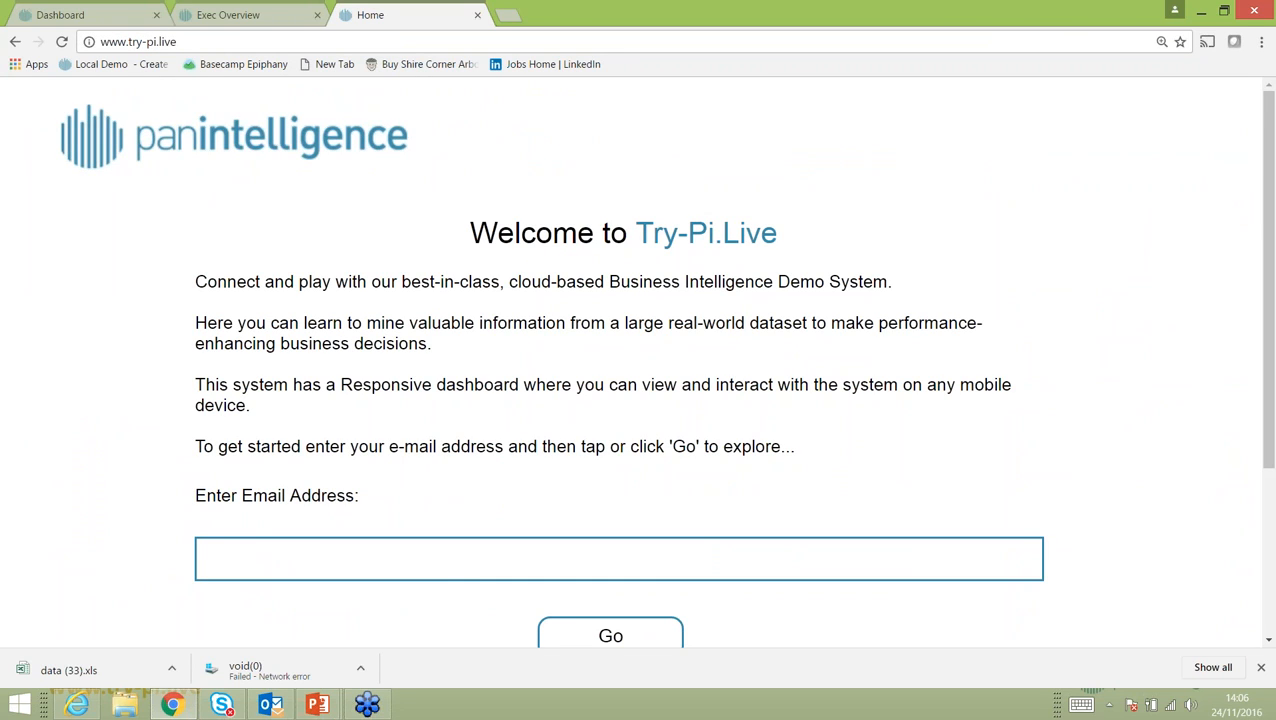
{"action": "scroll", "scroll_direction": "down", "scroll_amount": 3}
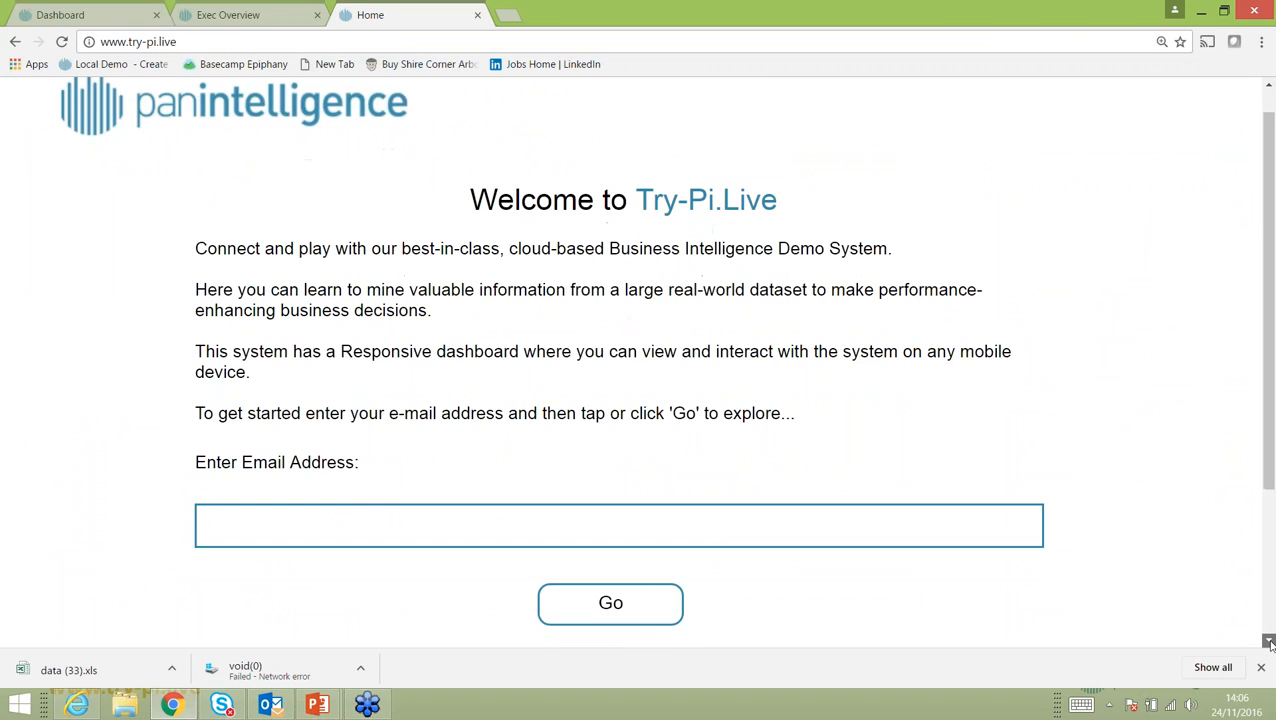
{"action": "type", "text": "zan"}
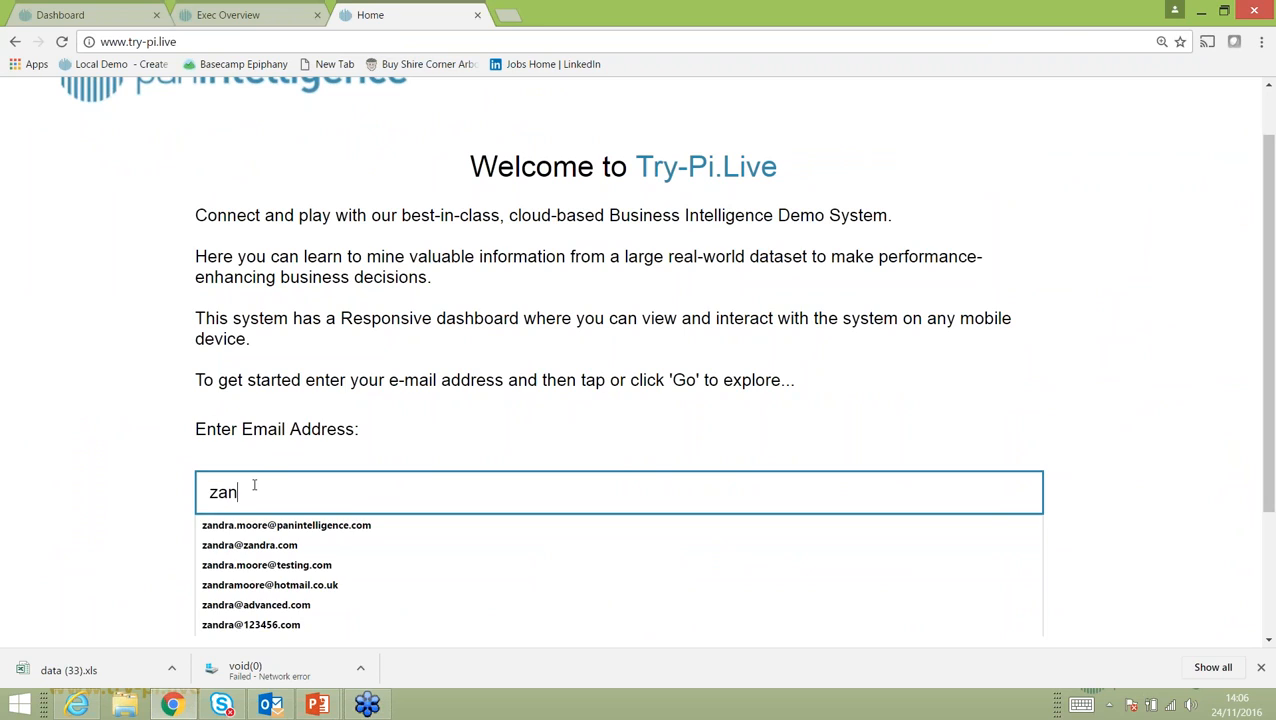
{"action": "left_click", "coordinate": [286, 525]}
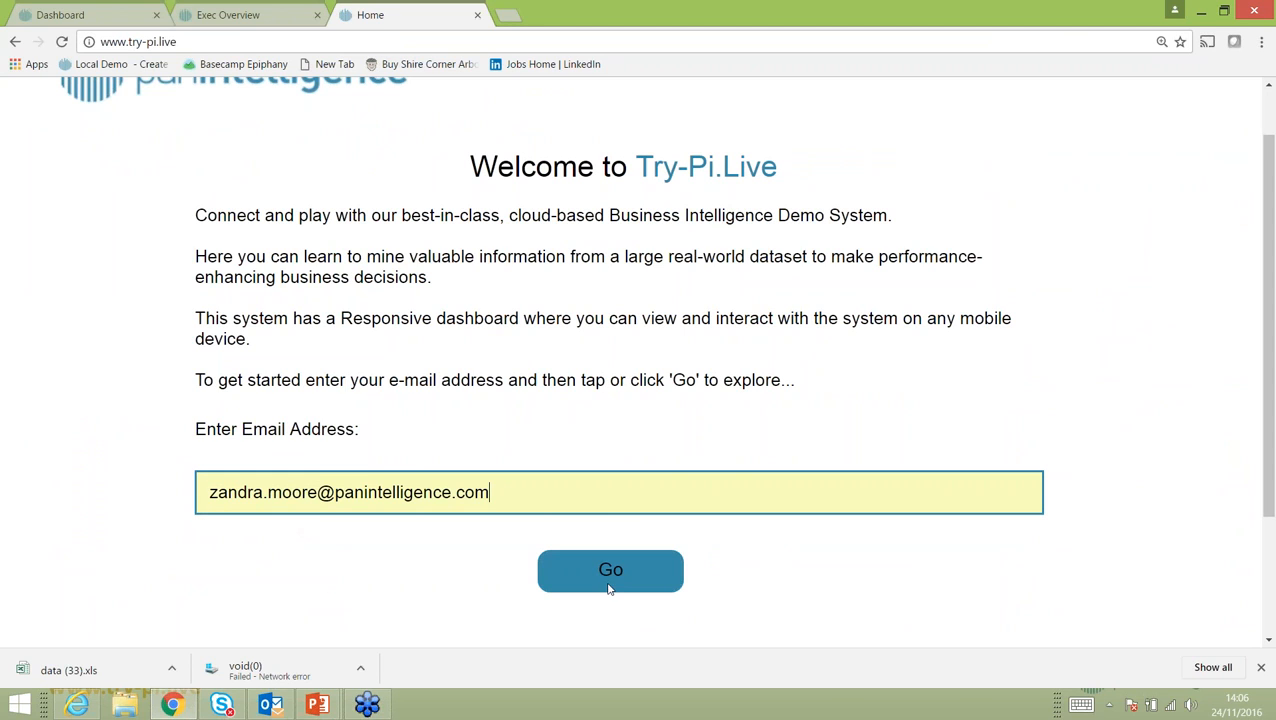
{"action": "left_click", "coordinate": [610, 570]}
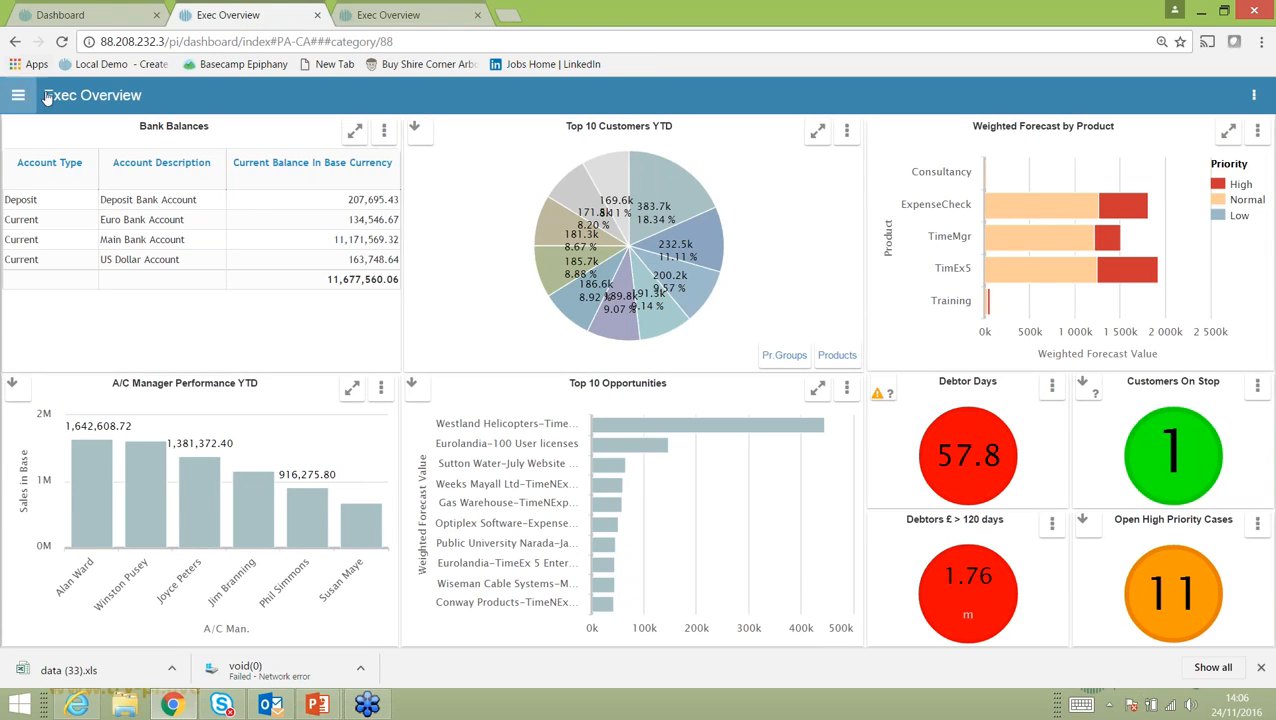
Browse the dashboard menu and open Sales > Sales Analysis for 2012.
{"action": "left_click", "coordinate": [22, 96]}
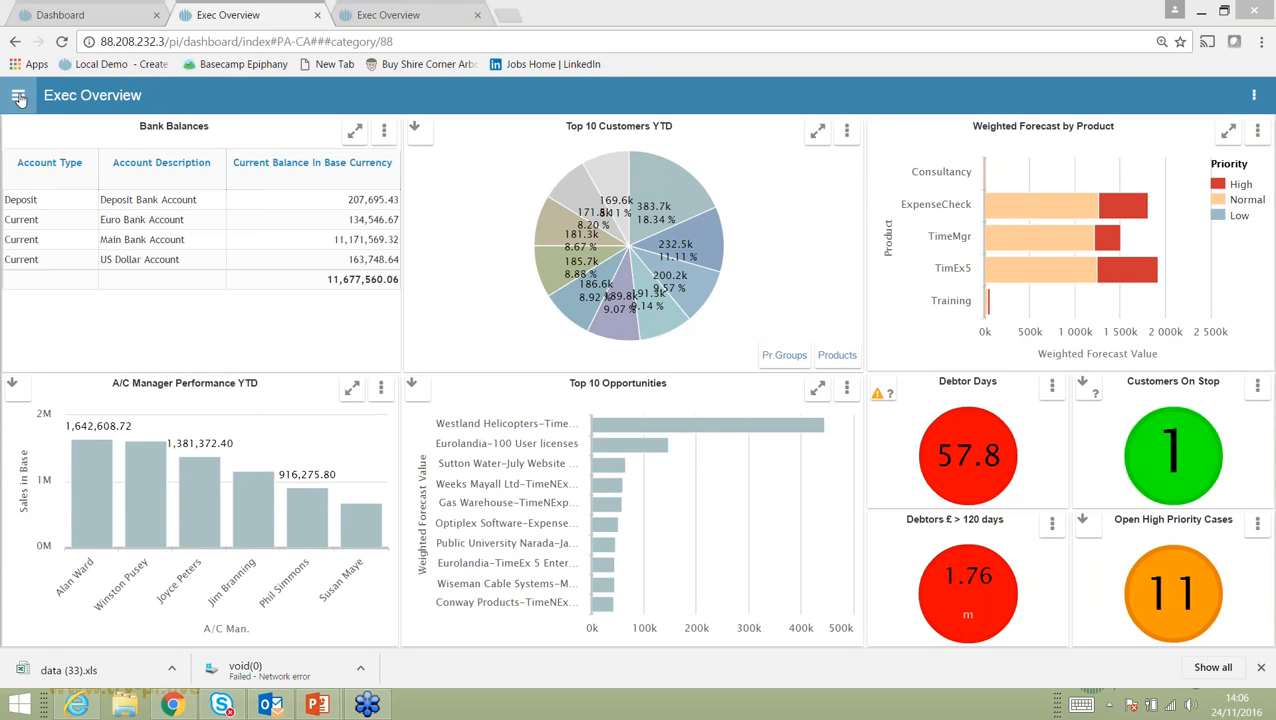
{"action": "left_click", "coordinate": [22, 99]}
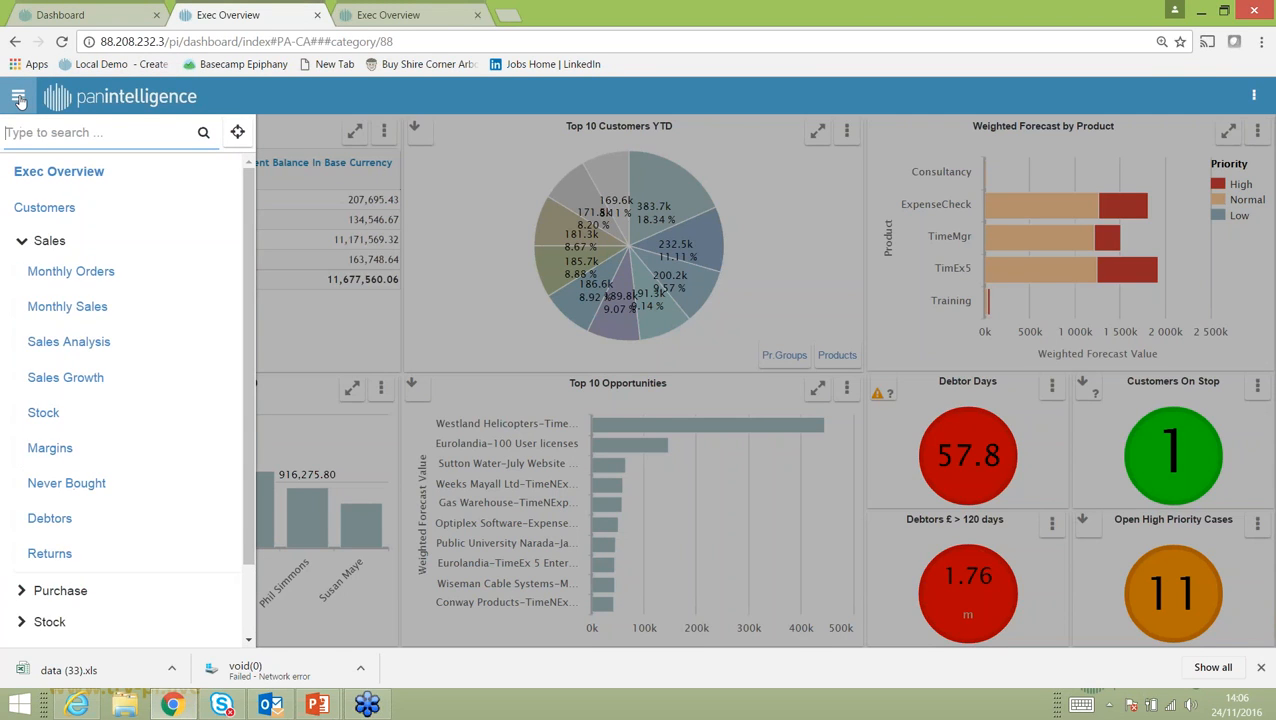
{"action": "left_click", "coordinate": [19, 99]}
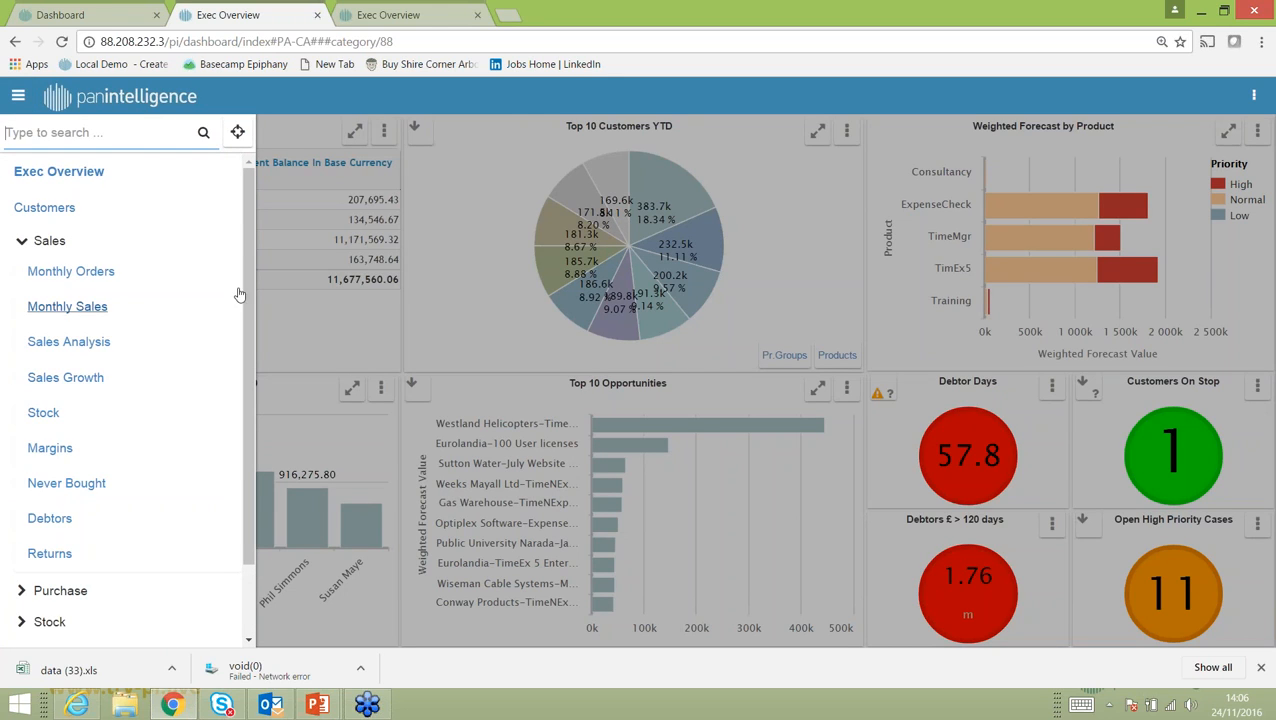
{"action": "scroll", "scroll_direction": "down", "scroll_amount": 3}
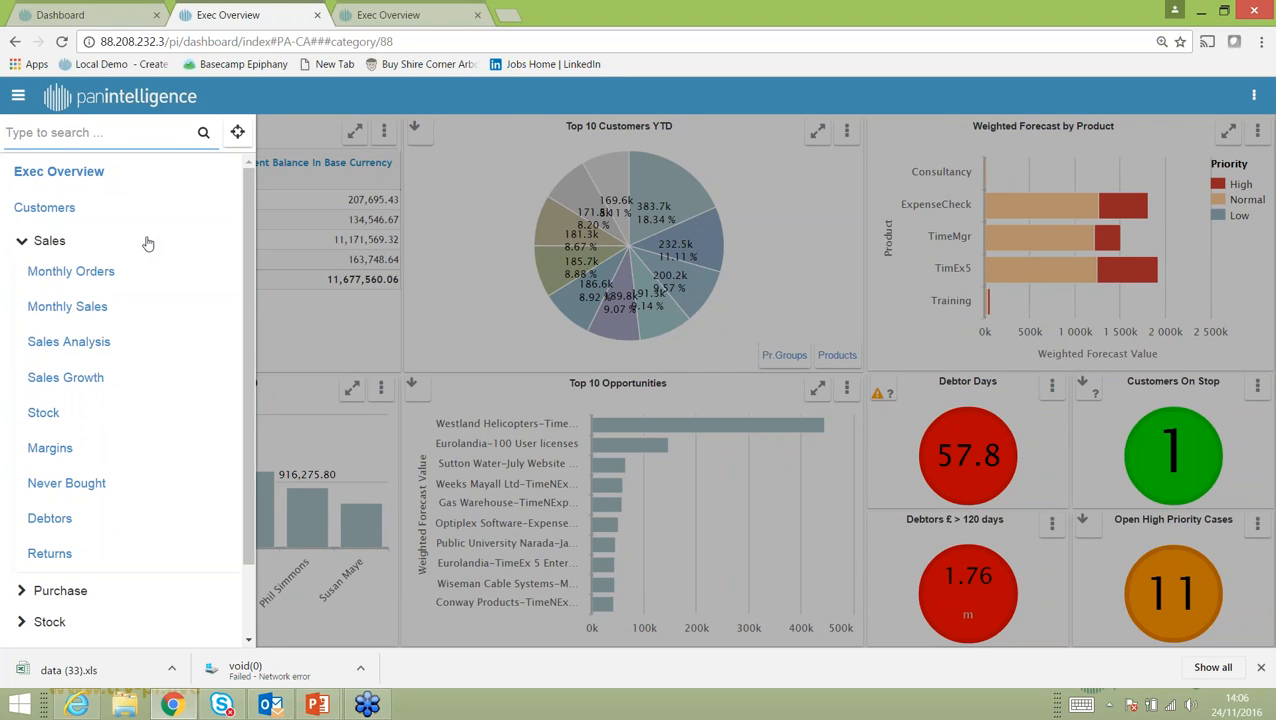
{"action": "left_click", "coordinate": [23, 97]}
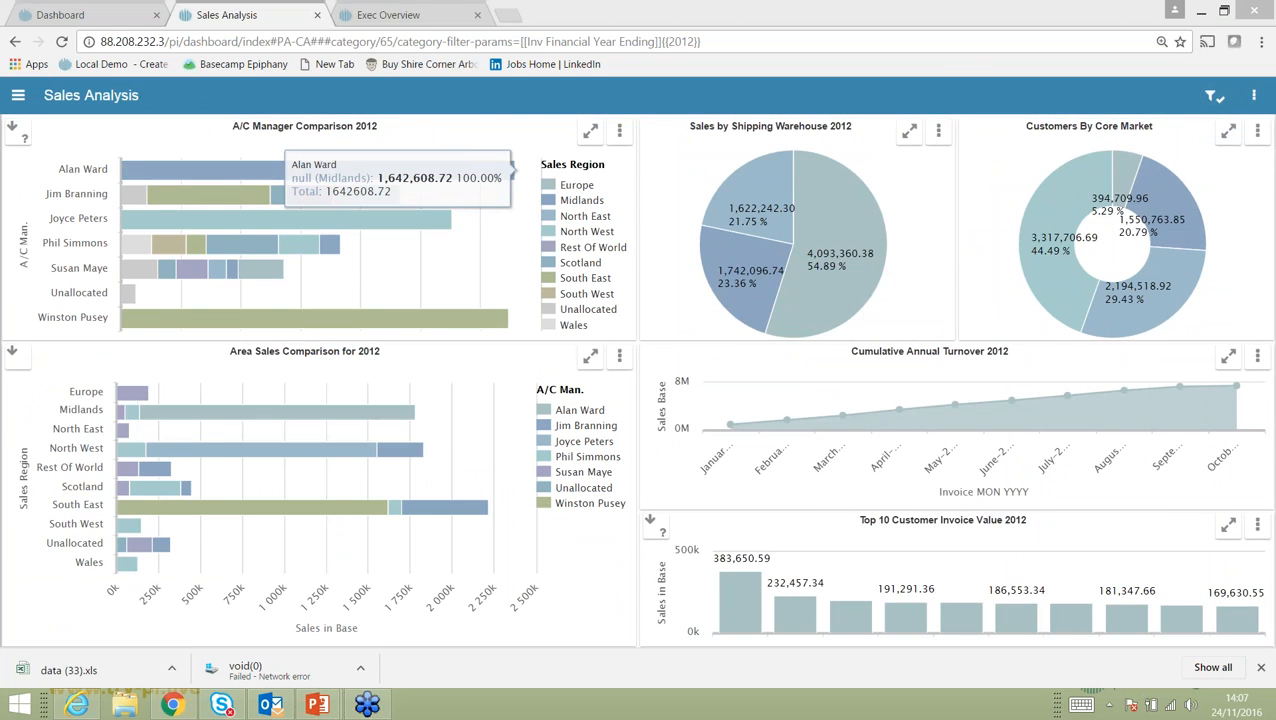
Expand the Financials group in the dashboard menu, then open Sales > Monthly Sales.
{"action": "left_click", "coordinate": [25, 96]}
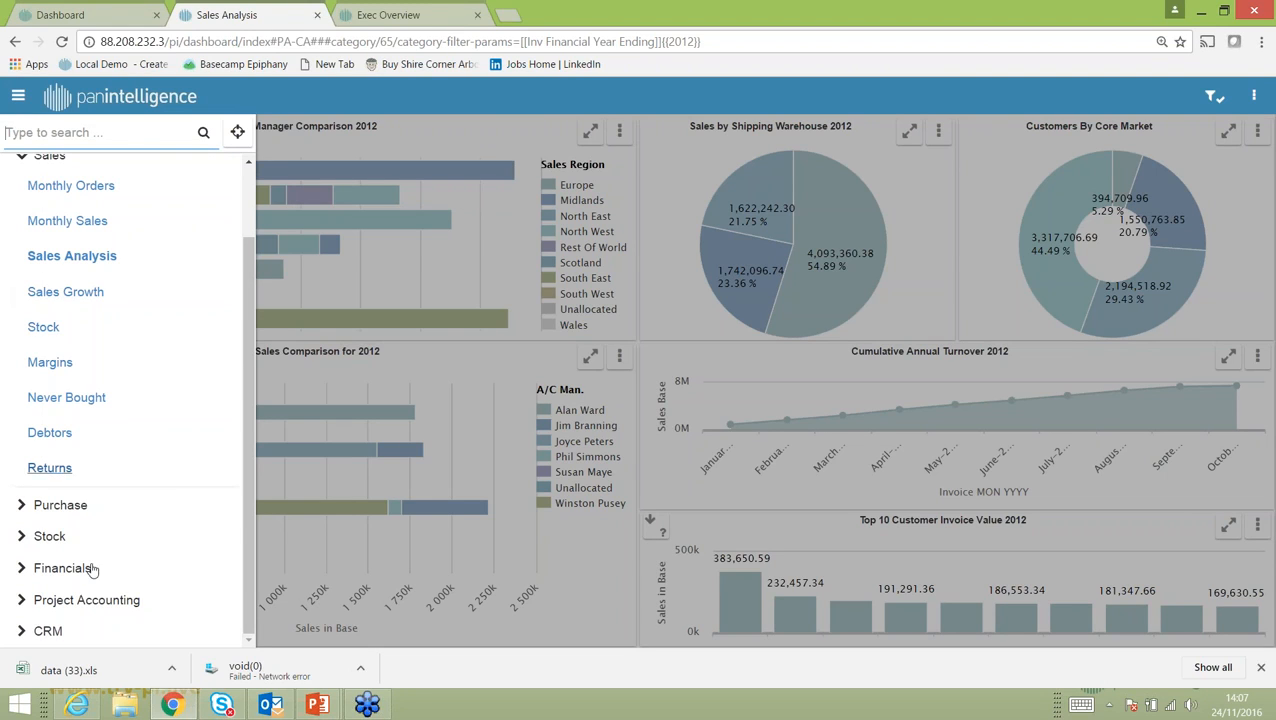
{"action": "left_click", "coordinate": [58, 568]}
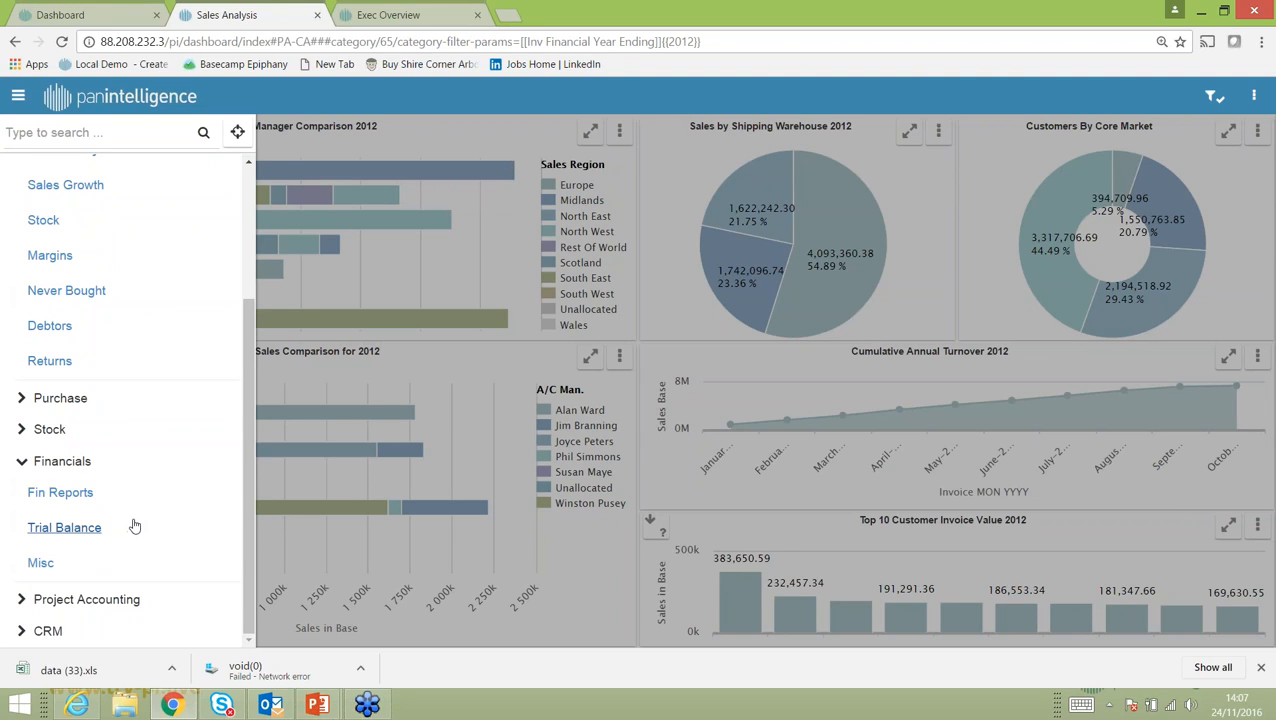
{"action": "mouse_move", "coordinate": [230, 466]}
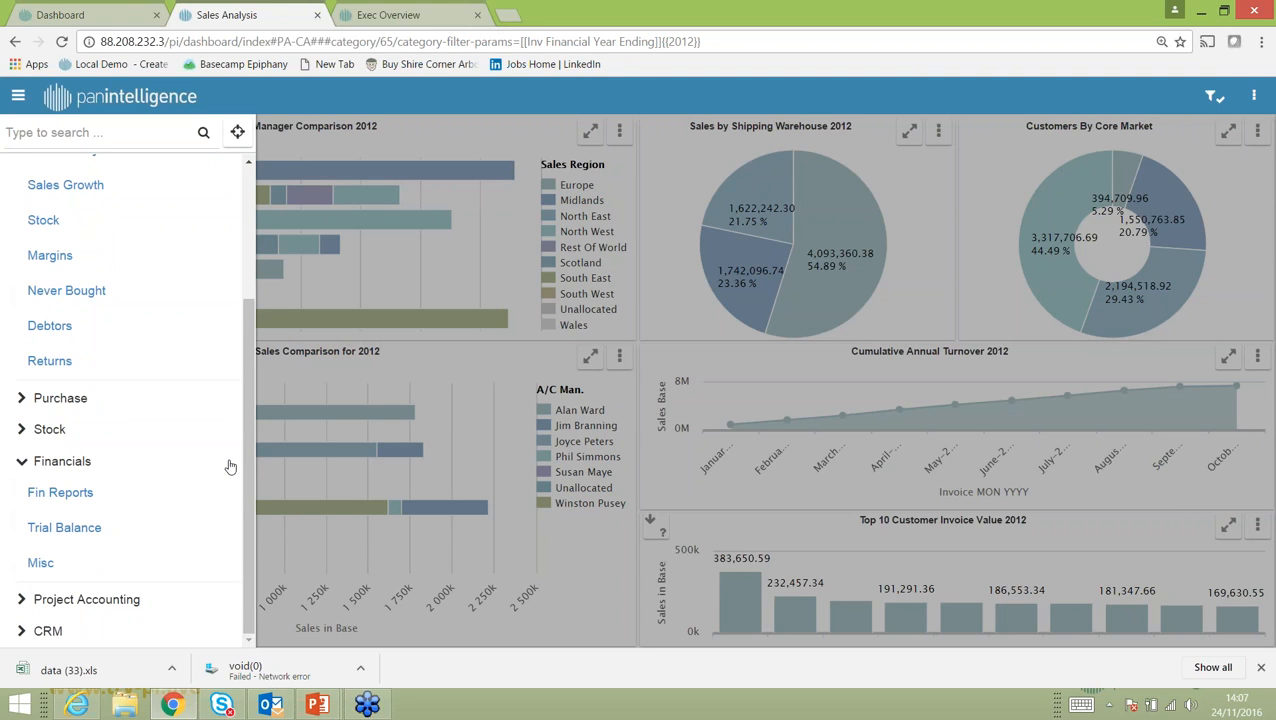
{"action": "mouse_move", "coordinate": [64, 543]}
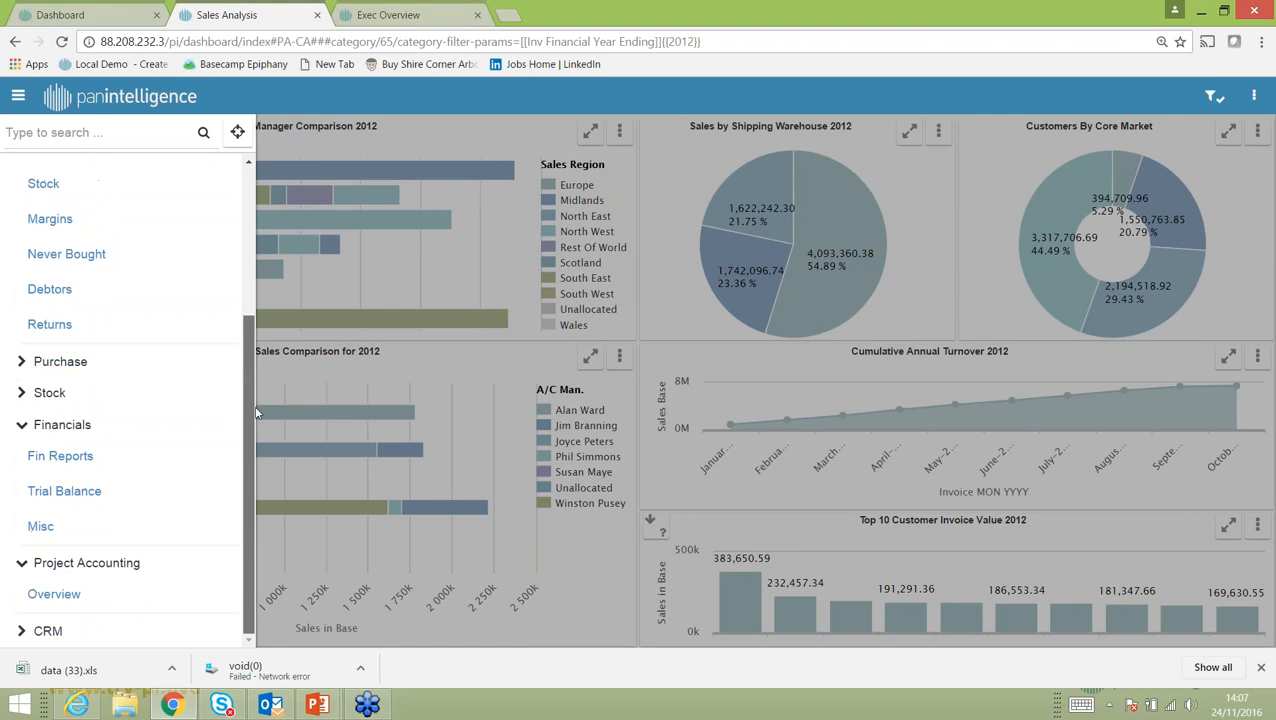
{"action": "left_click", "coordinate": [18, 96]}
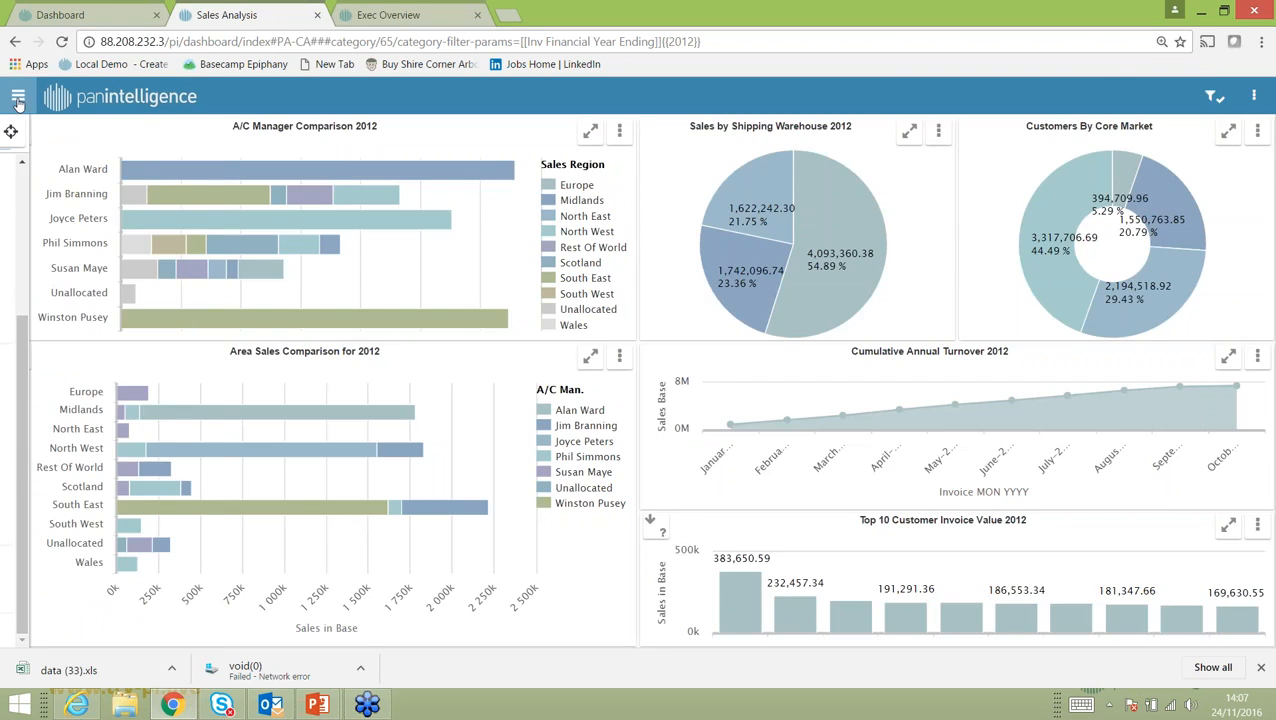
{"action": "left_click", "coordinate": [20, 97]}
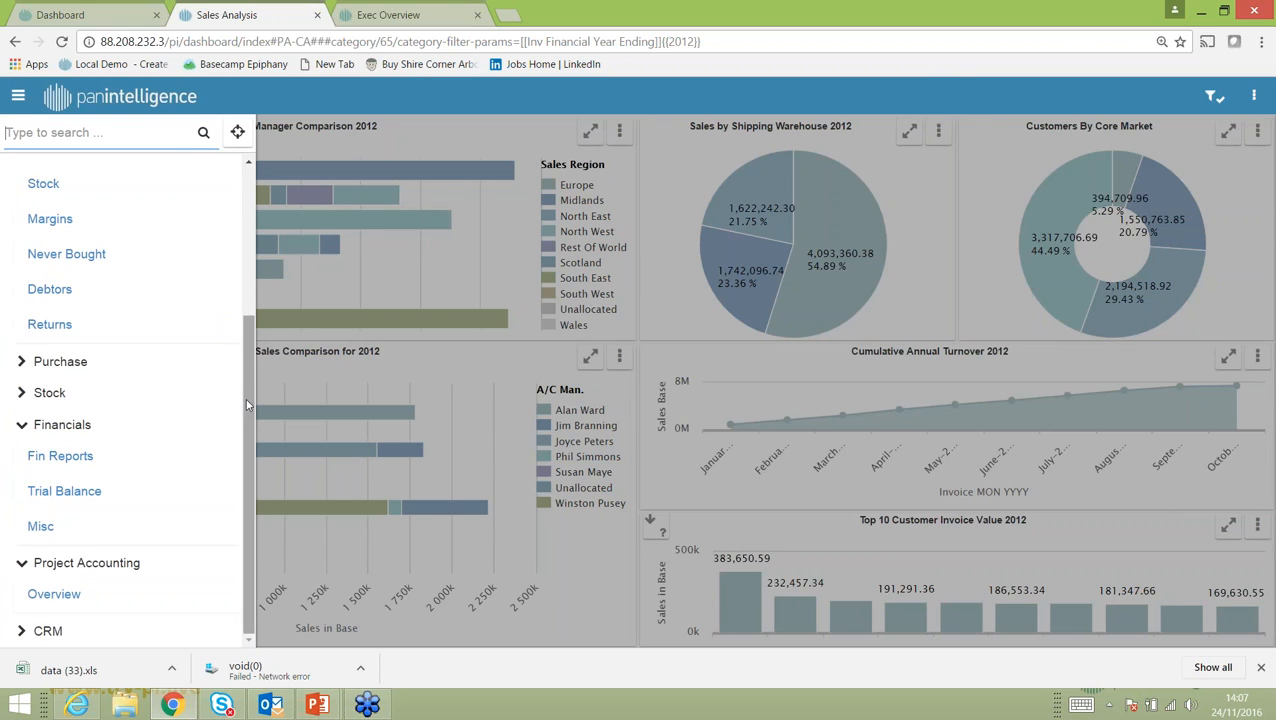
{"action": "left_click", "coordinate": [237, 131]}
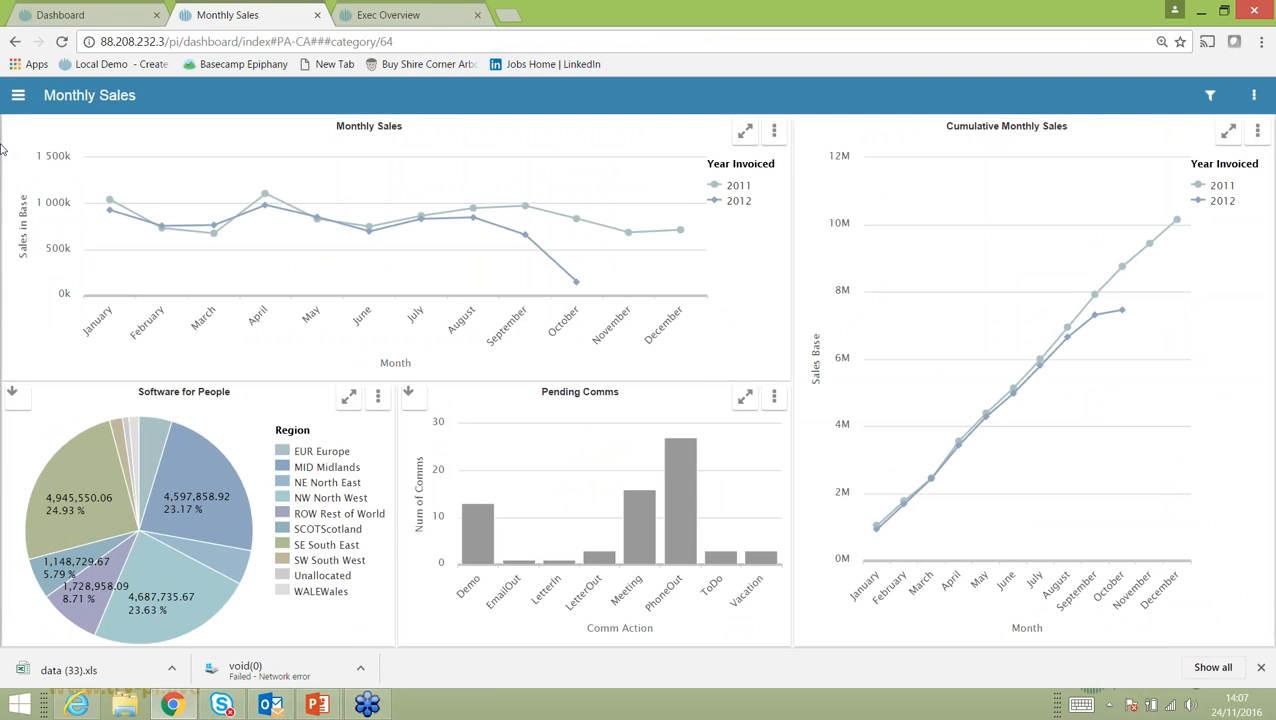
Search the dashboard list for 'sal' and open Sales Analysis.
{"action": "left_click", "coordinate": [19, 96]}
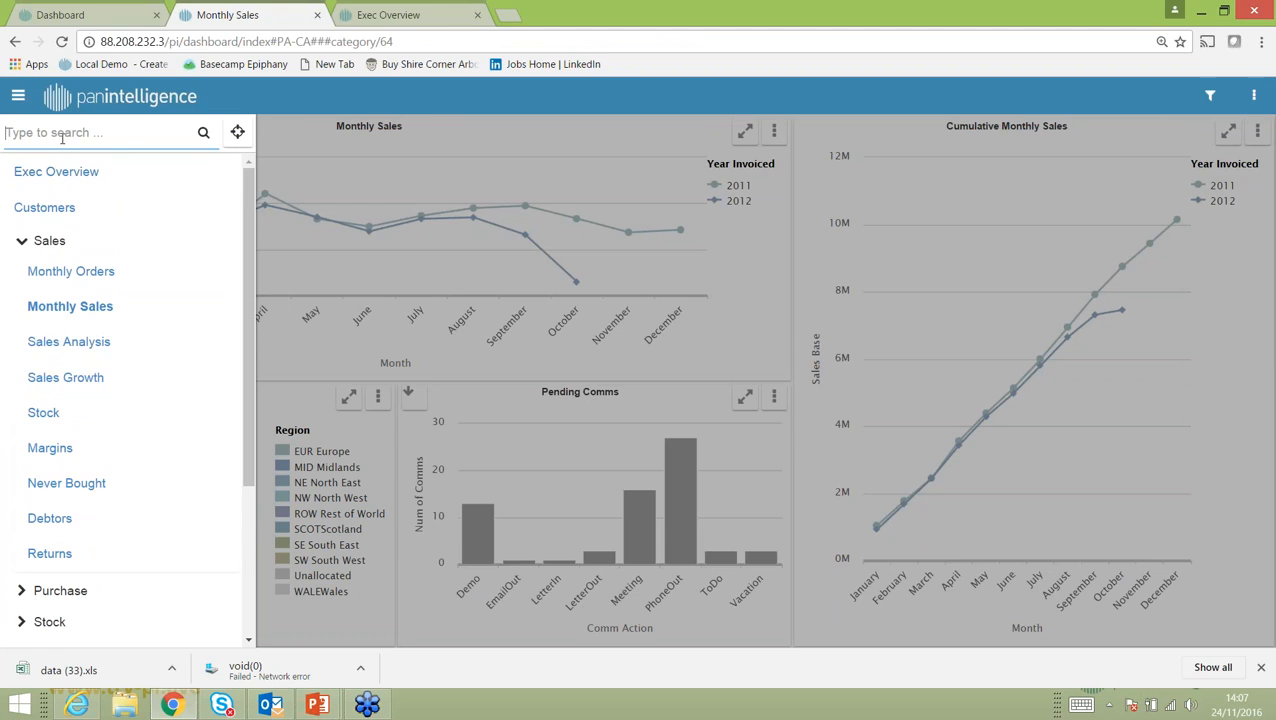
{"action": "type", "text": "s"}
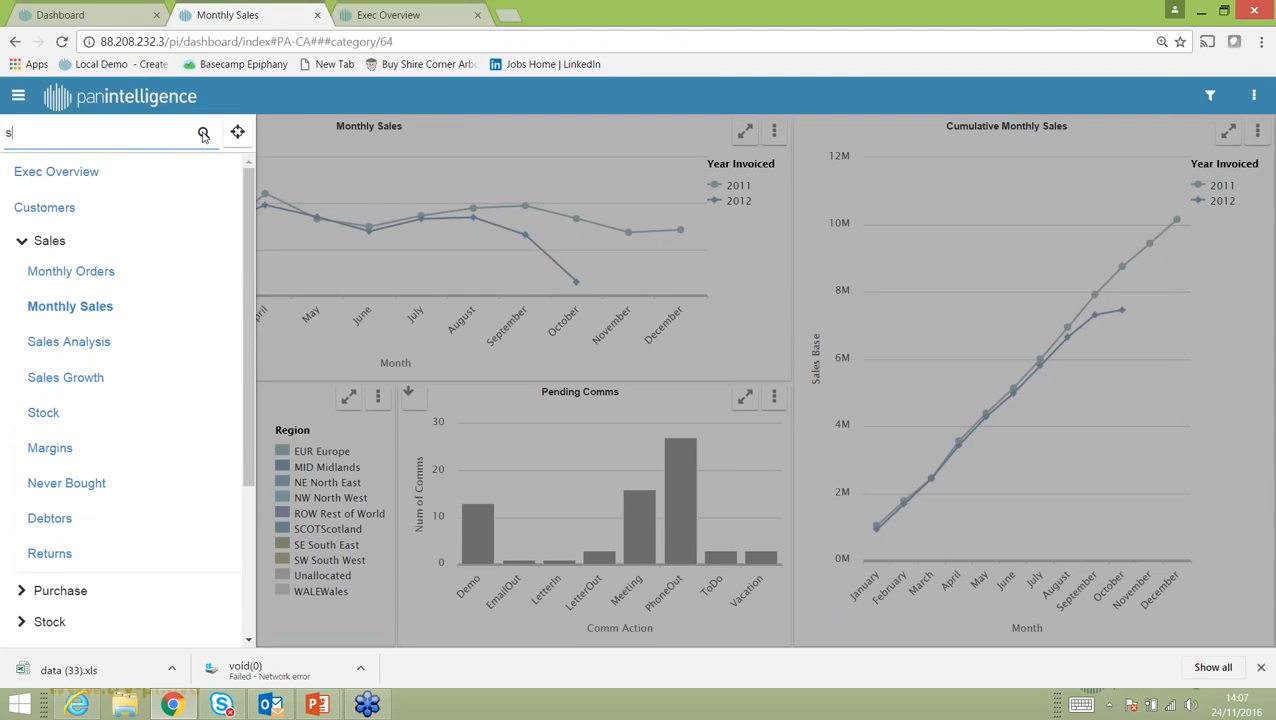
{"action": "type", "text": "al"}
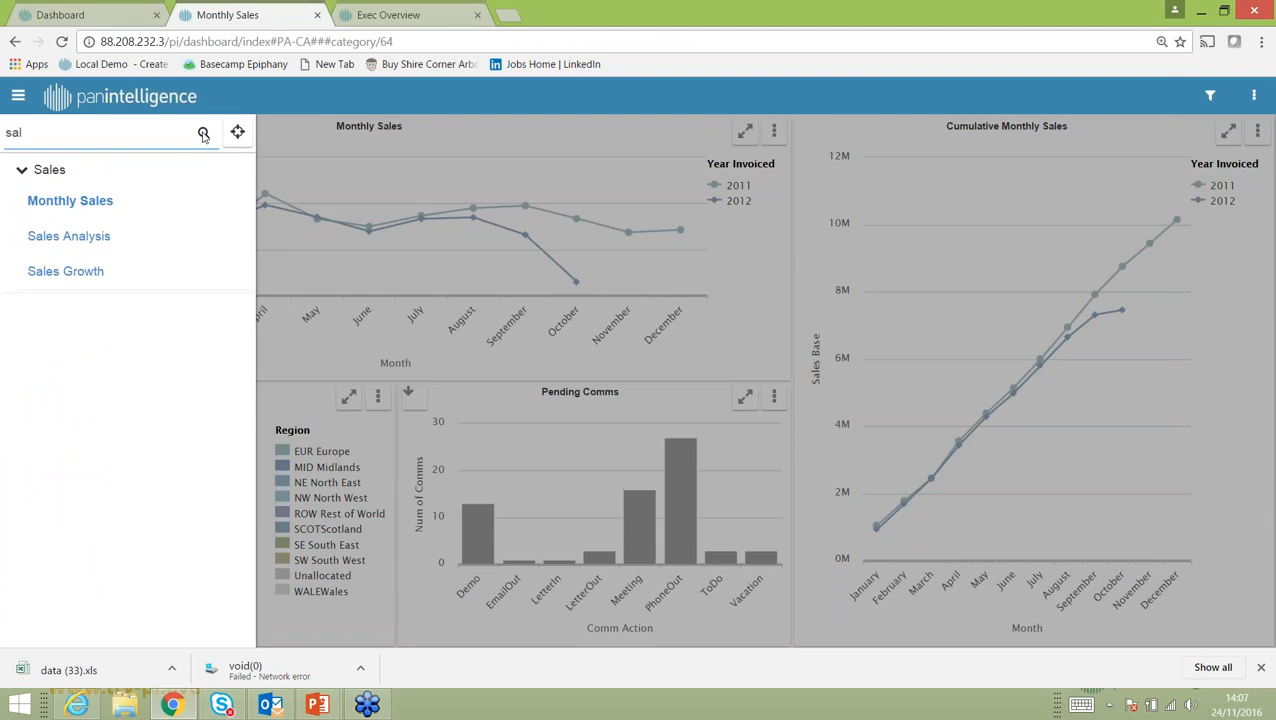
{"action": "type", "text": "pr"}
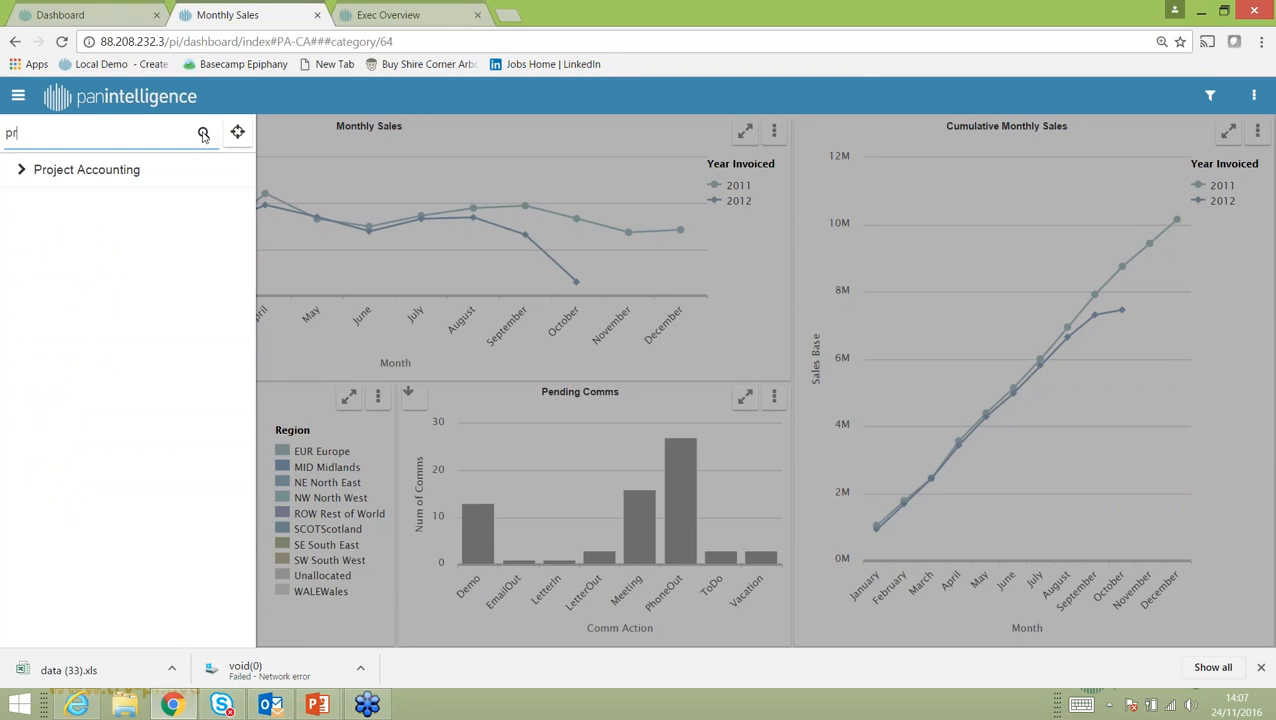
{"action": "type", "text": "sal"}
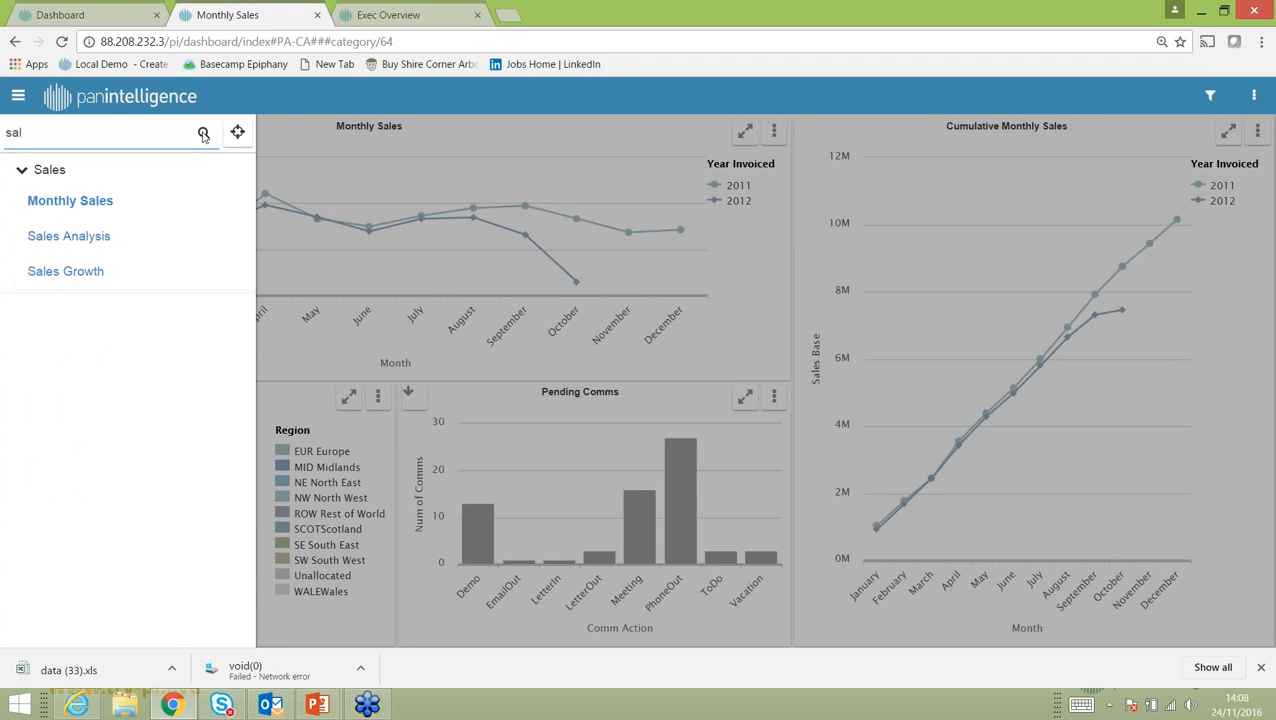
{"action": "mouse_move", "coordinate": [68, 244]}
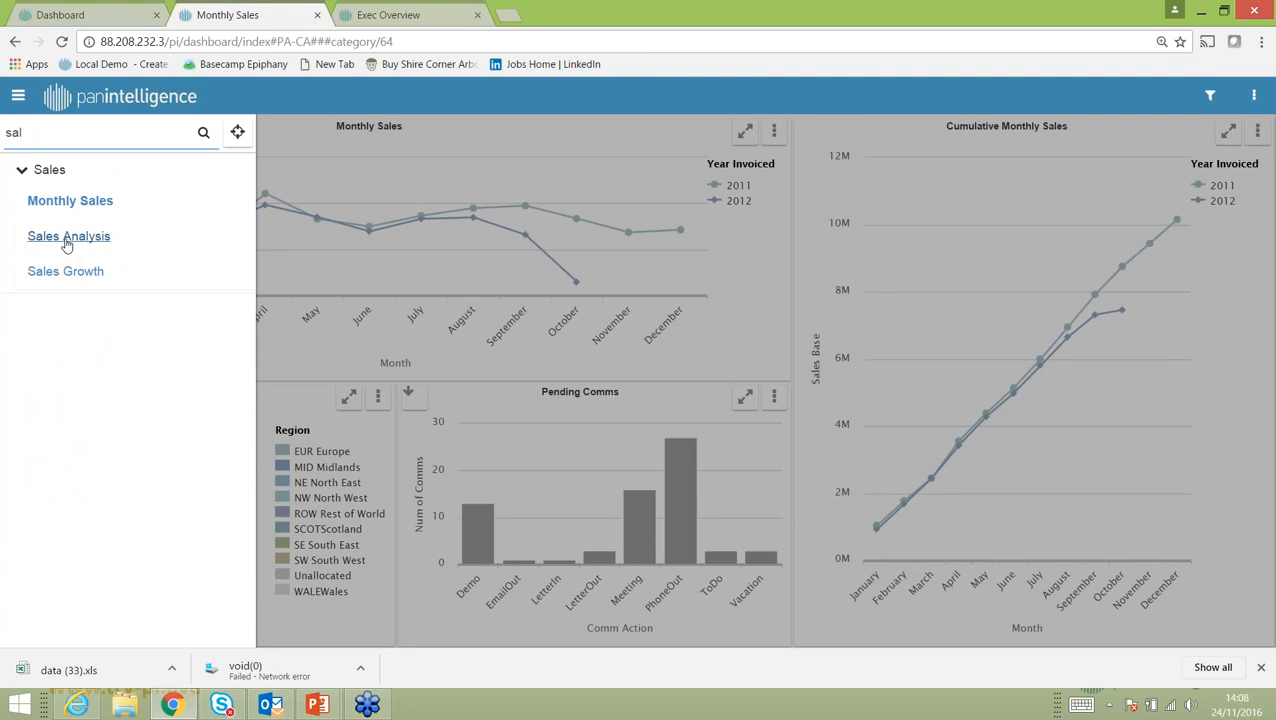
{"action": "left_click", "coordinate": [68, 235]}
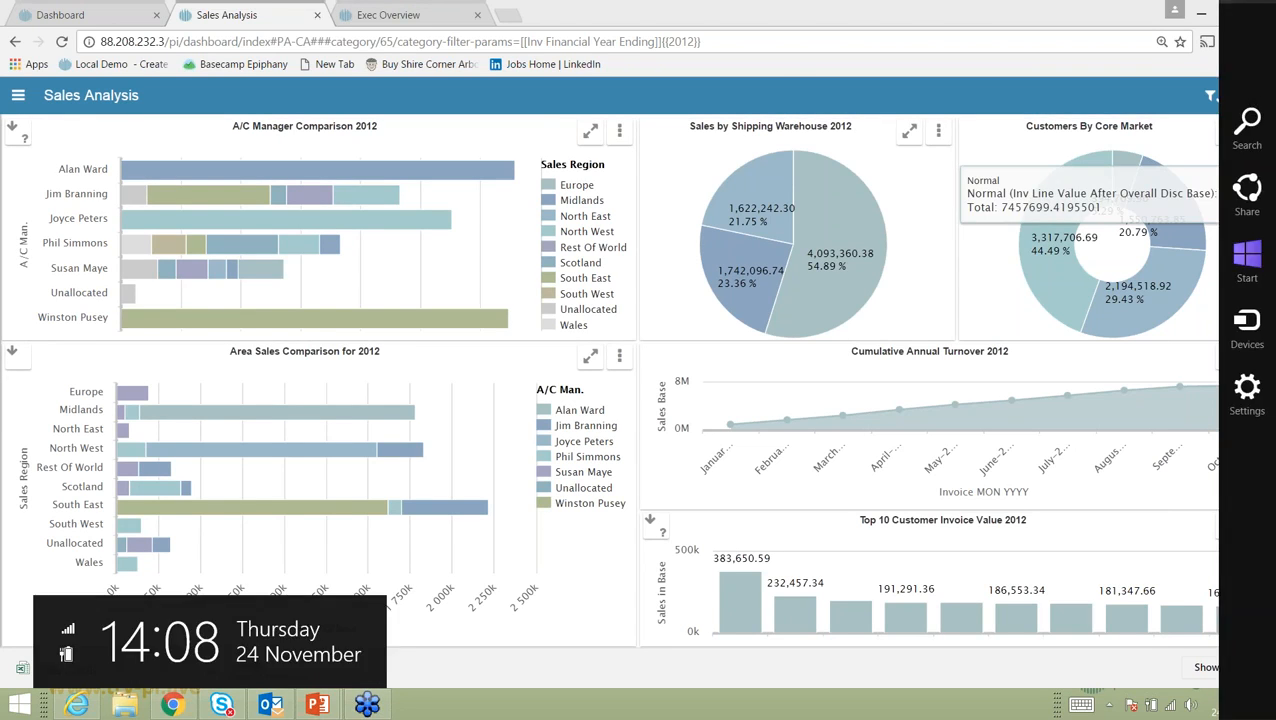
Show the Send this dashboard, Play Carousel and Logout options menu.
{"action": "left_click", "coordinate": [1253, 95]}
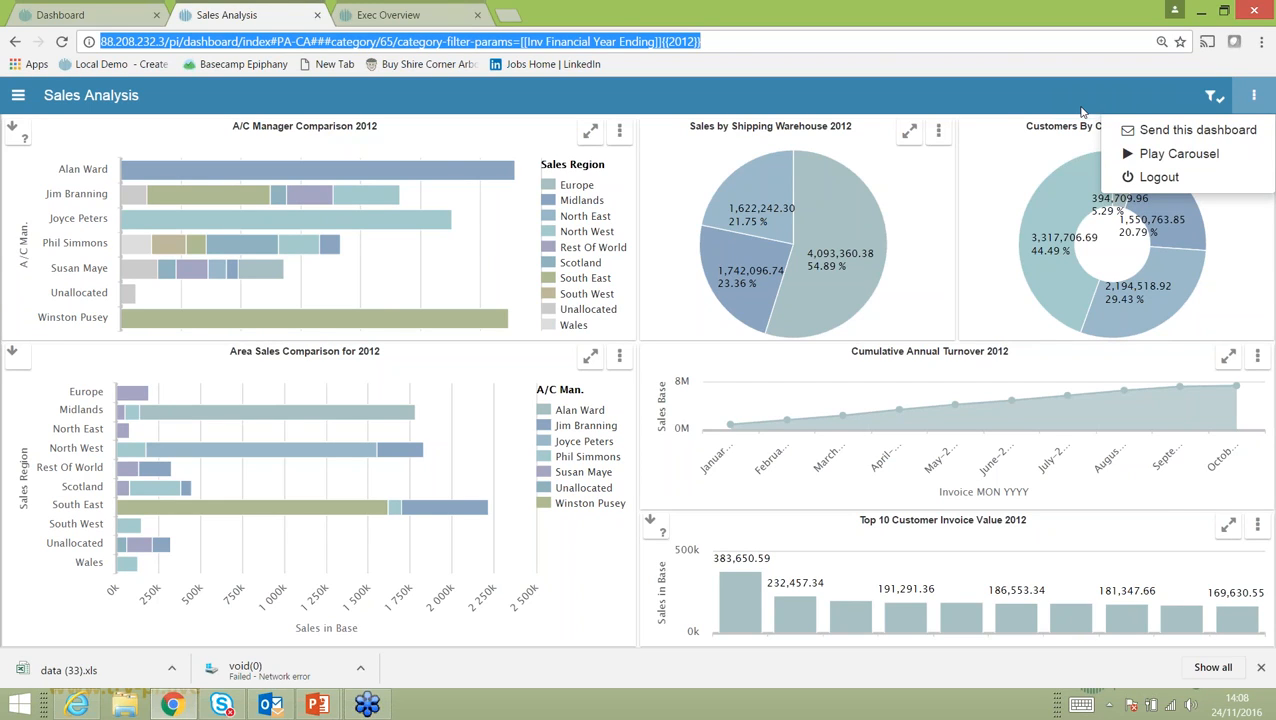
{"action": "mouse_move", "coordinate": [1181, 153]}
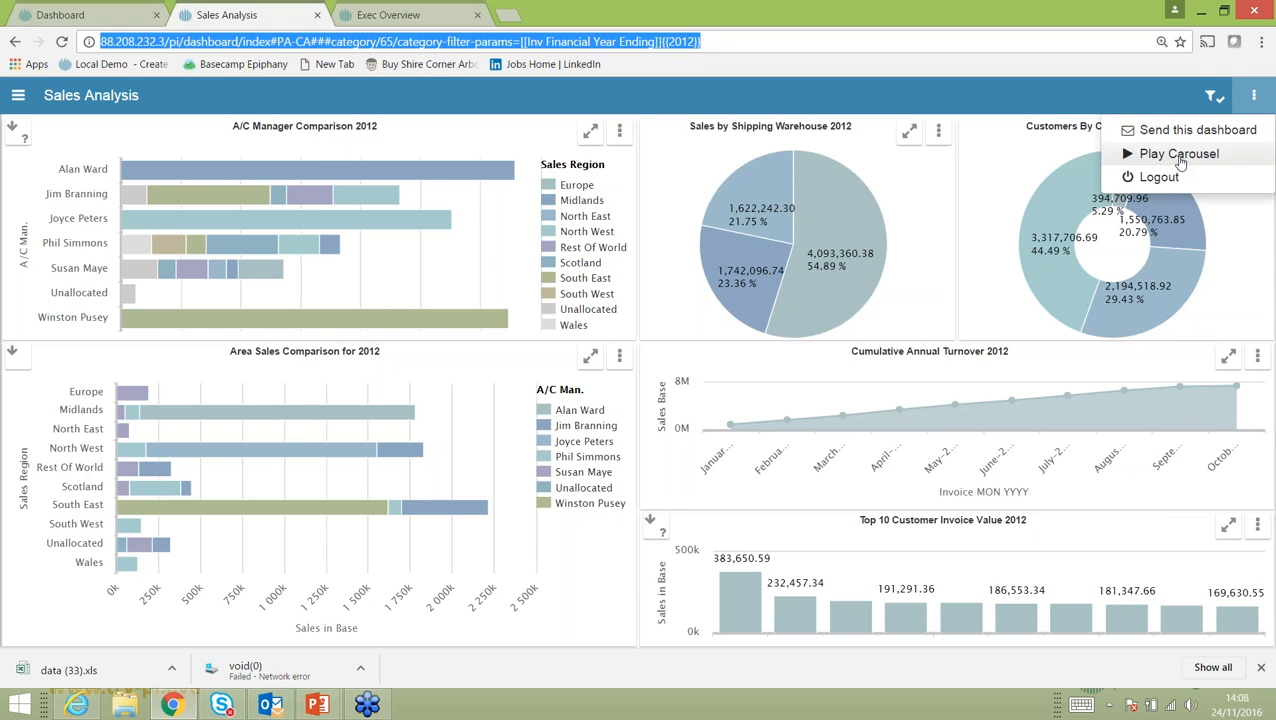
{"action": "mouse_move", "coordinate": [1162, 158]}
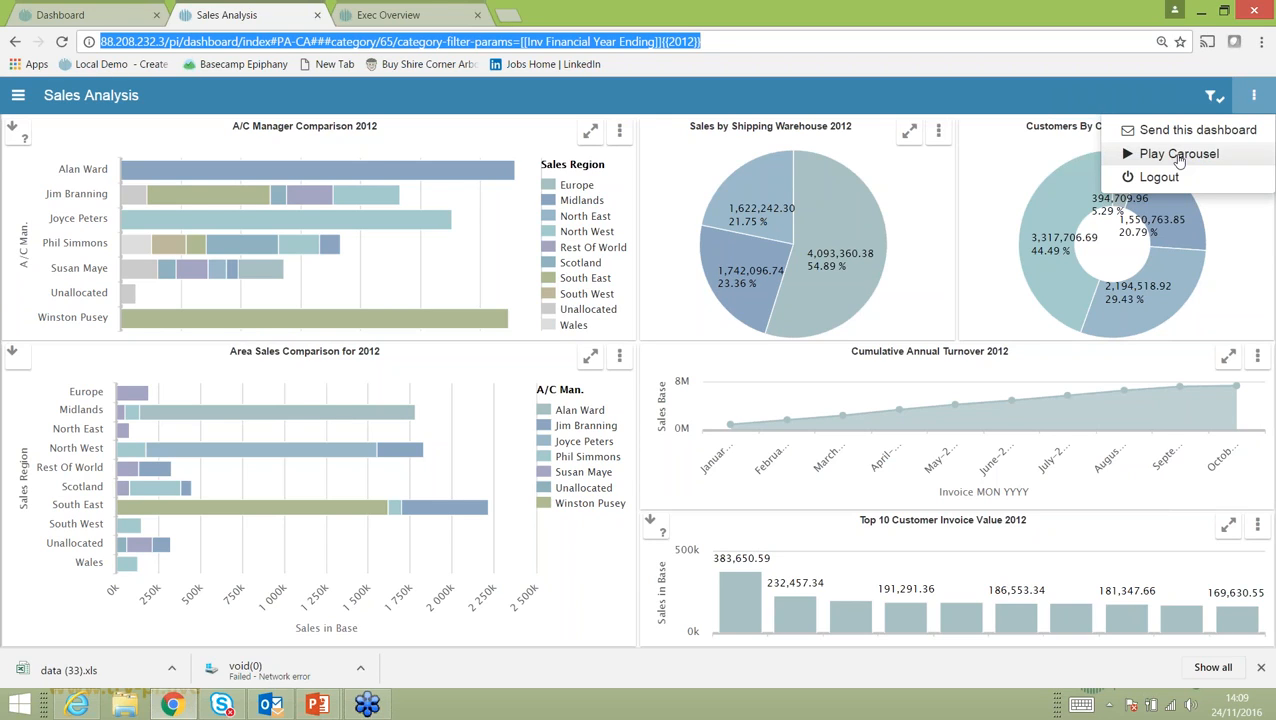
{"action": "mouse_move", "coordinate": [1167, 160]}
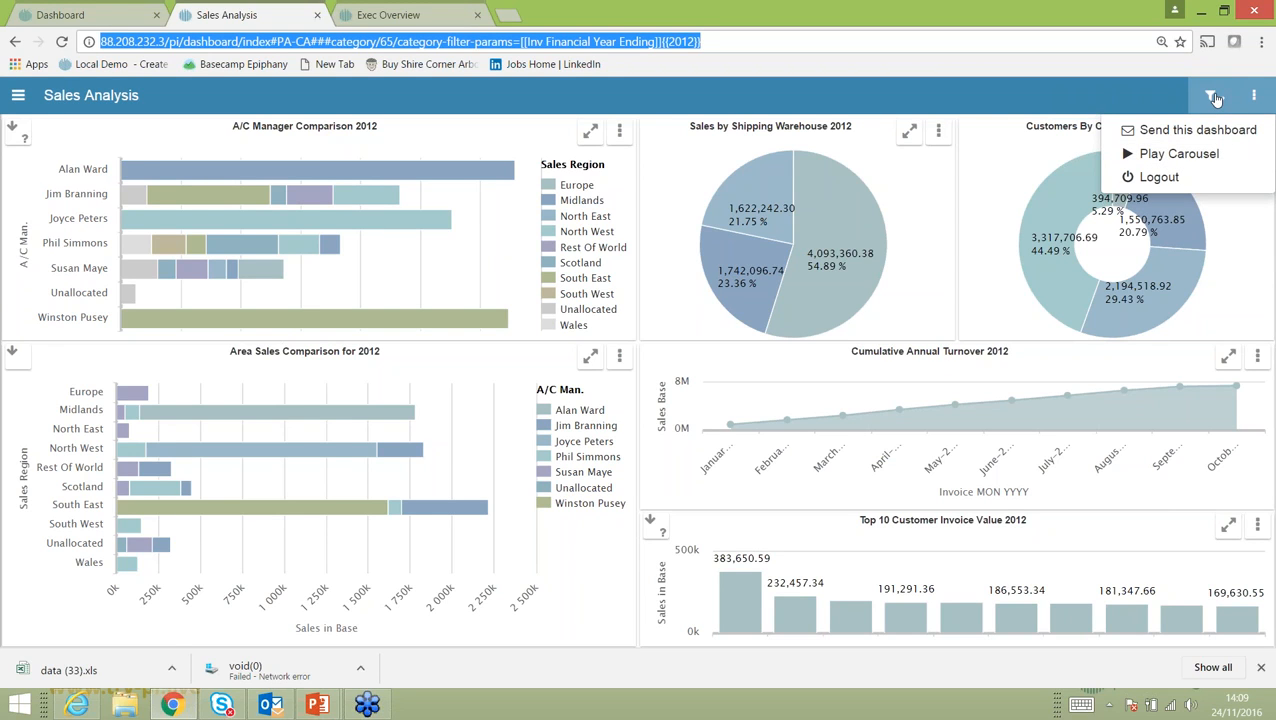
{"action": "left_click", "coordinate": [1211, 95]}
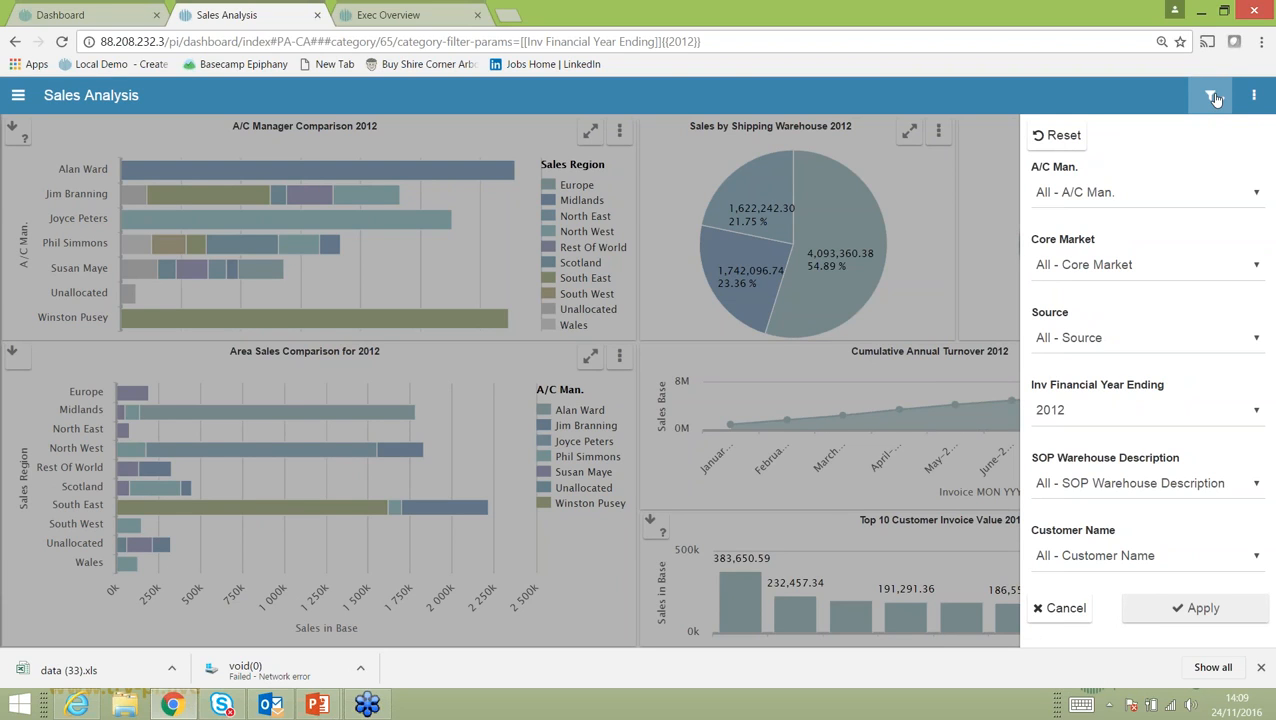
{"action": "left_click", "coordinate": [1147, 192]}
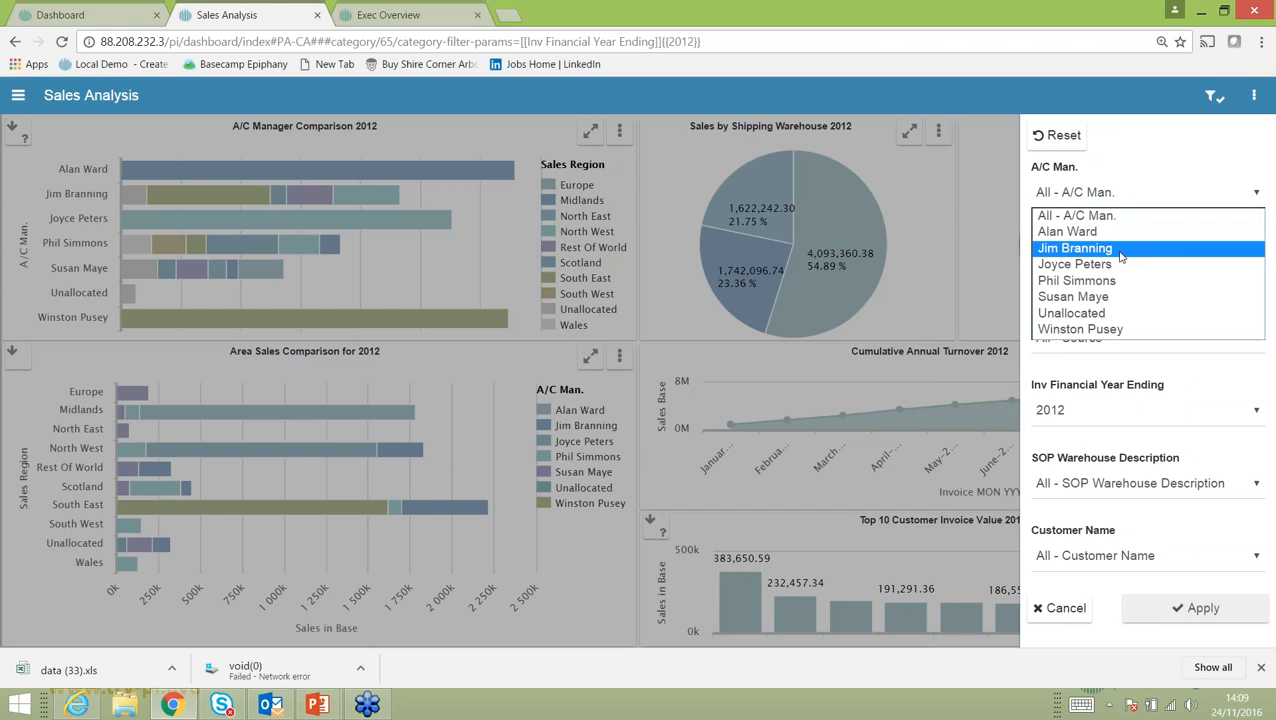
{"action": "left_click", "coordinate": [1074, 248]}
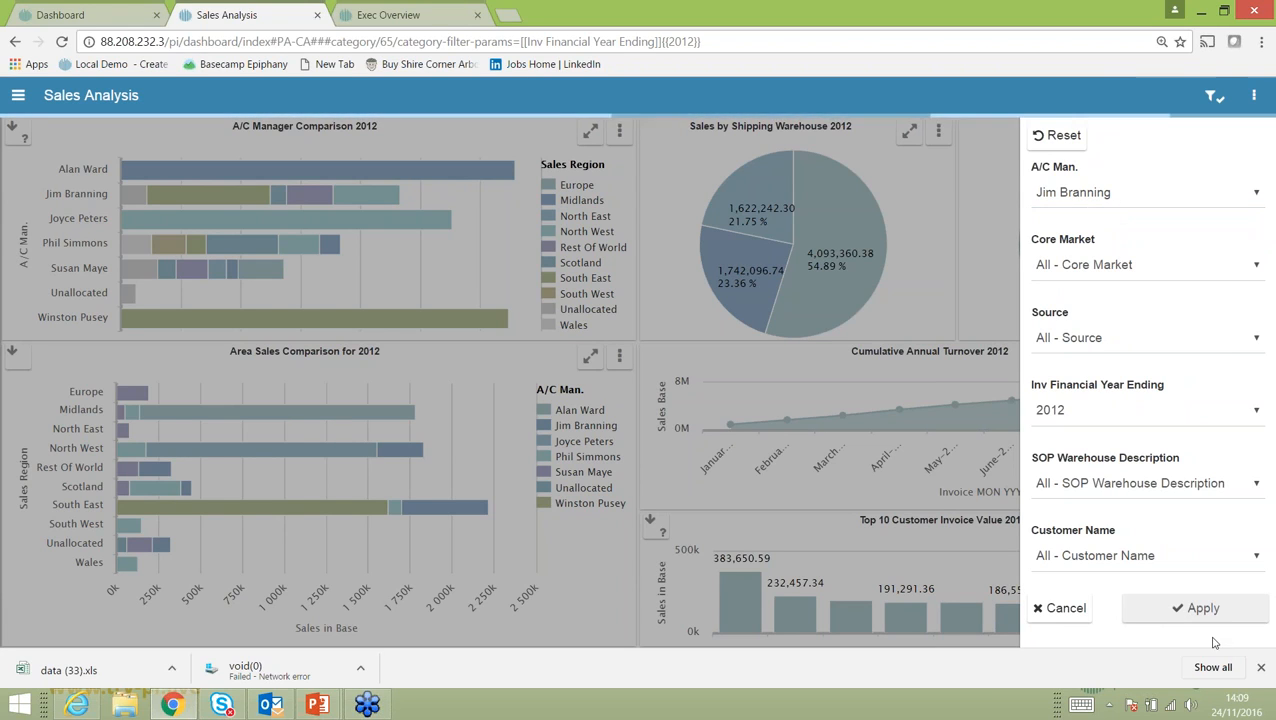
{"action": "mouse_move", "coordinate": [1202, 608]}
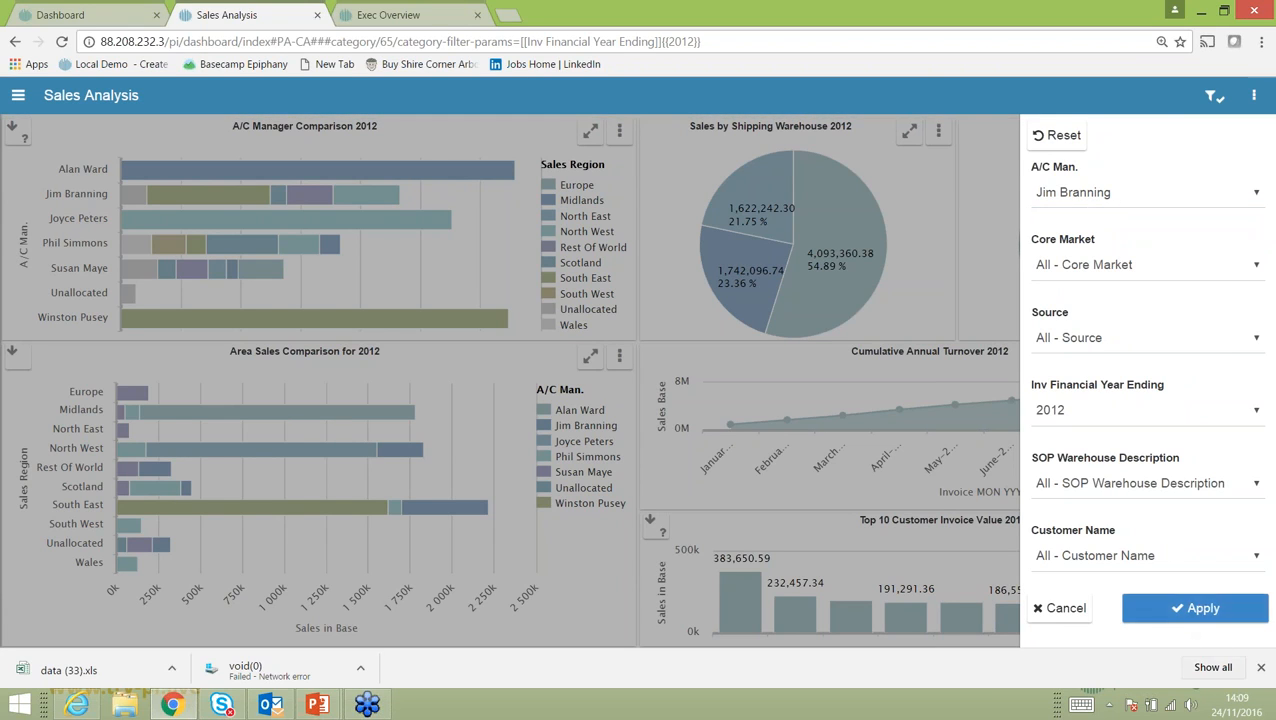
{"action": "left_click", "coordinate": [1193, 607]}
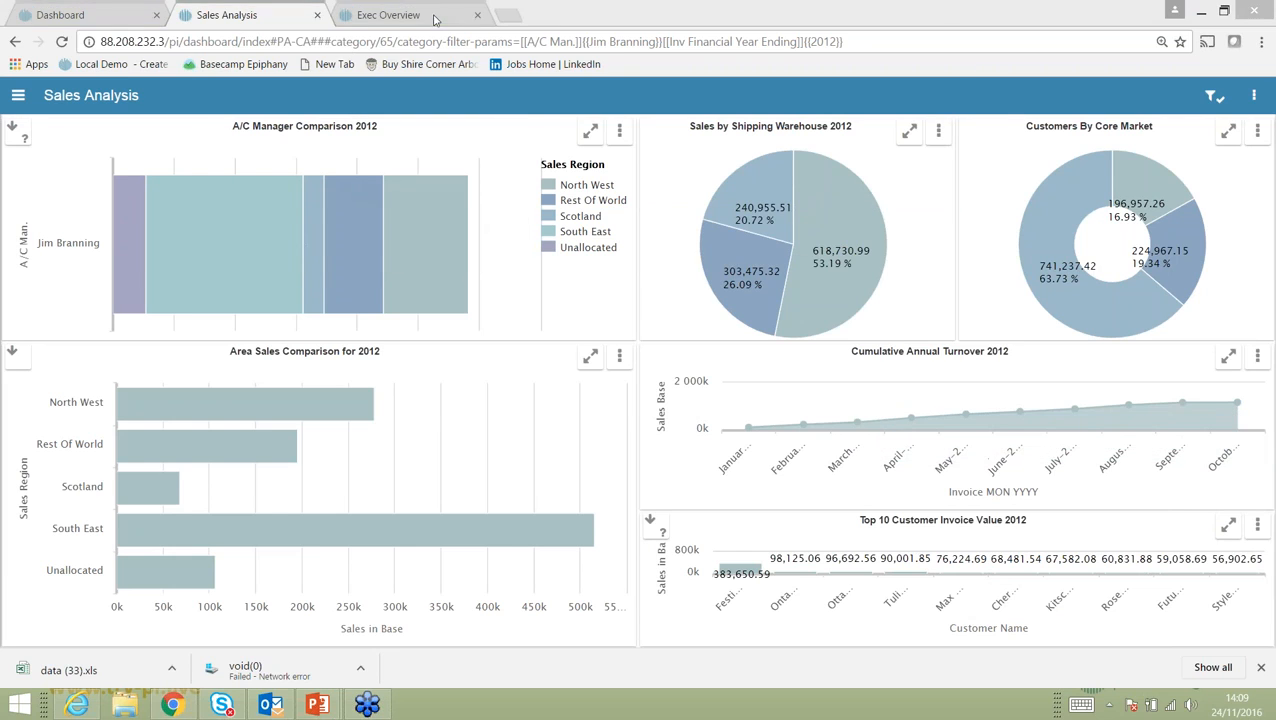
{"action": "mouse_move", "coordinate": [330, 240]}
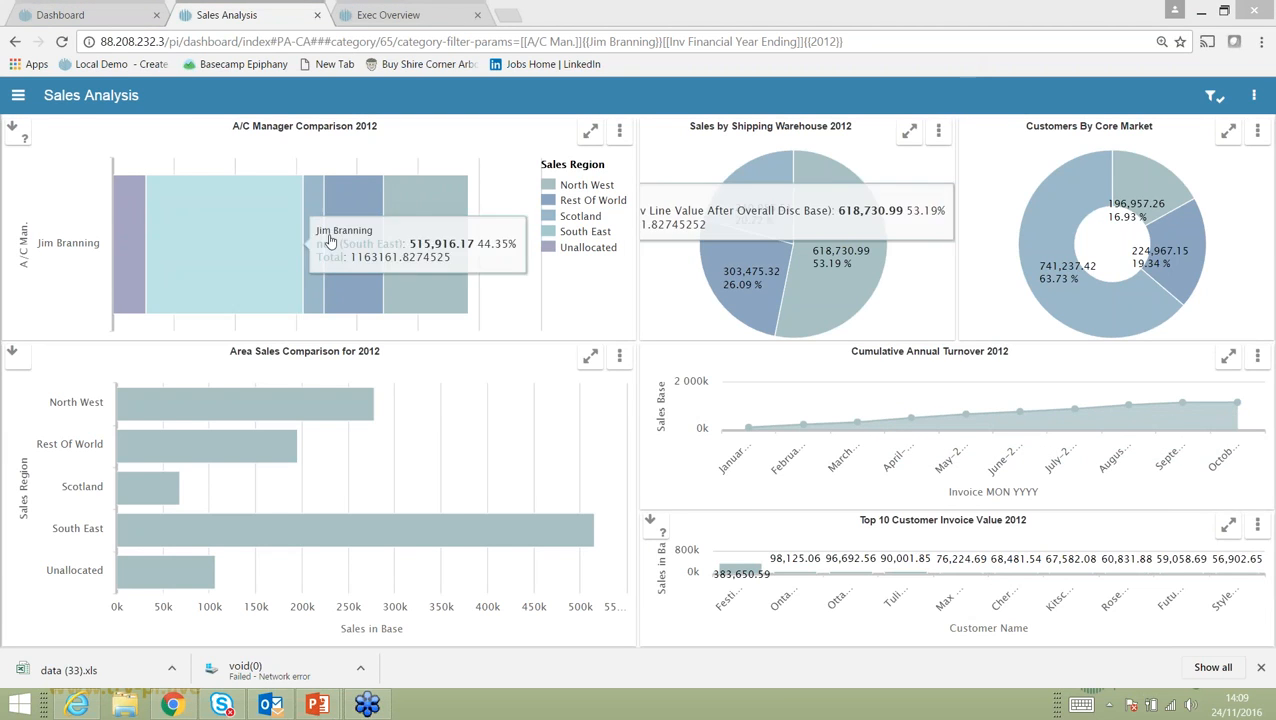
{"action": "mouse_move", "coordinate": [406, 230]}
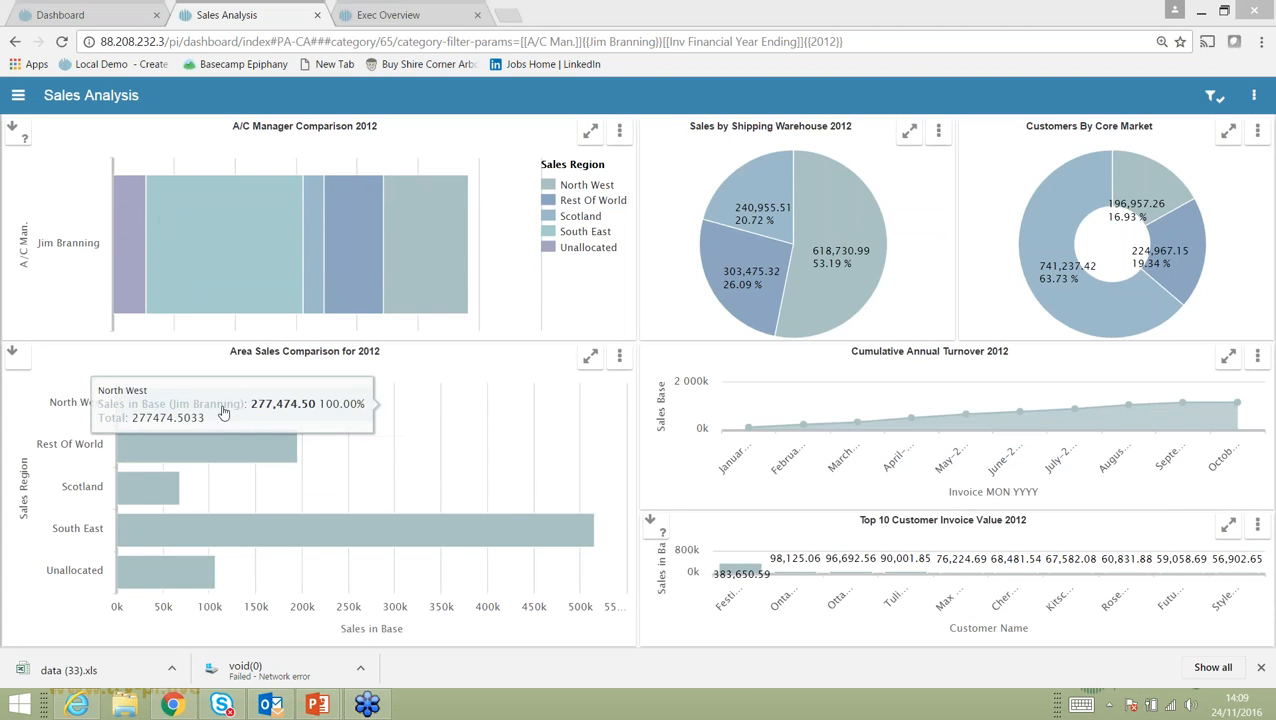
{"action": "mouse_move", "coordinate": [137, 489]}
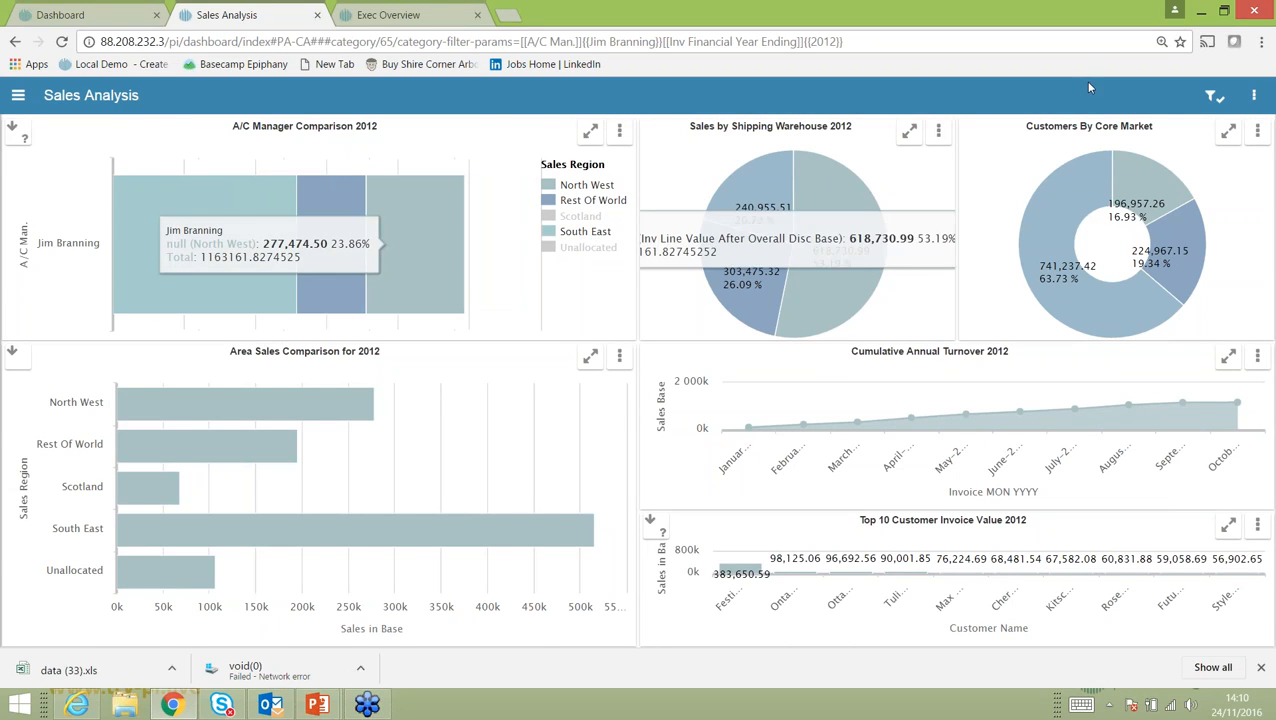
{"action": "mouse_move", "coordinate": [1013, 162]}
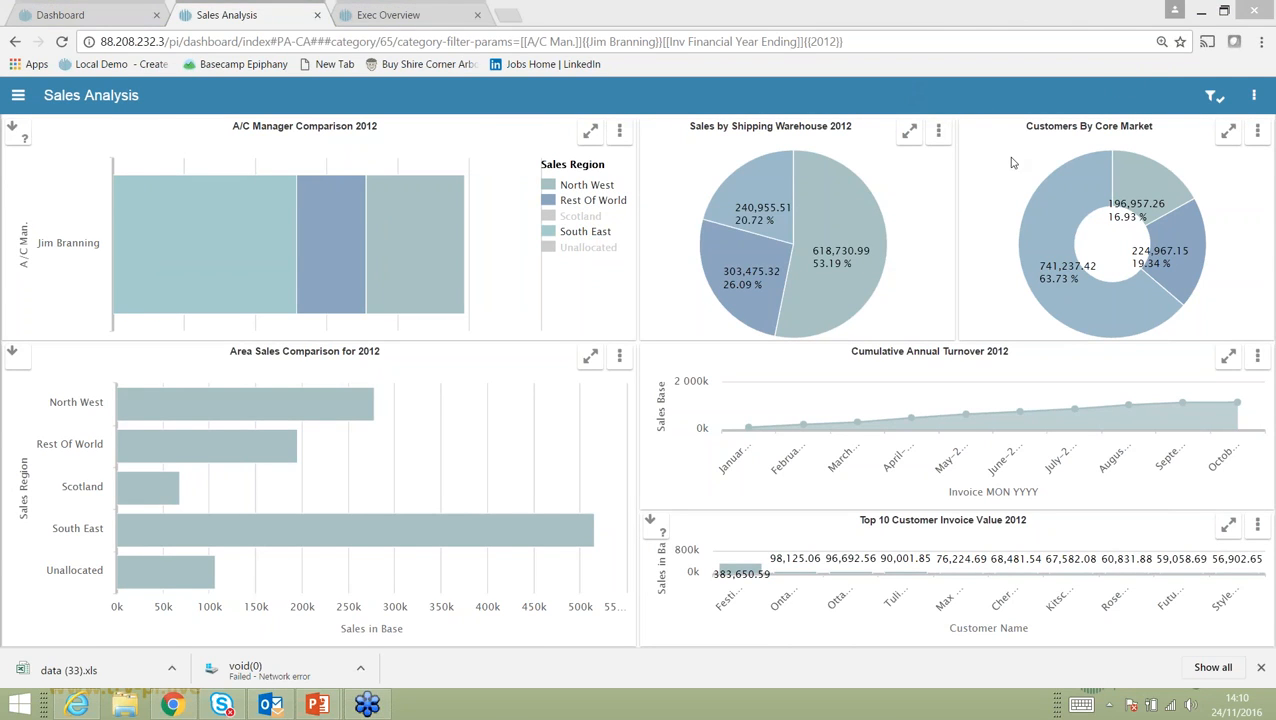
{"action": "mouse_move", "coordinate": [148, 389]}
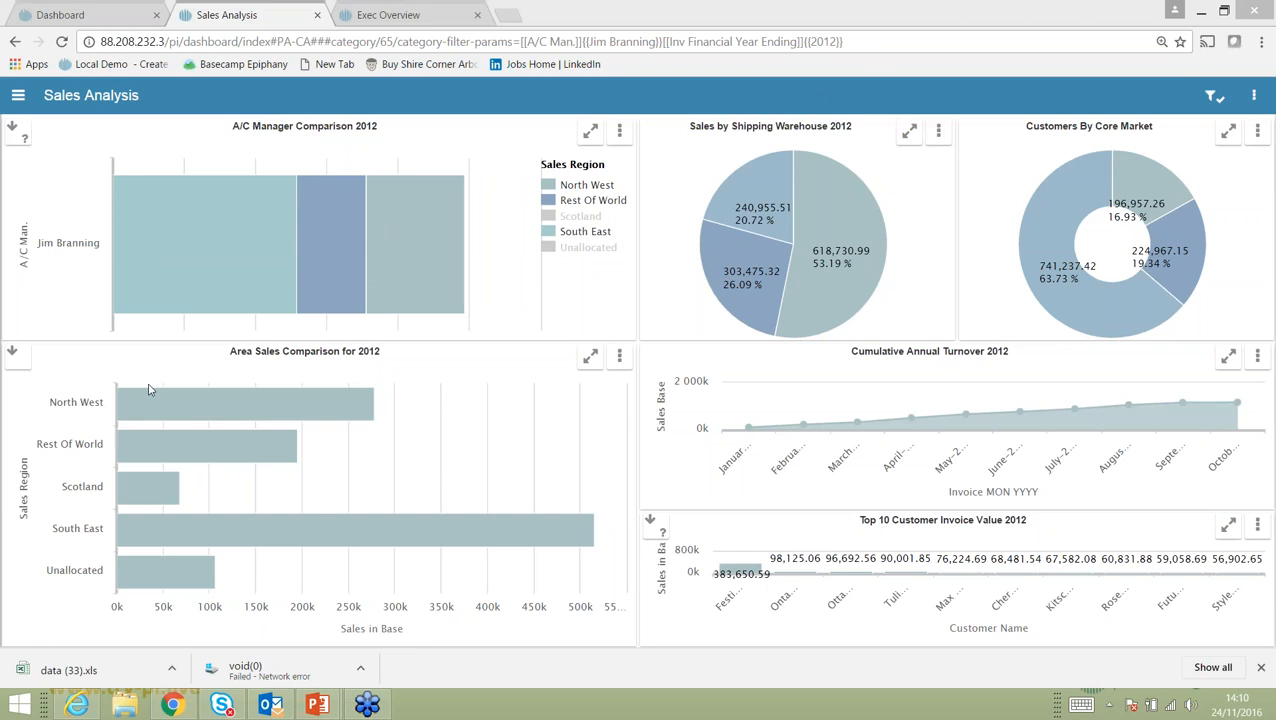
{"action": "mouse_move", "coordinate": [1023, 415]}
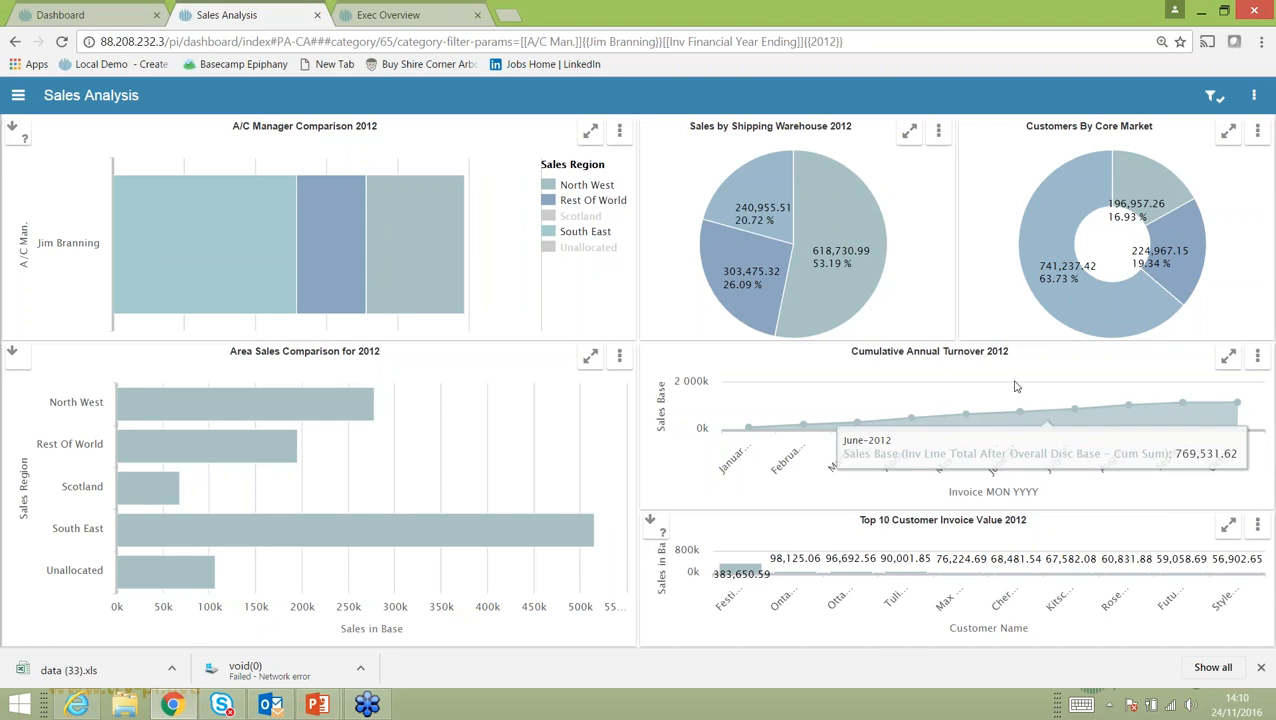
{"action": "mouse_move", "coordinate": [1180, 354]}
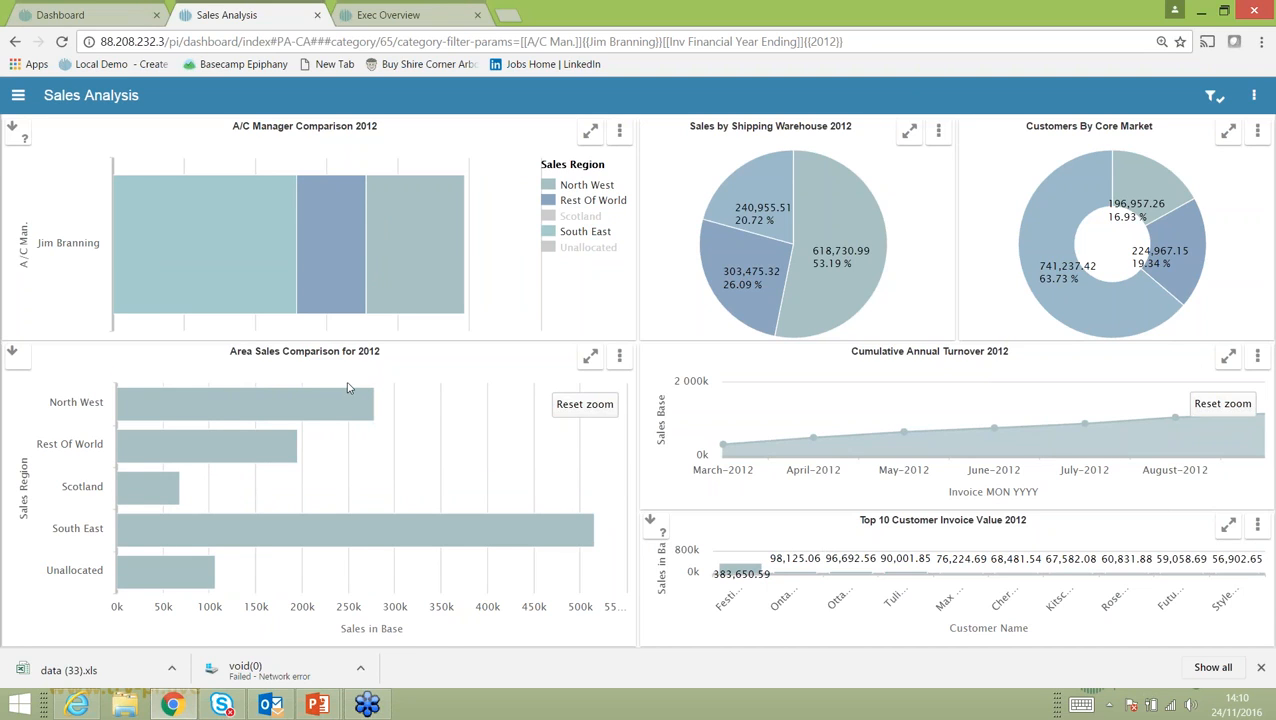
{"action": "mouse_move", "coordinate": [820, 230]}
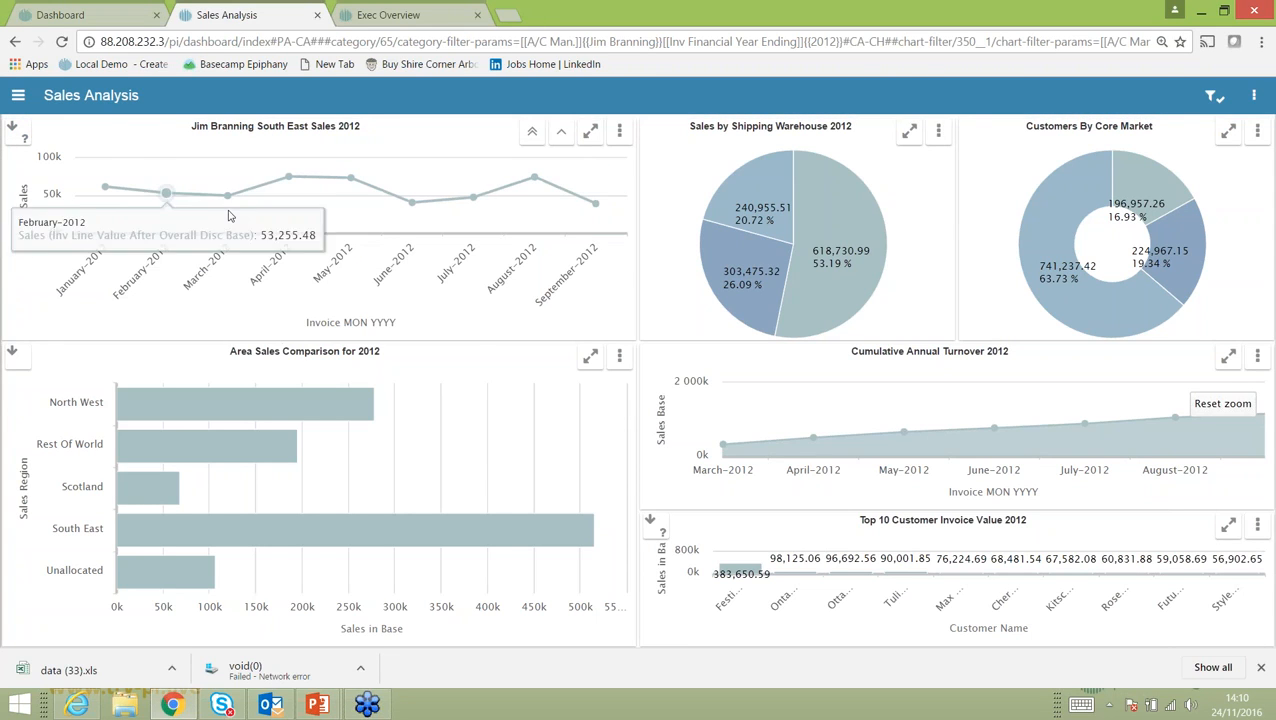
{"action": "mouse_move", "coordinate": [229, 201]}
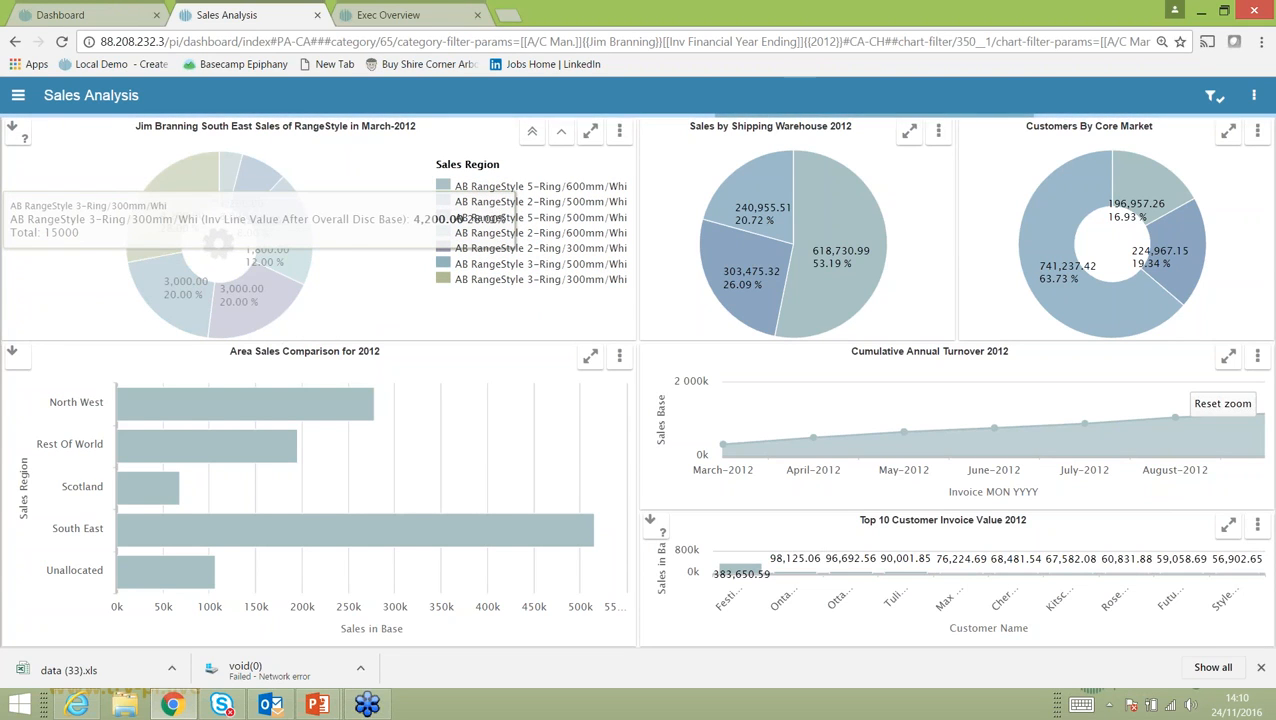
List invoices for the 3-Ring/300mm product, then return to the product sales breakdown.
{"action": "left_click", "coordinate": [200, 230]}
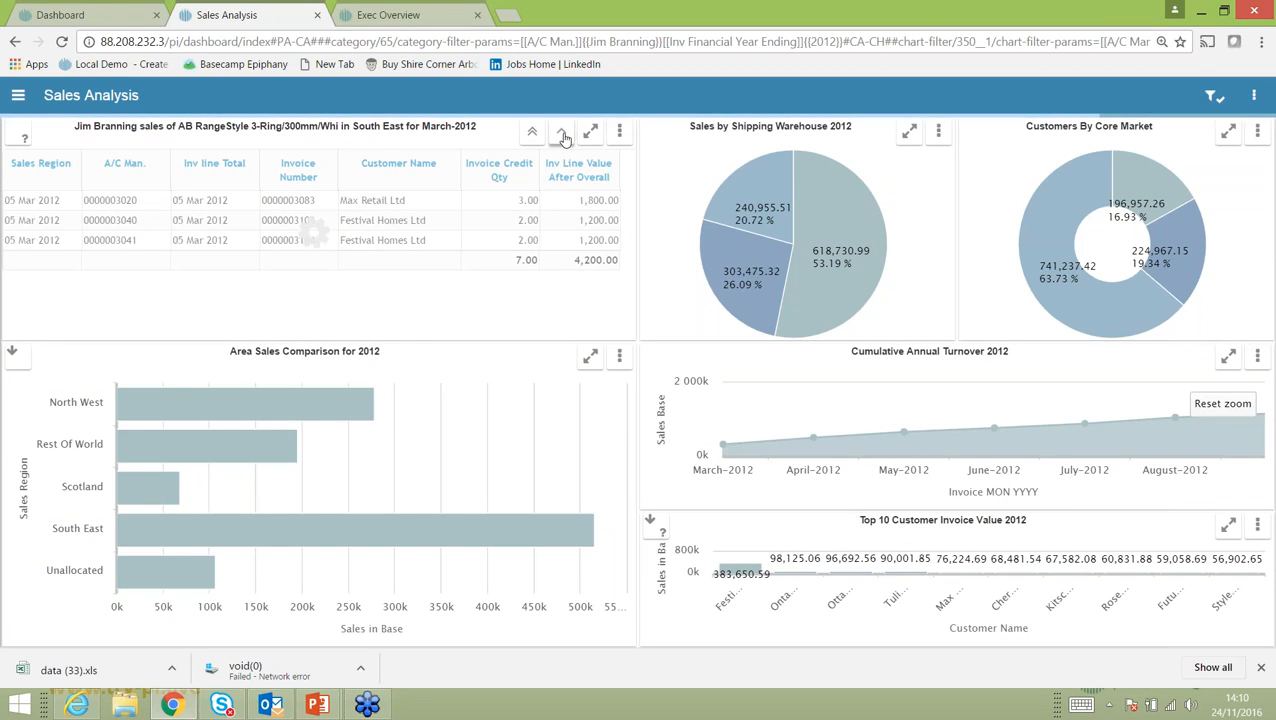
{"action": "left_click", "coordinate": [561, 131]}
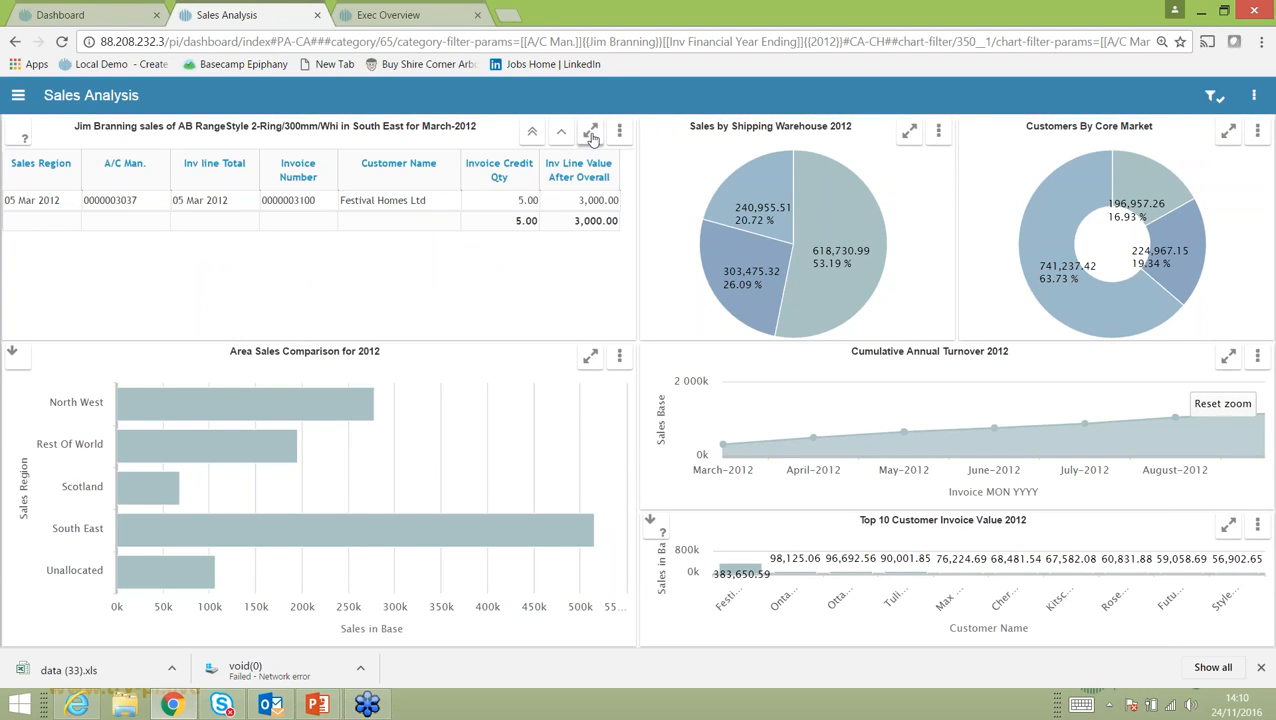
Maximise the invoice table, export its data, and open data (34).xls.
{"action": "left_click", "coordinate": [588, 131]}
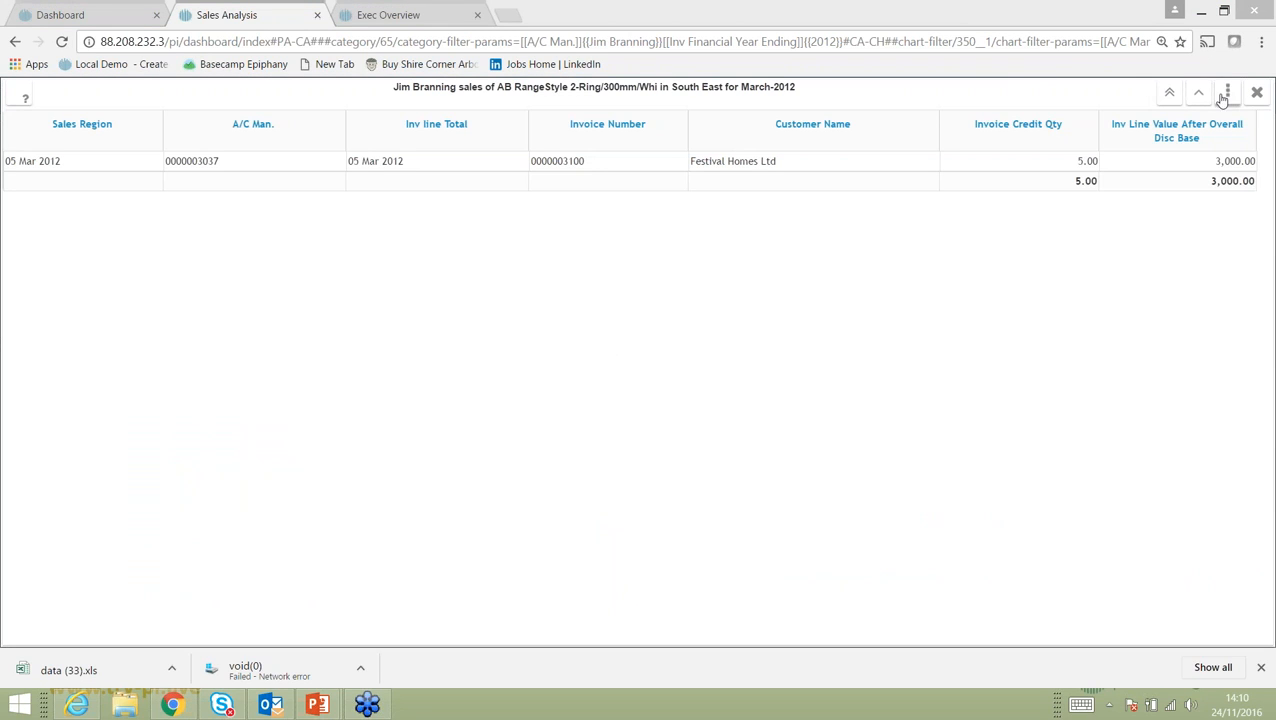
{"action": "left_click", "coordinate": [1219, 93]}
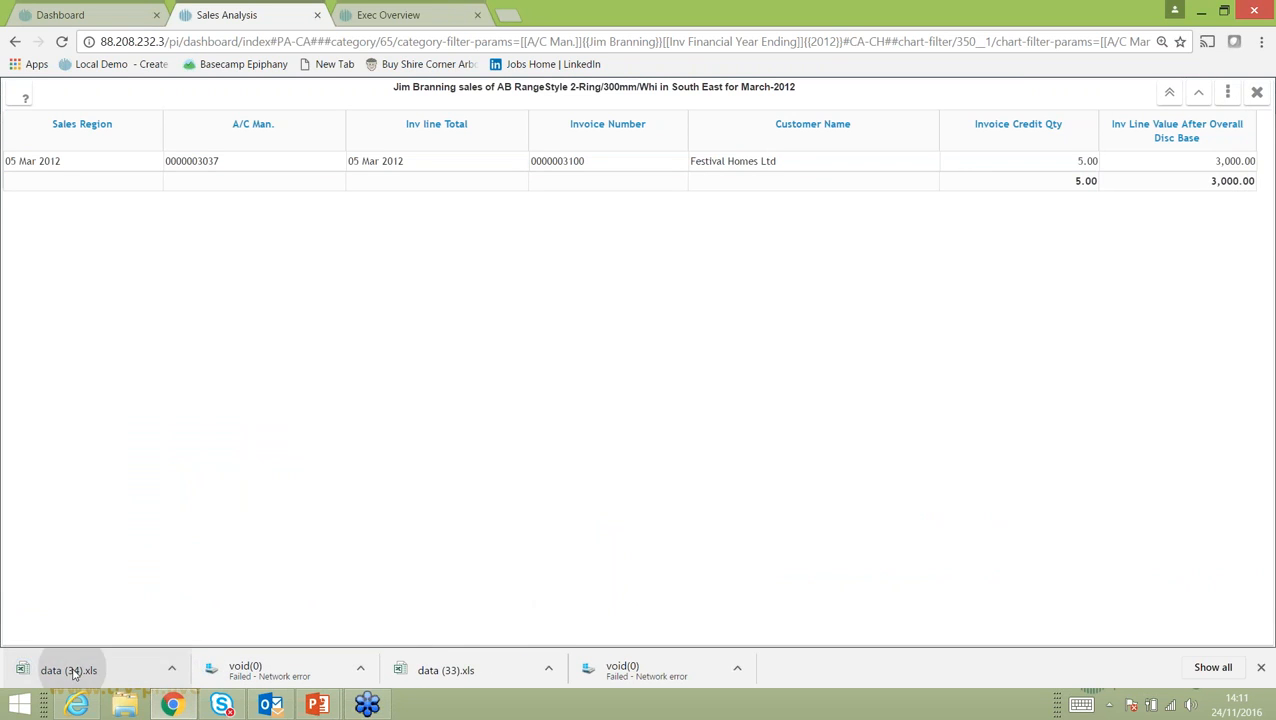
{"action": "left_click", "coordinate": [71, 670]}
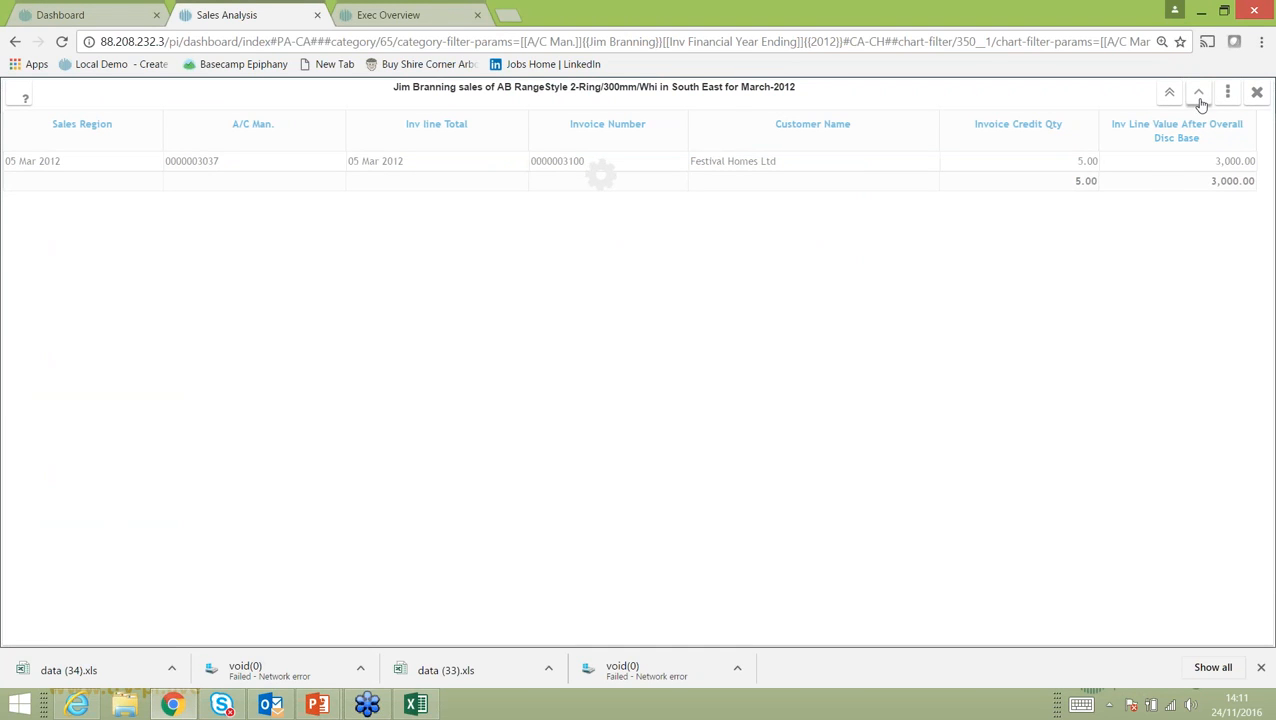
Drill up to the RangeStyle product pie and exit full-screen back to the dashboard.
{"action": "left_click", "coordinate": [1198, 90]}
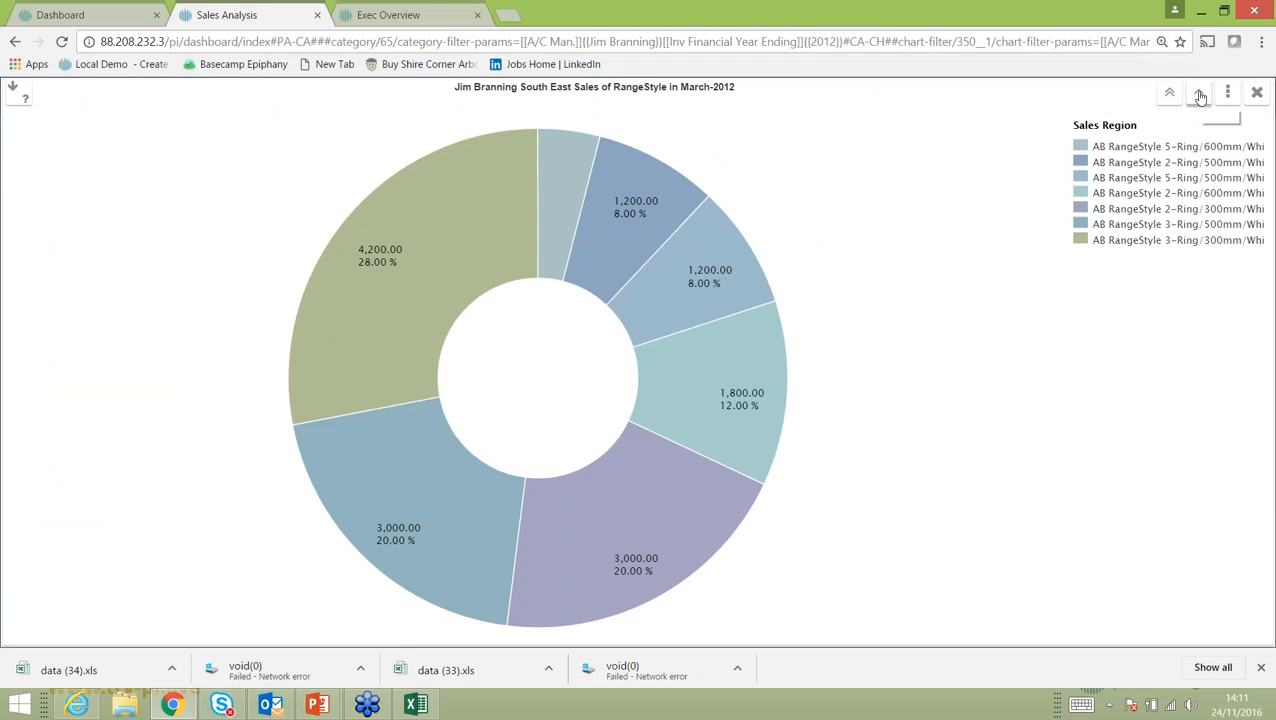
{"action": "mouse_move", "coordinate": [1200, 93]}
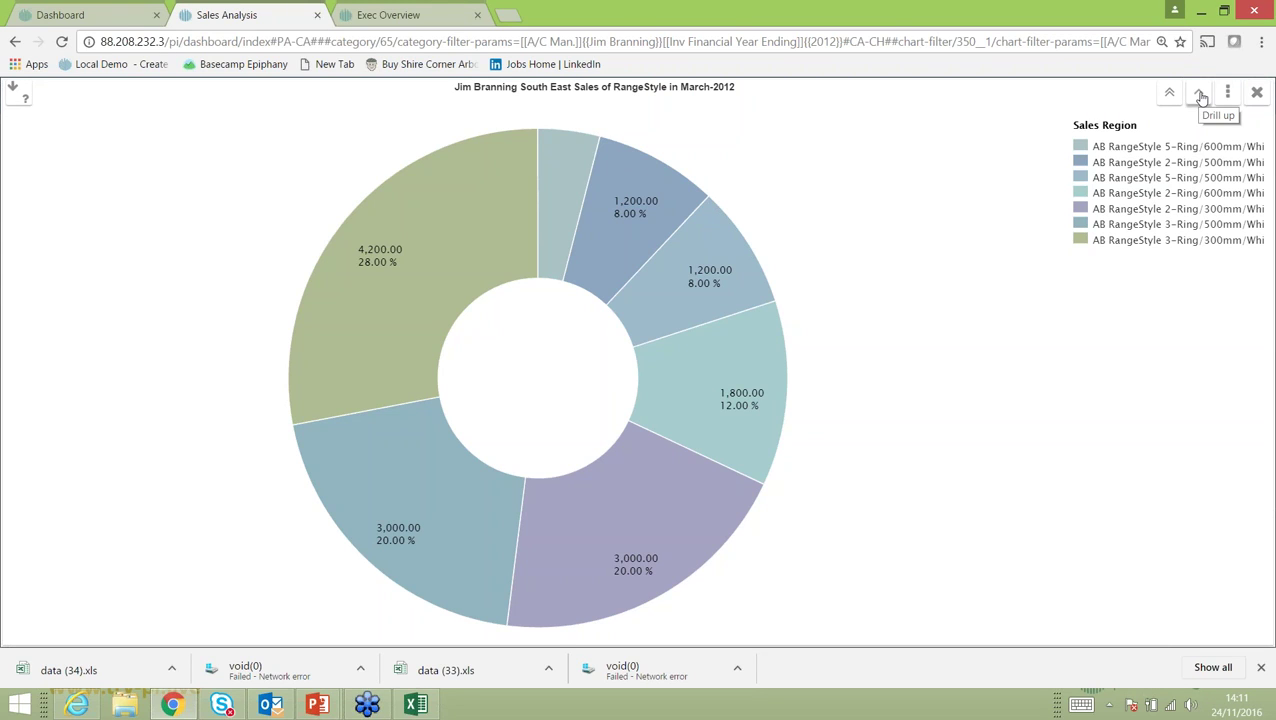
{"action": "left_click", "coordinate": [1200, 92]}
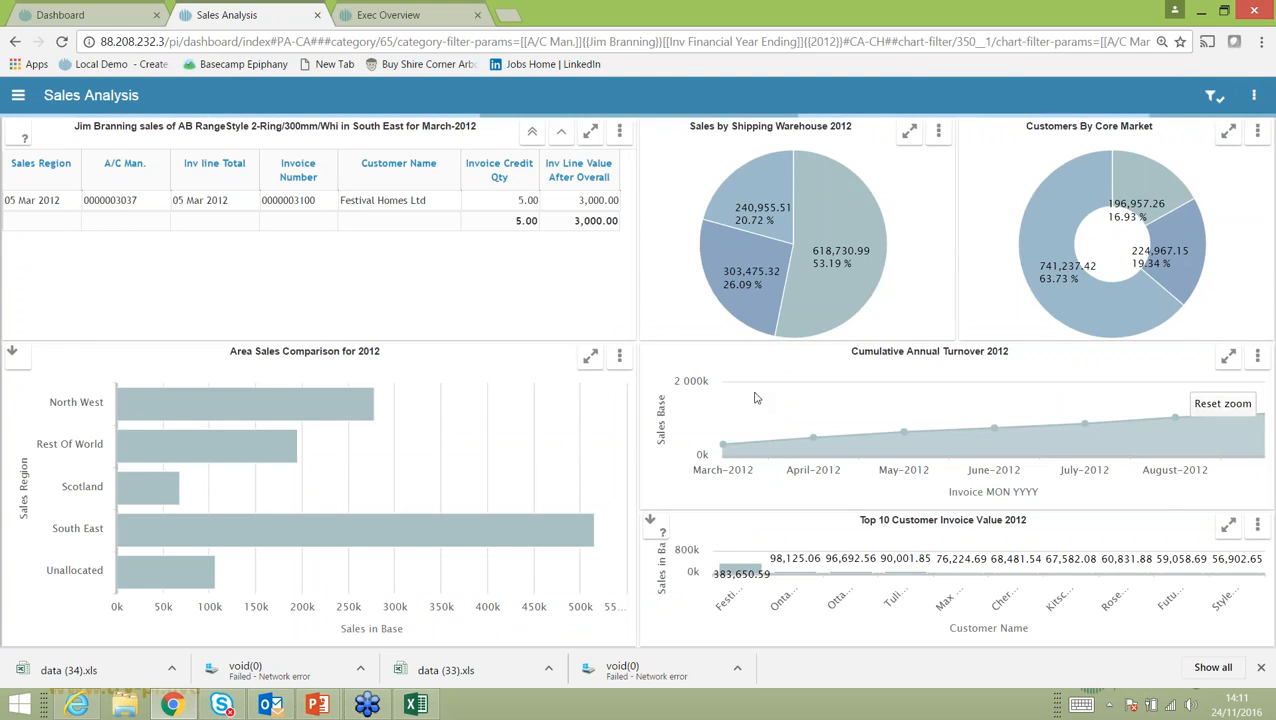
{"action": "mouse_move", "coordinate": [1120, 205]}
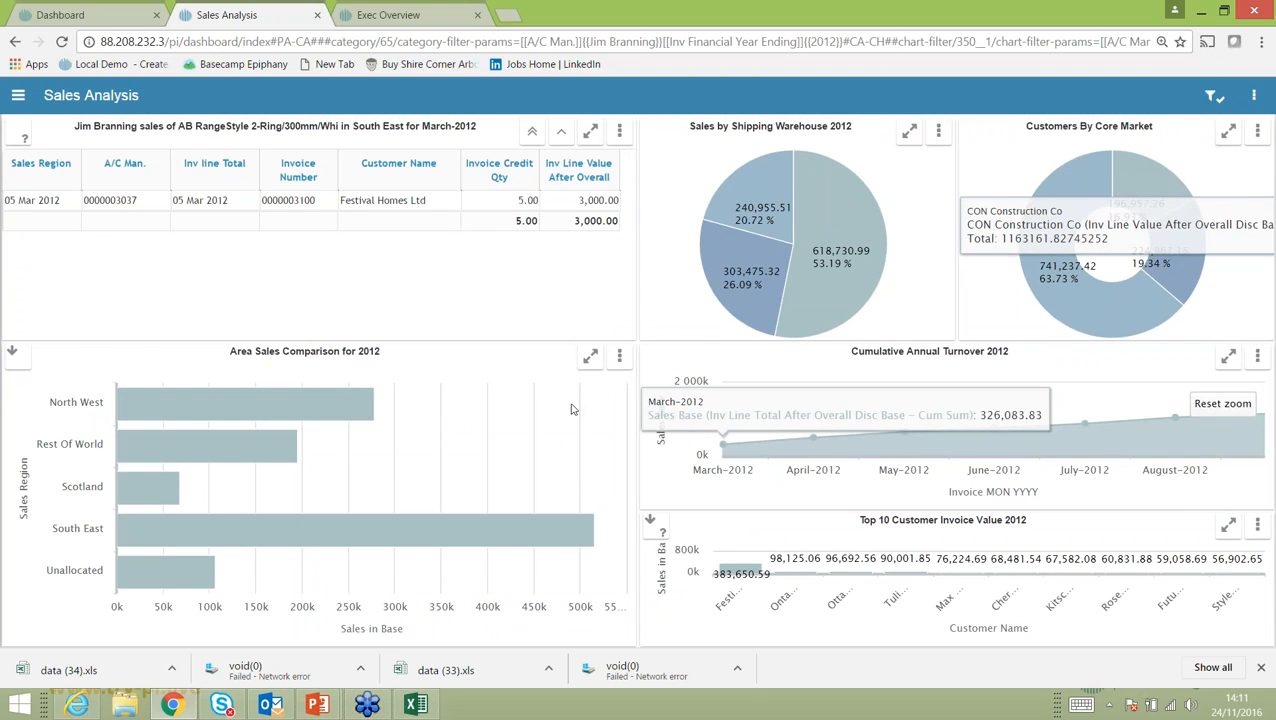
{"action": "left_click", "coordinate": [24, 99]}
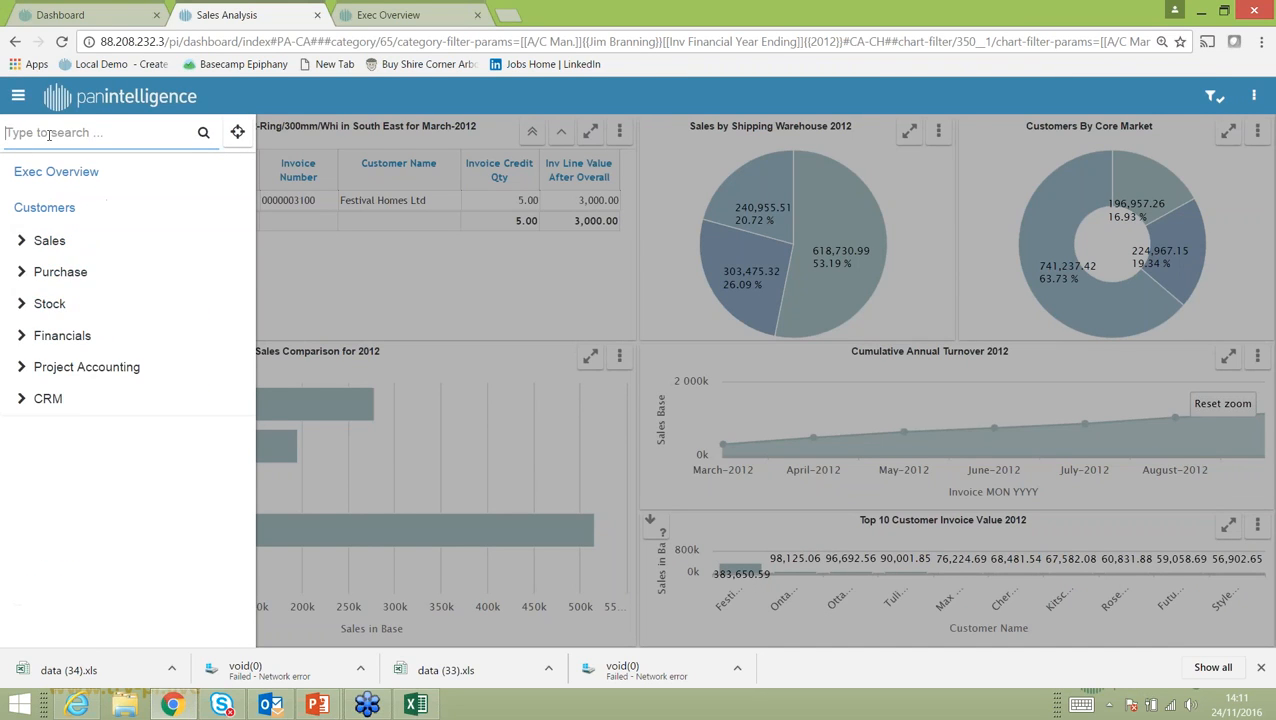
Choose Exec Overview from the navigation menu to show its bank balance and debtor KPI tiles.
{"action": "left_click", "coordinate": [22, 95]}
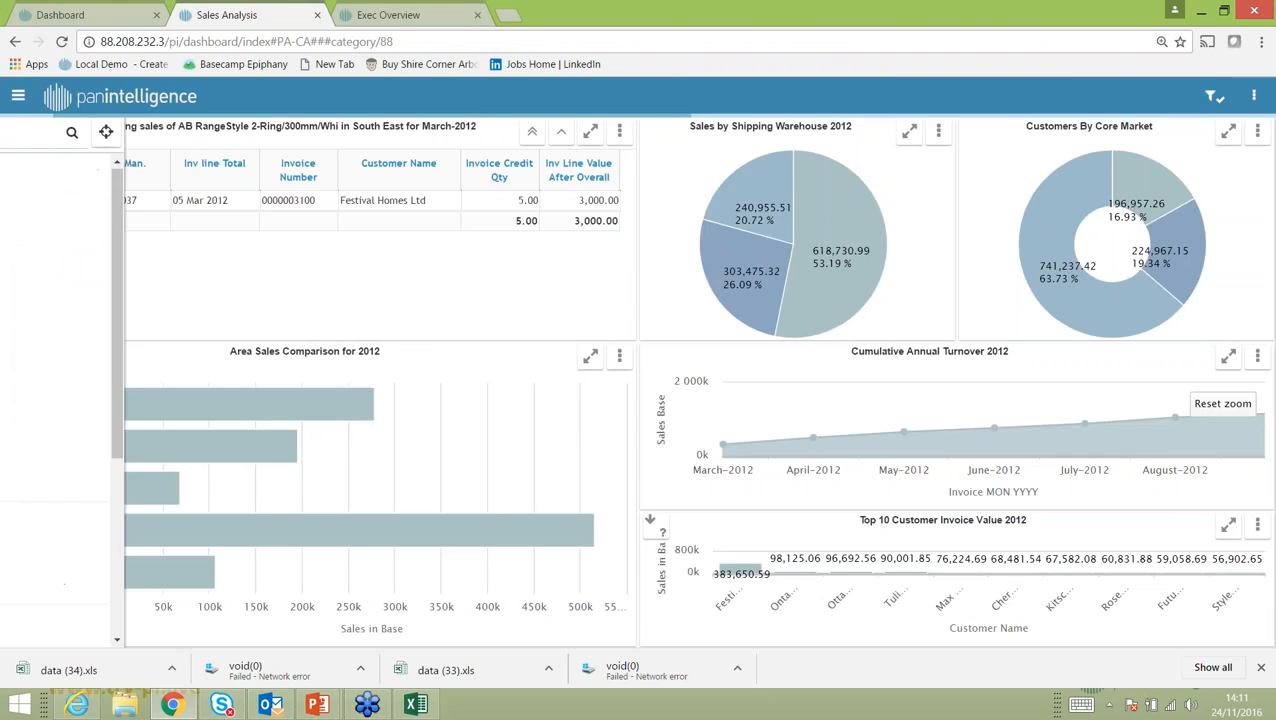
{"action": "left_click", "coordinate": [228, 15]}
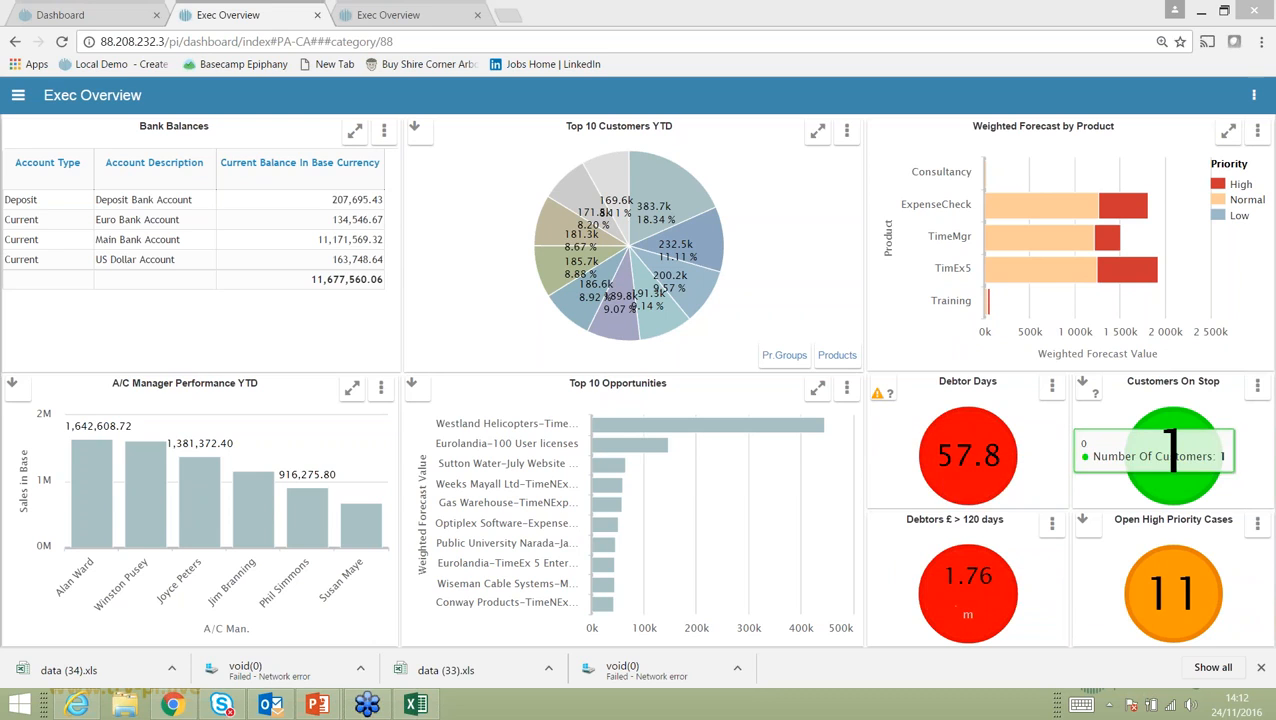
{"action": "mouse_move", "coordinate": [1163, 593]}
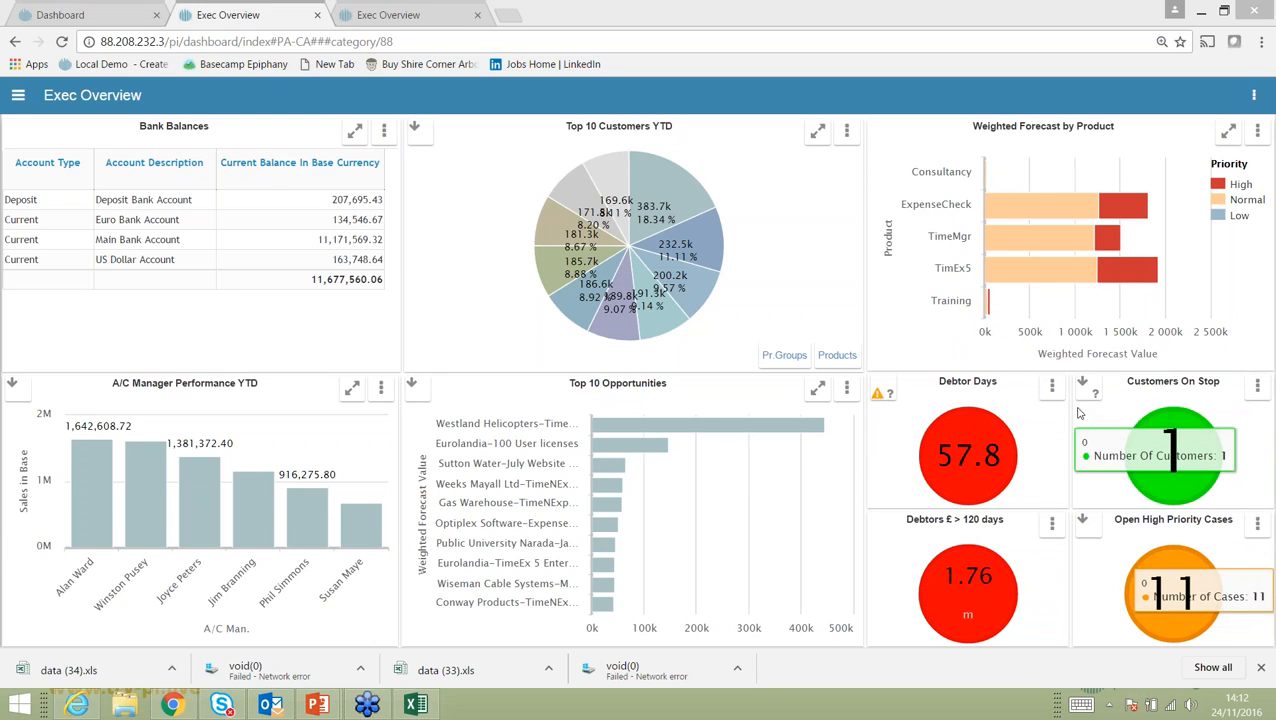
{"action": "left_click", "coordinate": [1050, 386]}
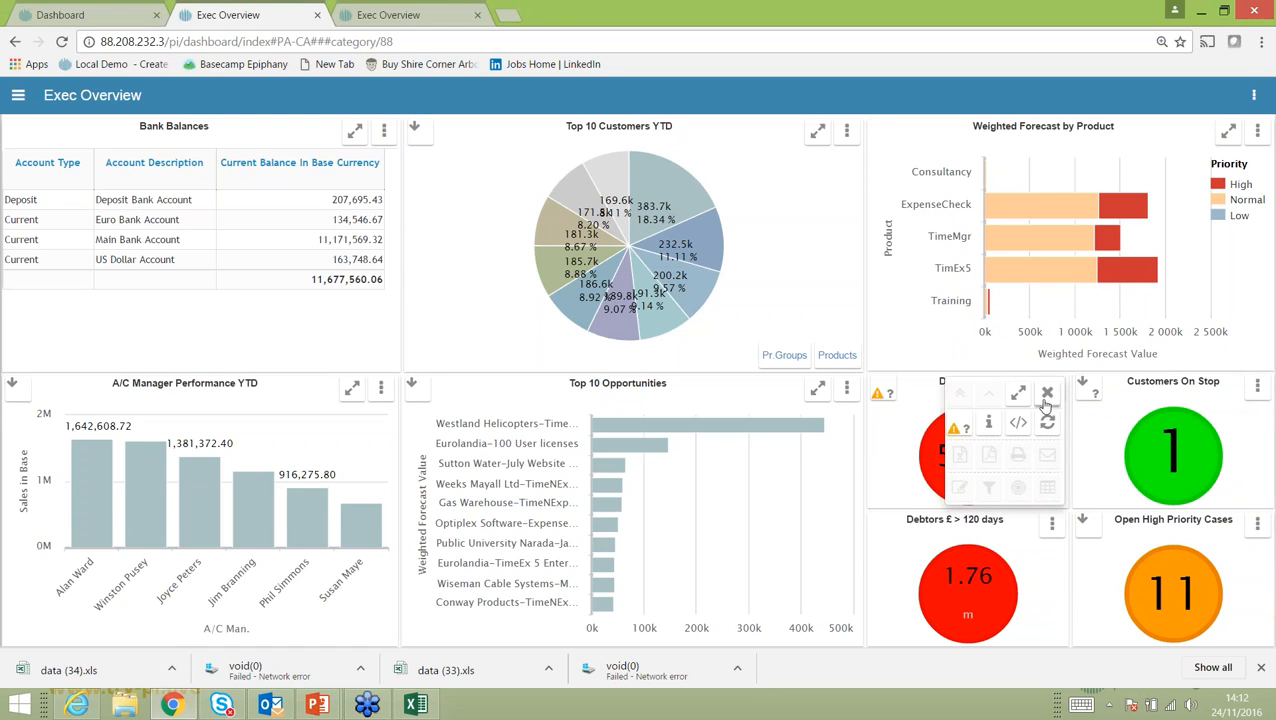
{"action": "left_click", "coordinate": [1016, 394]}
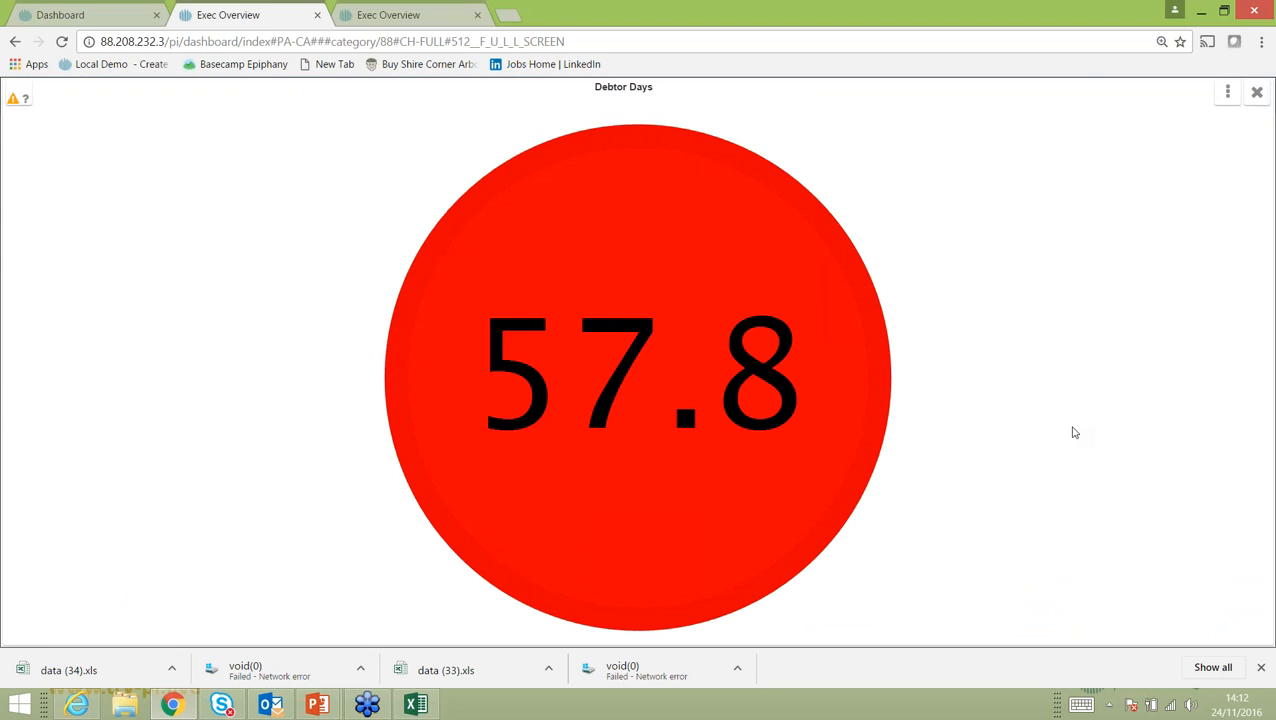
{"action": "mouse_move", "coordinate": [1075, 433]}
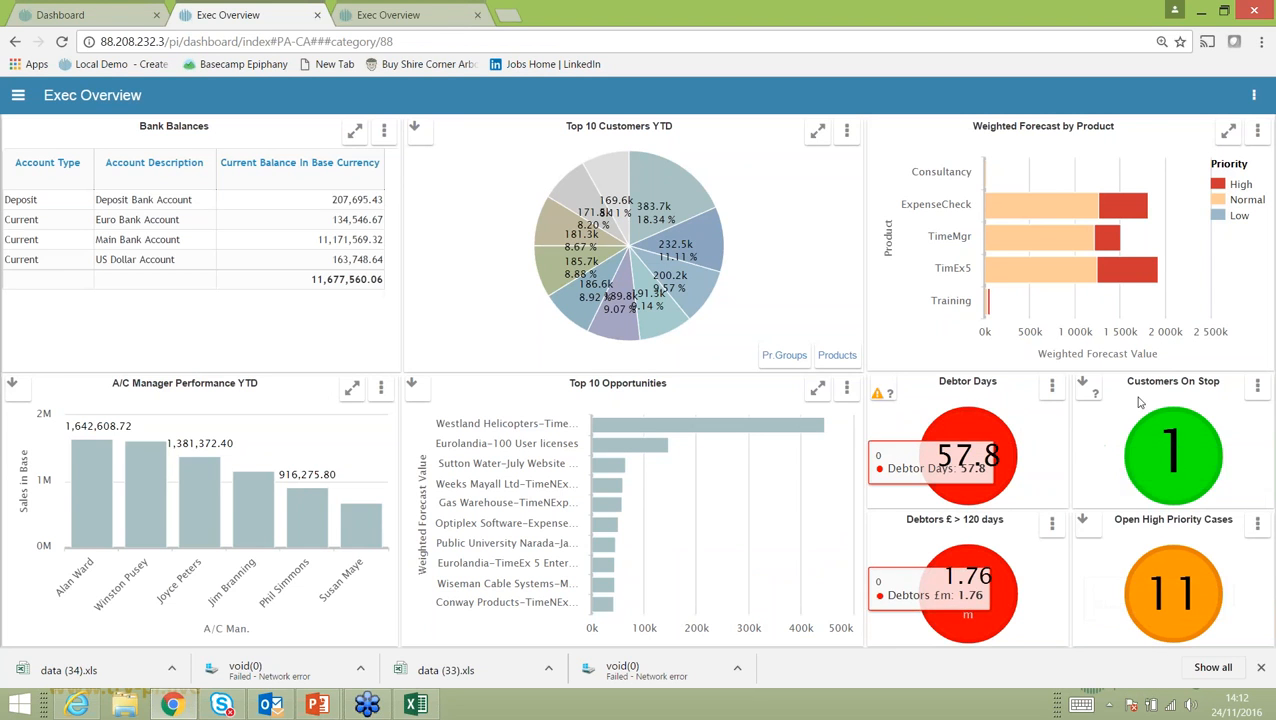
{"action": "mouse_move", "coordinate": [707, 423]}
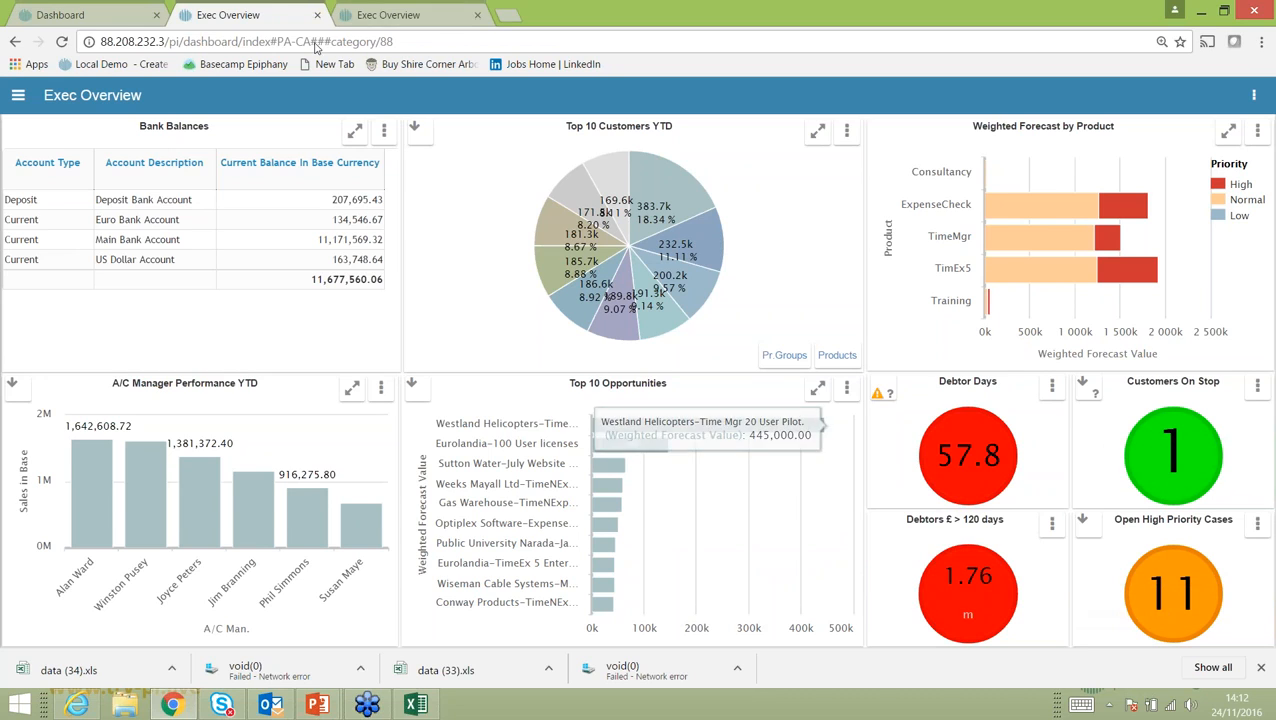
{"action": "mouse_move", "coordinate": [400, 55]}
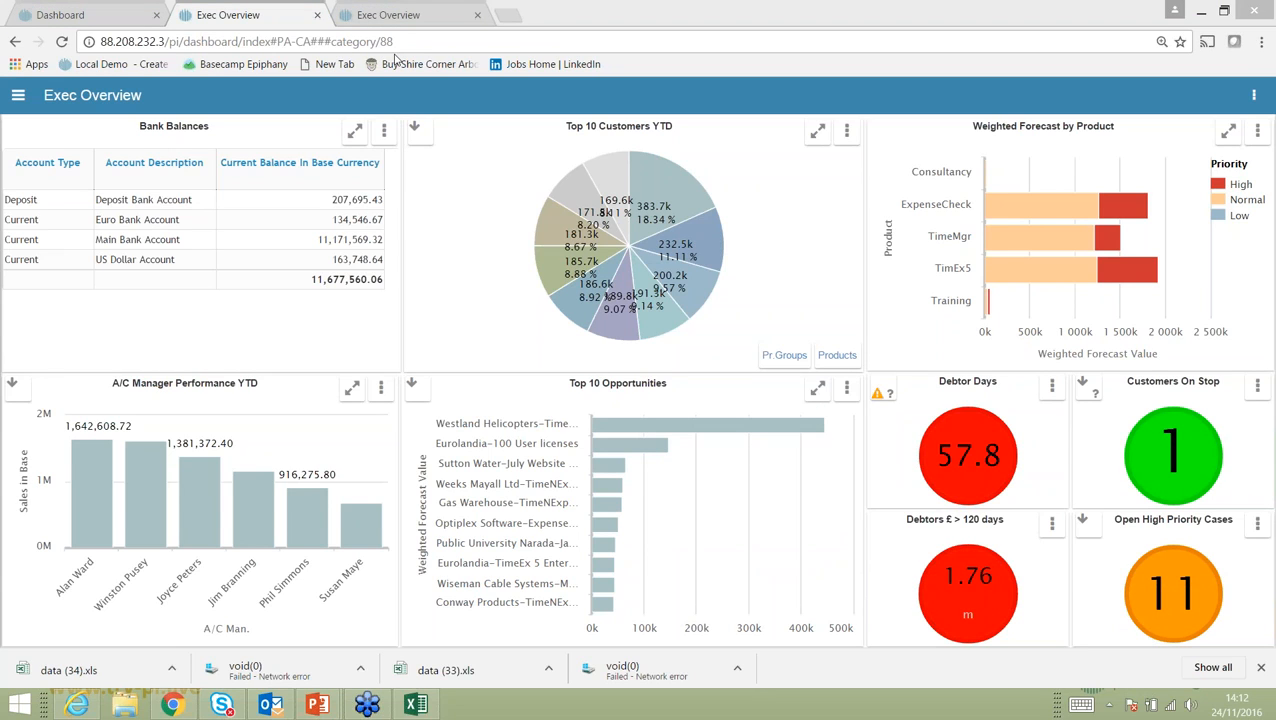
{"action": "mouse_move", "coordinate": [982, 411]}
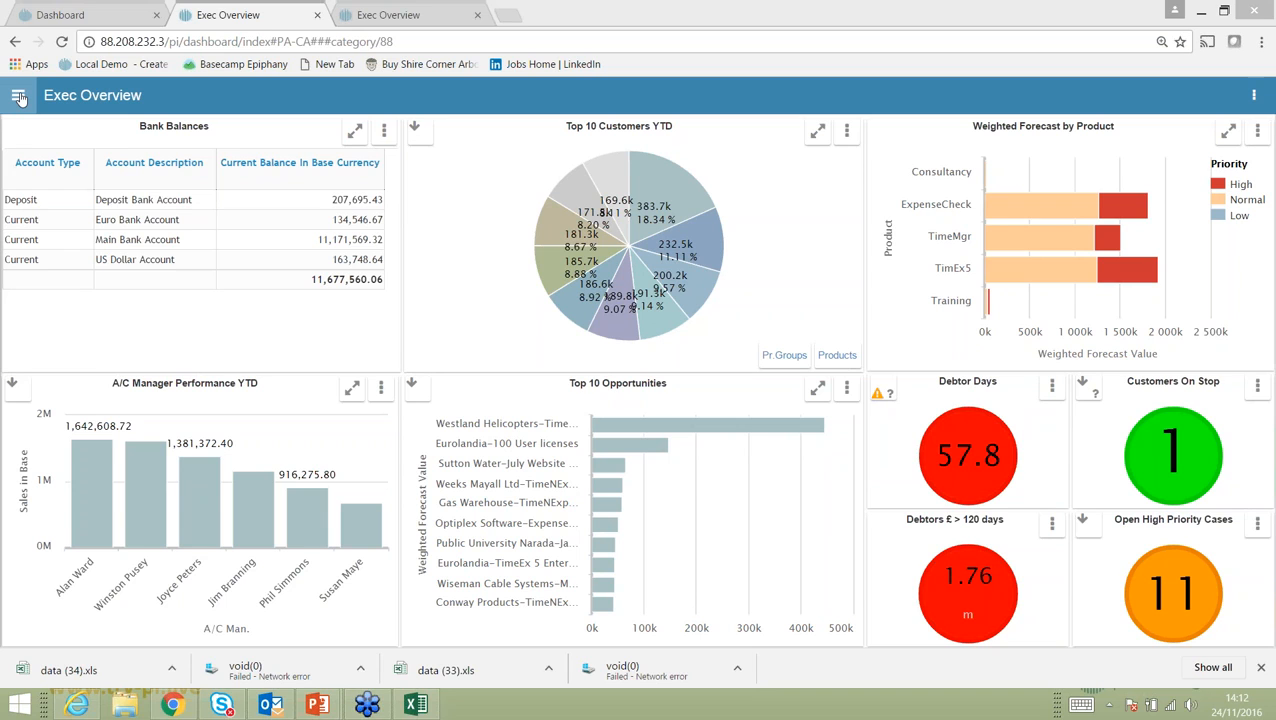
{"action": "left_click", "coordinate": [19, 98]}
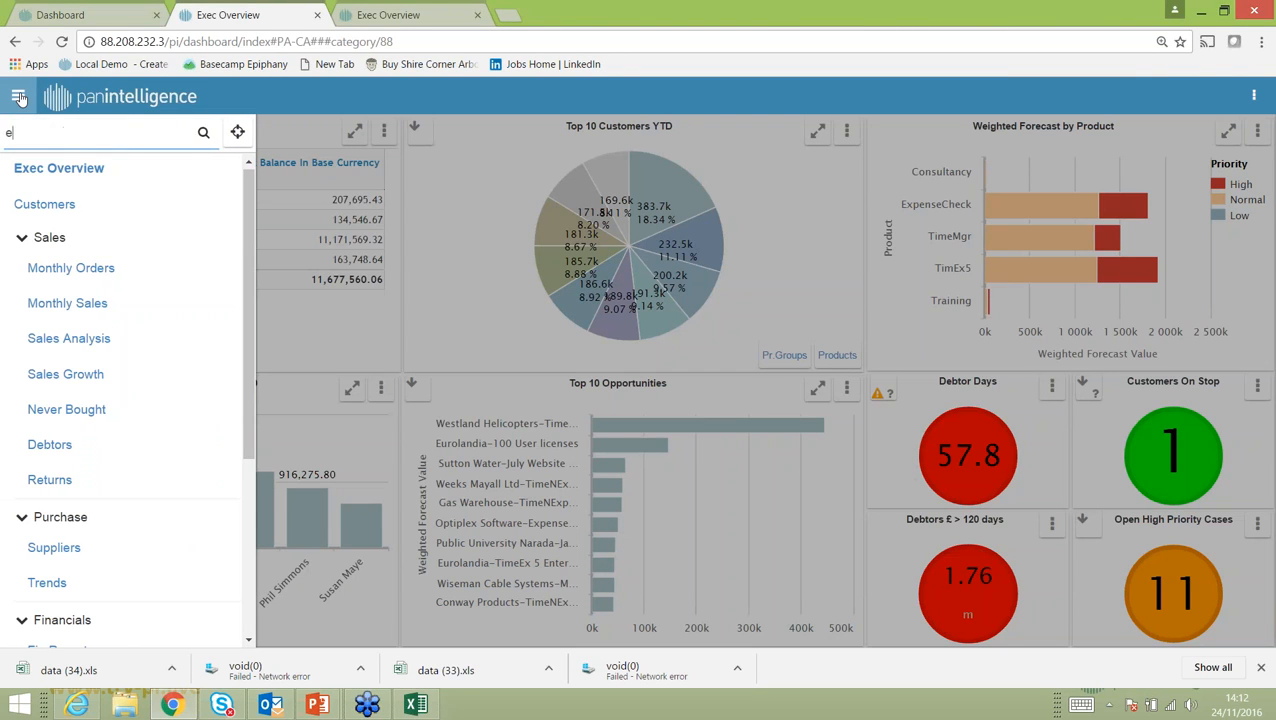
{"action": "scroll", "scroll_direction": "down", "scroll_amount": 3}
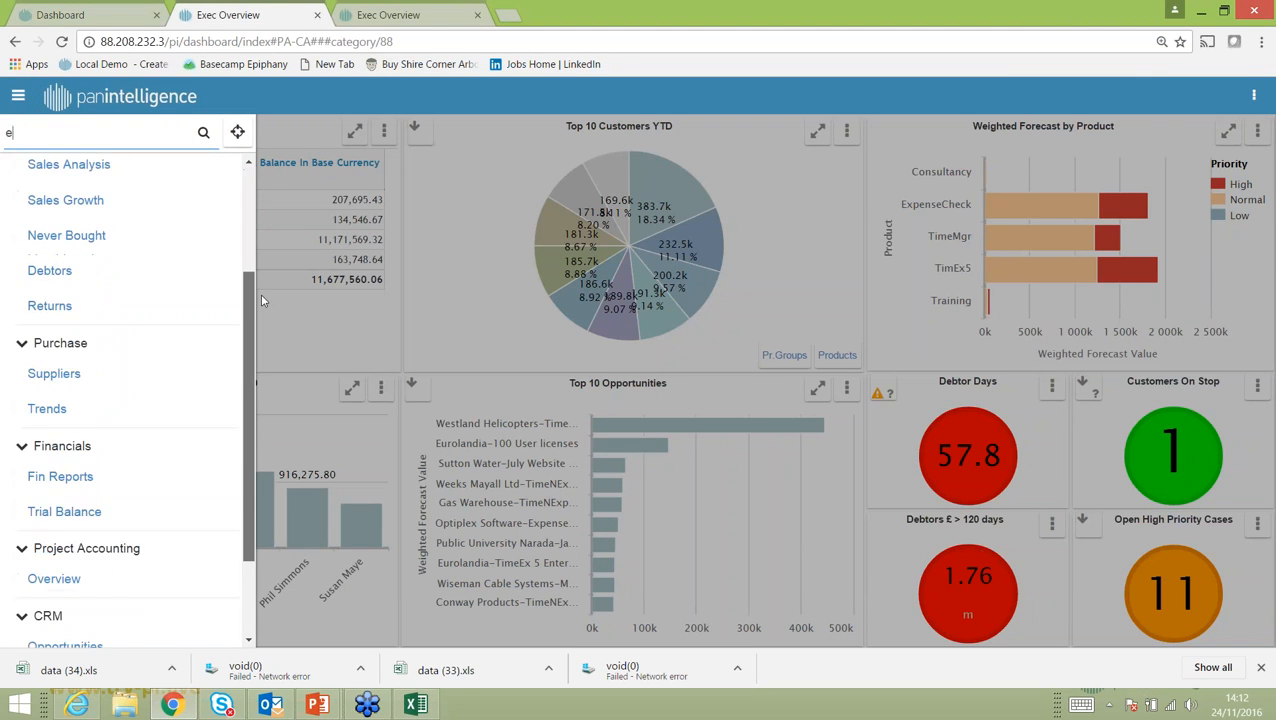
{"action": "scroll", "scroll_direction": "down", "scroll_amount": 3}
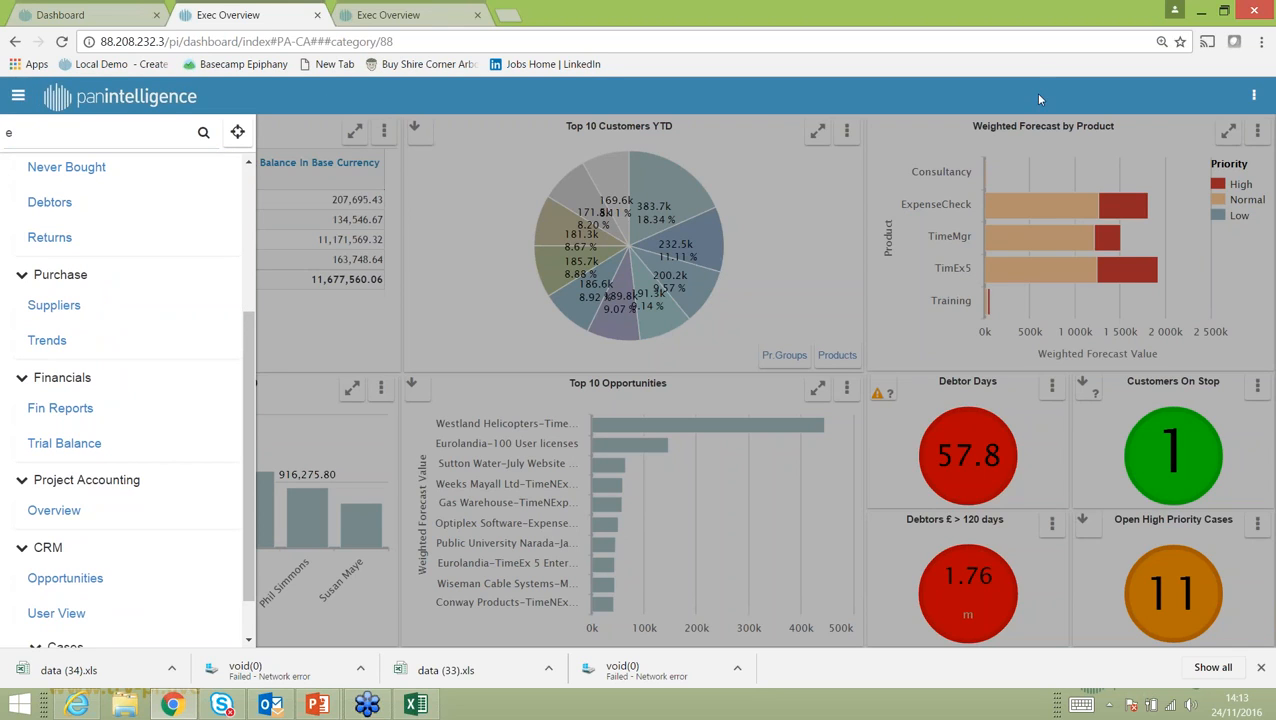
{"action": "mouse_move", "coordinate": [912, 100]}
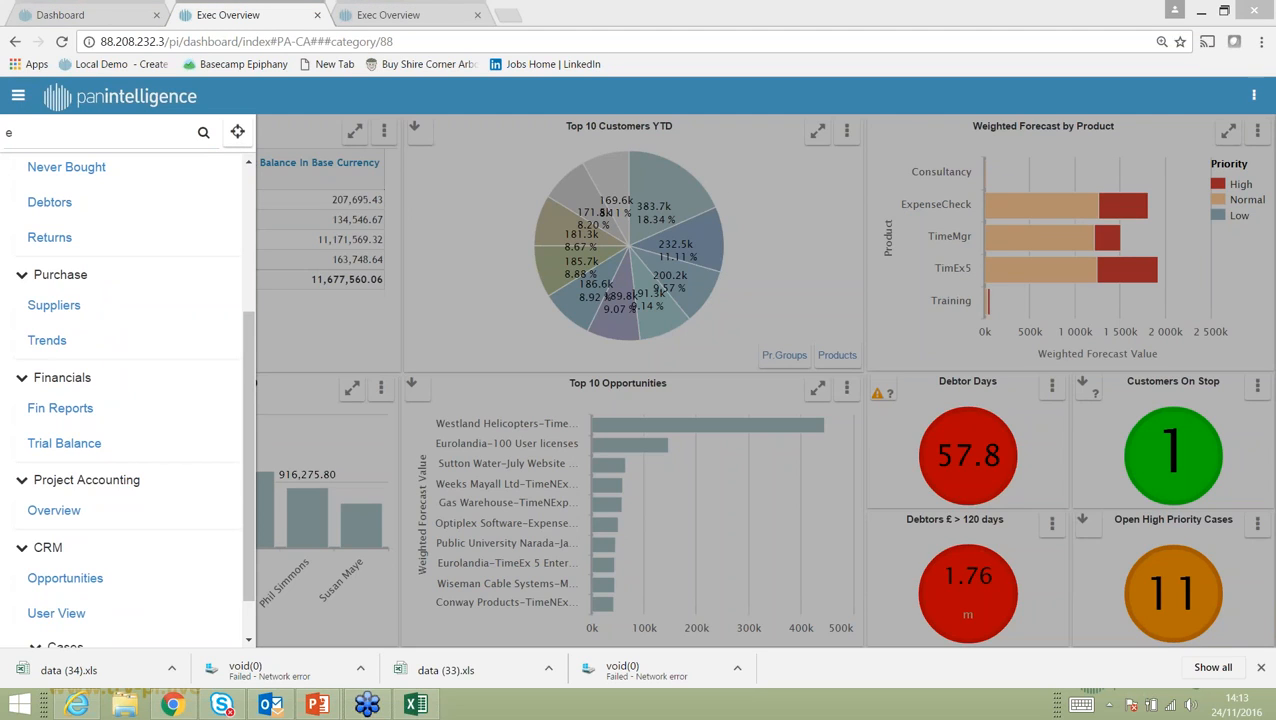
{"action": "left_click", "coordinate": [1253, 95]}
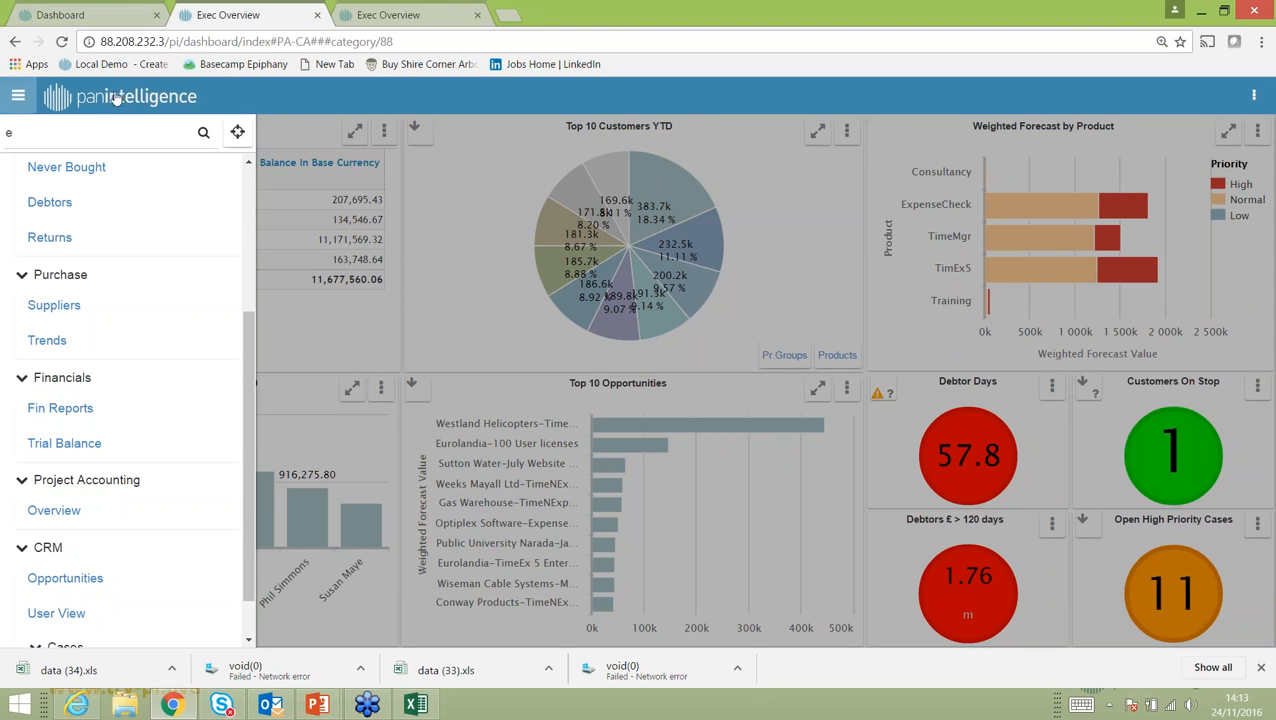
{"action": "mouse_move", "coordinate": [1223, 105]}
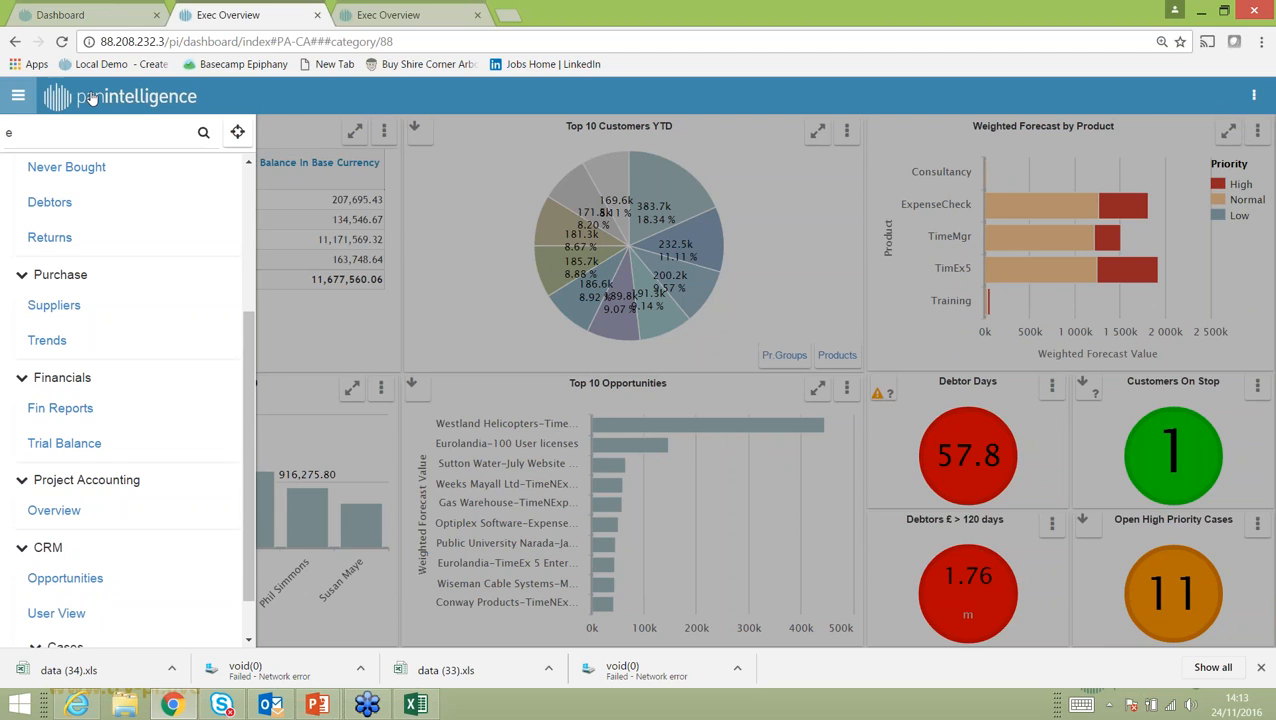
{"action": "mouse_move", "coordinate": [334, 94]}
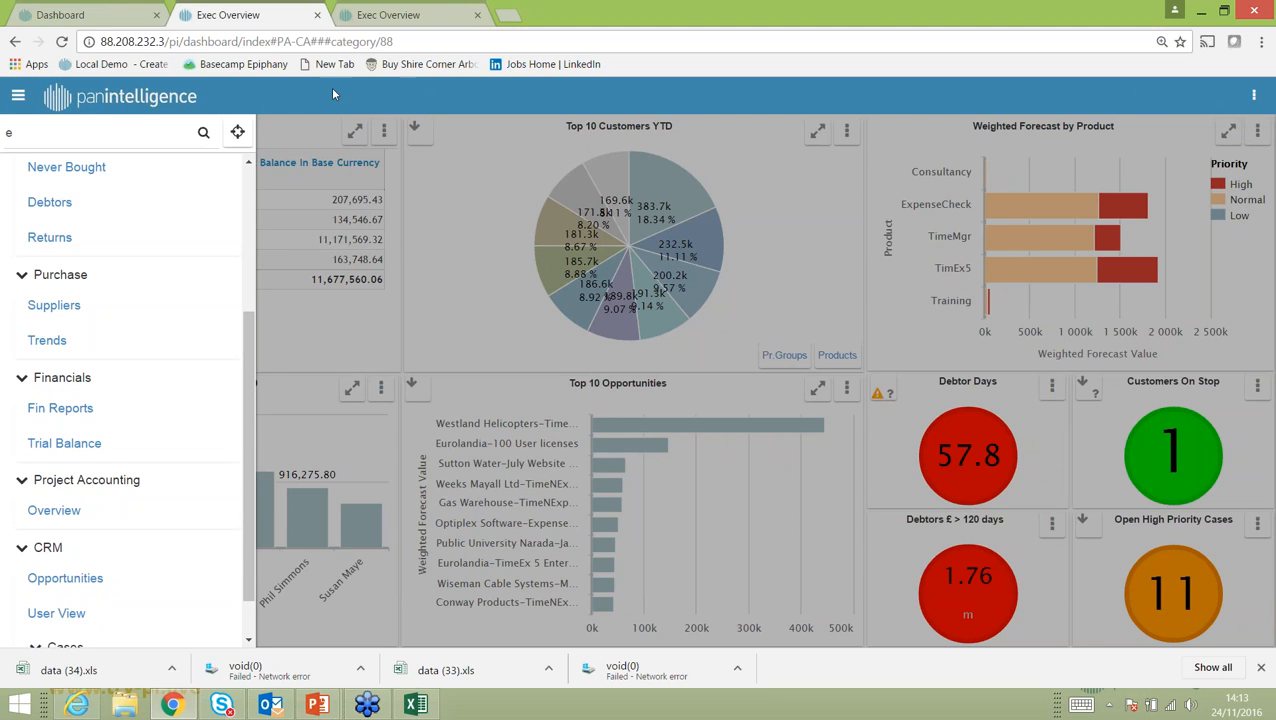
{"action": "left_click", "coordinate": [25, 99]}
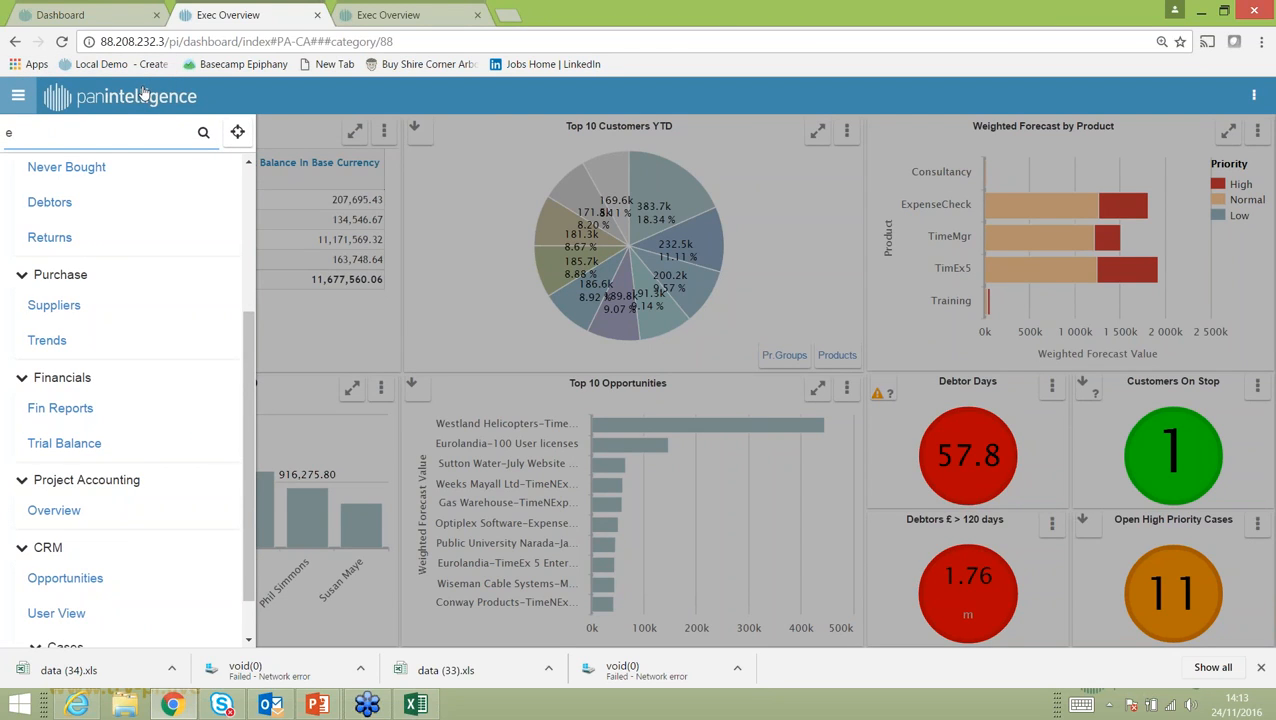
{"action": "mouse_move", "coordinate": [122, 105]}
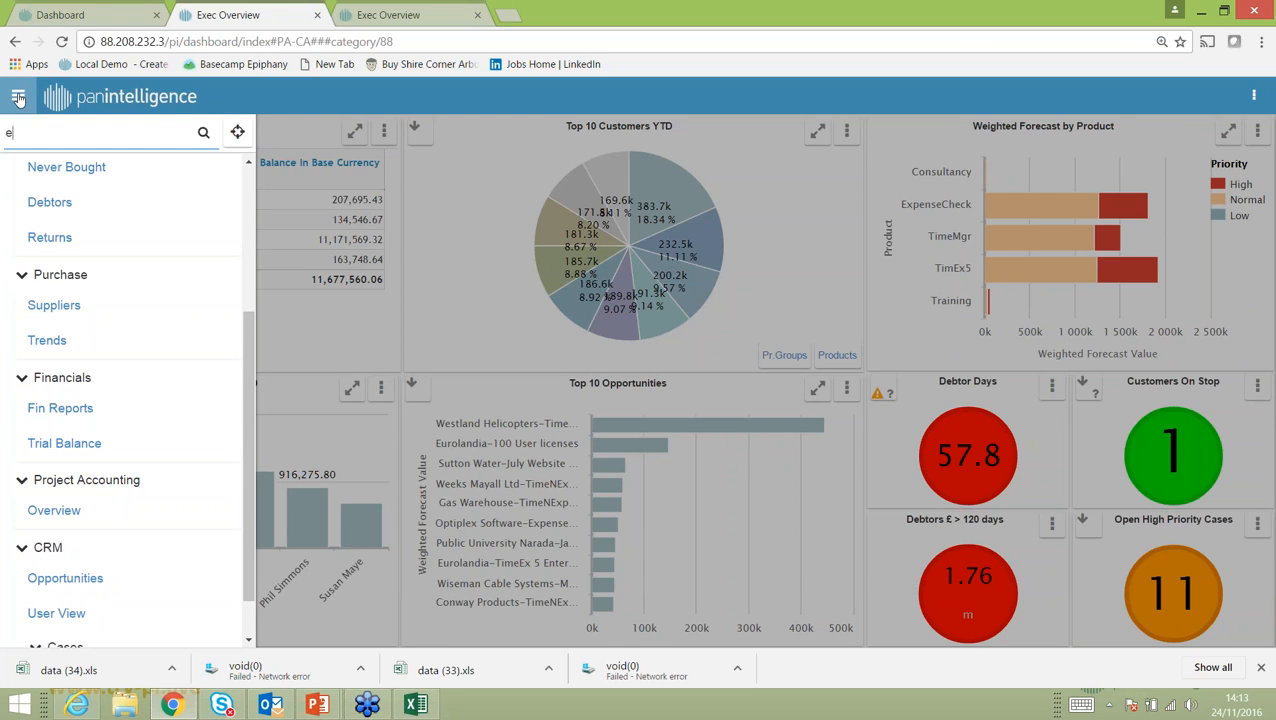
{"action": "left_click", "coordinate": [20, 102]}
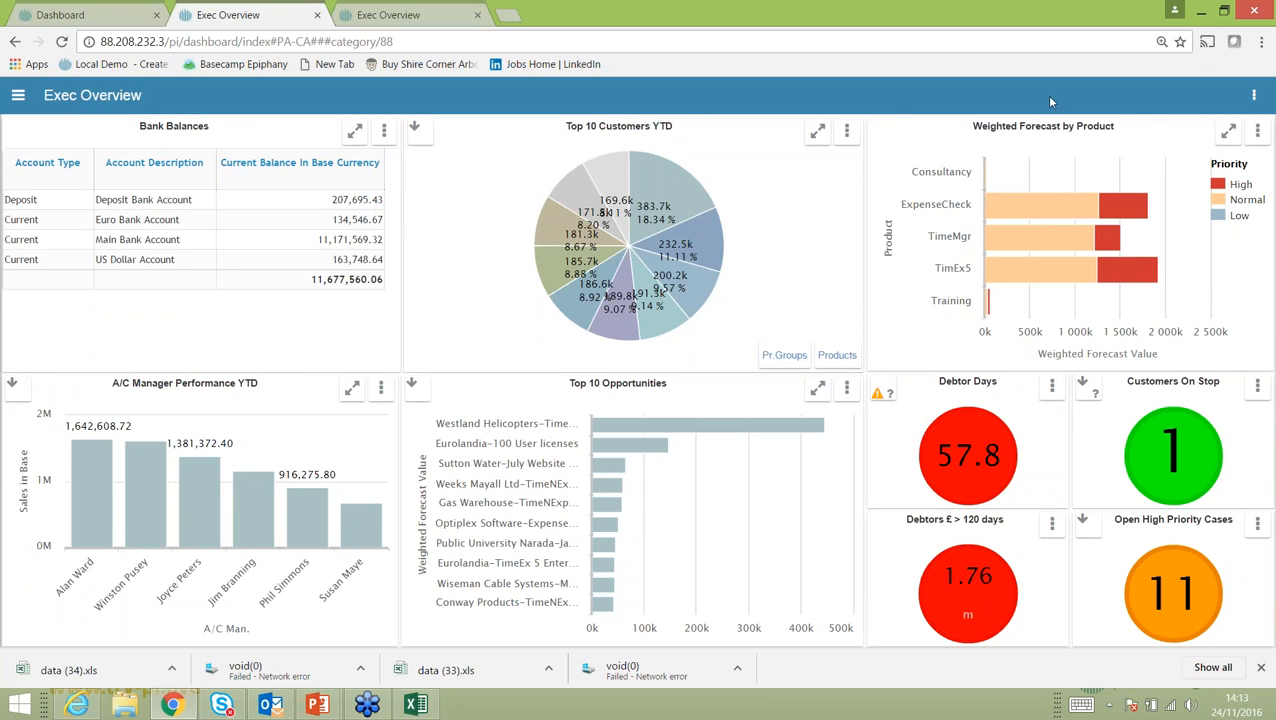
{"action": "mouse_move", "coordinate": [1105, 110]}
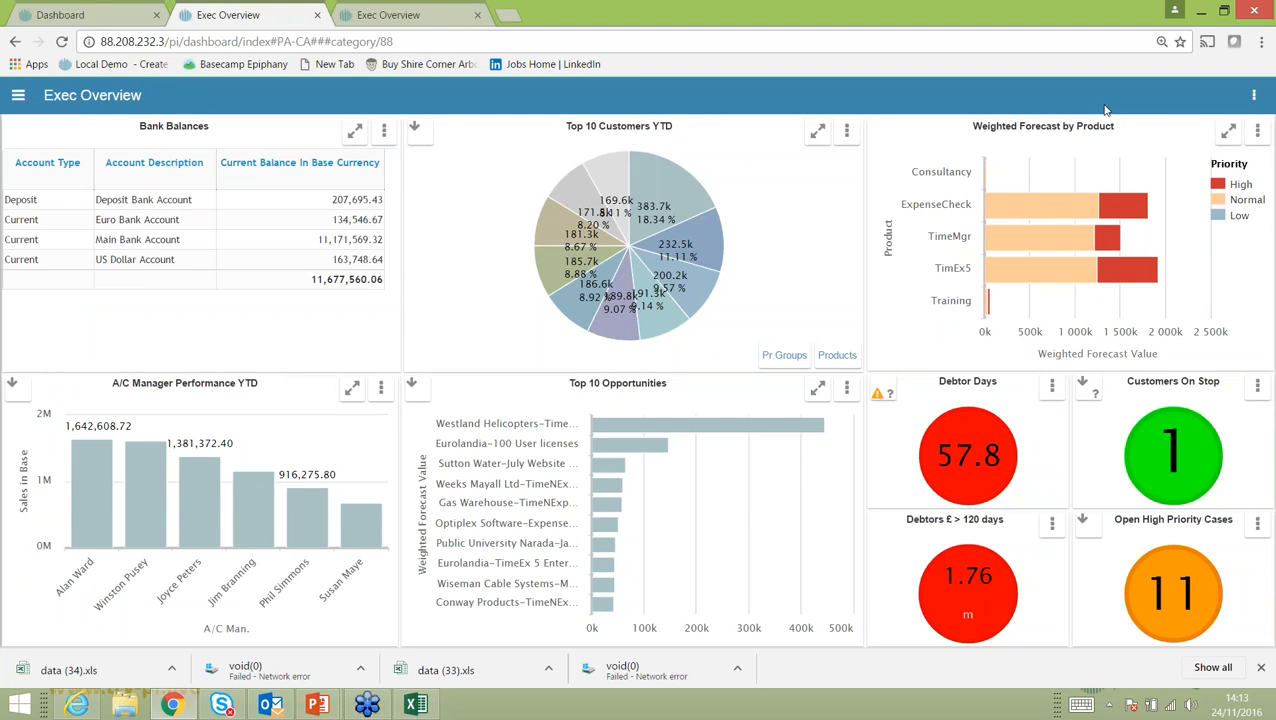
{"action": "mouse_move", "coordinate": [995, 108]}
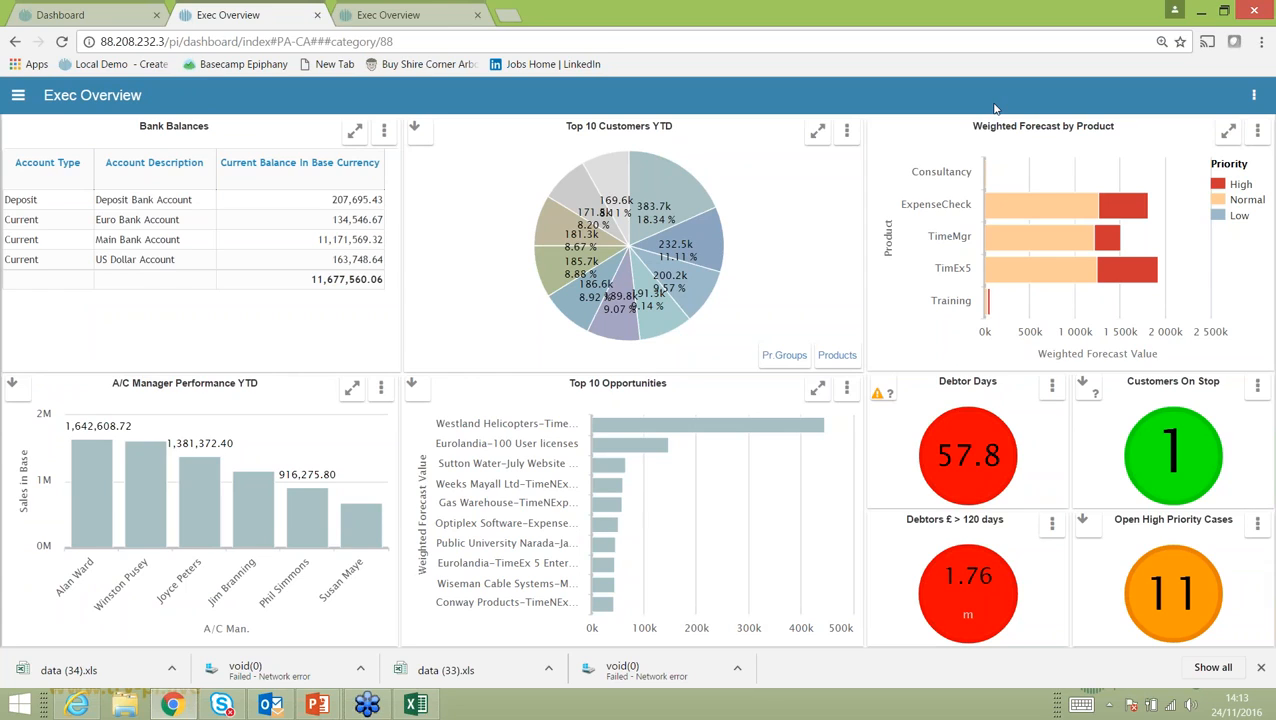
{"action": "mouse_move", "coordinate": [932, 100]}
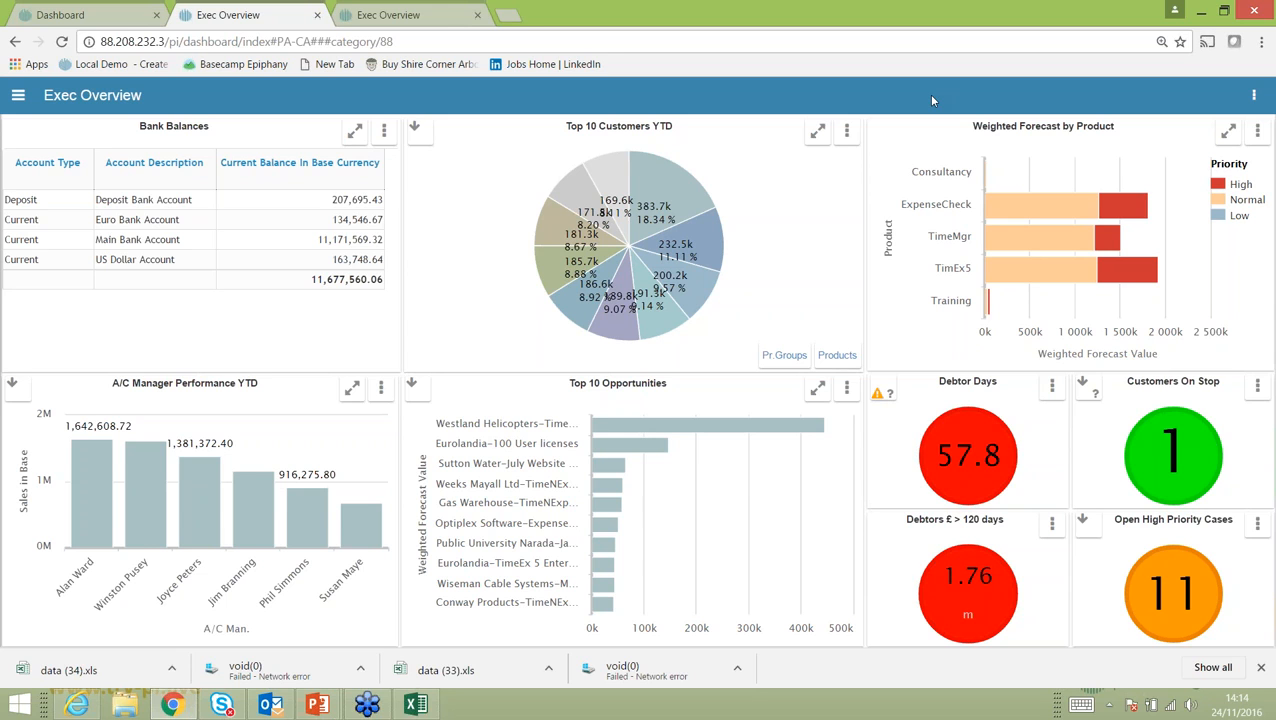
{"action": "mouse_move", "coordinate": [318, 714]}
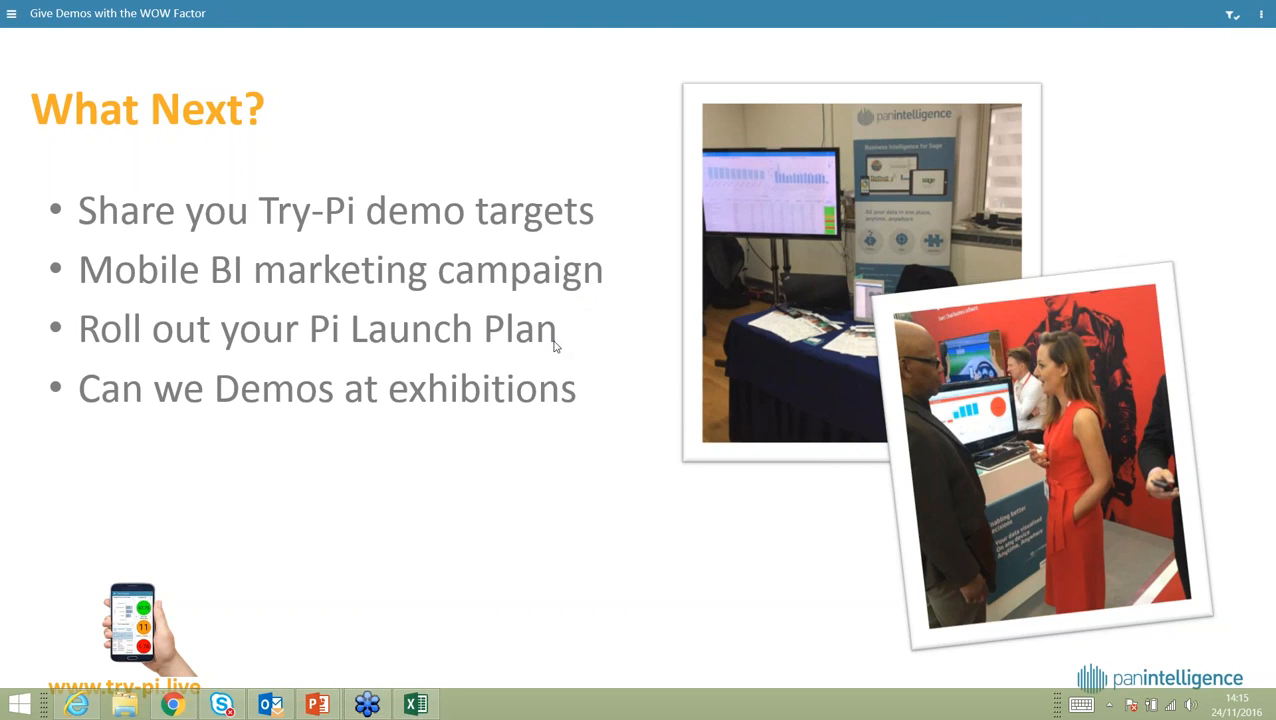
{"action": "mouse_move", "coordinate": [573, 351]}
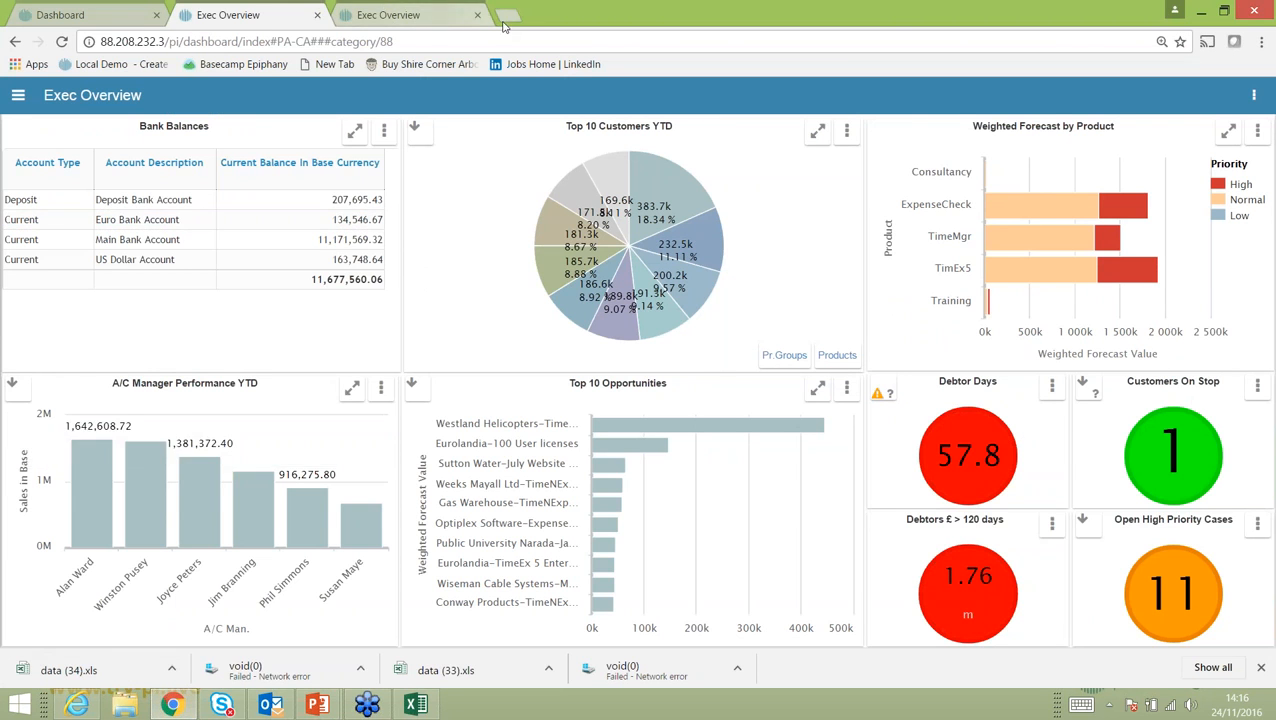
{"action": "left_click", "coordinate": [503, 20]}
{"action": "type", "text": "www.try"}
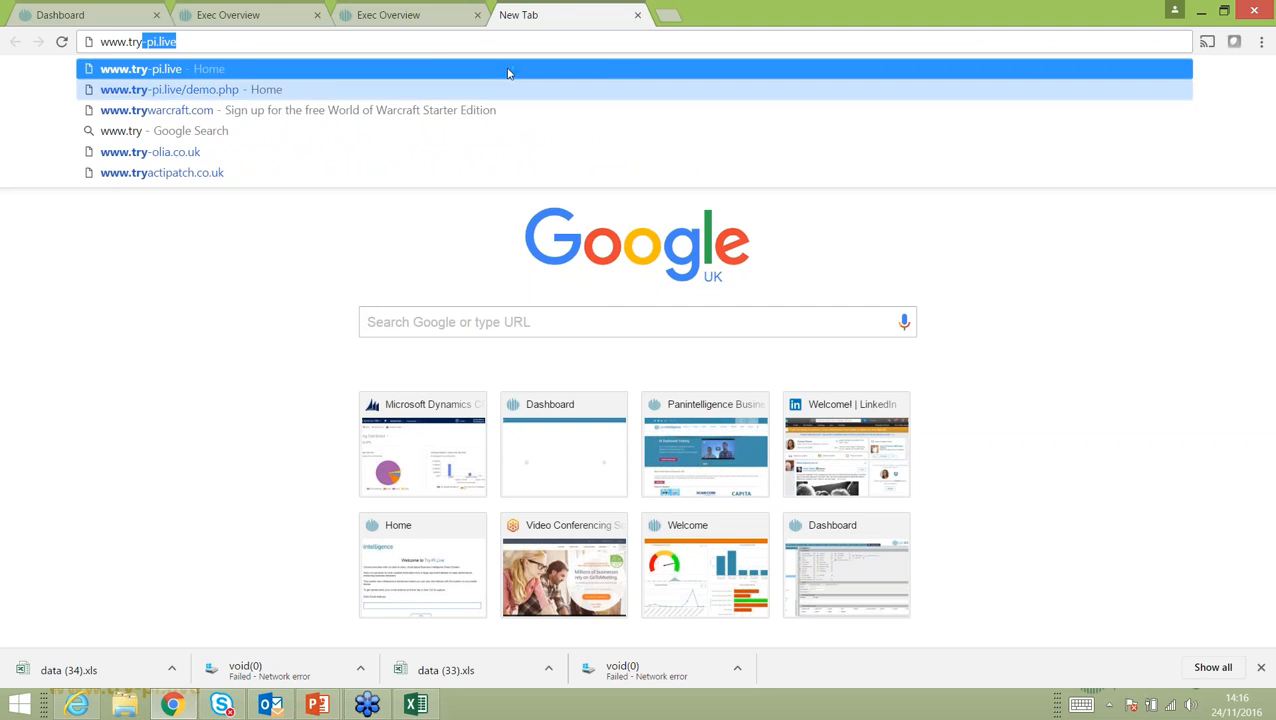
{"action": "left_click", "coordinate": [150, 68]}
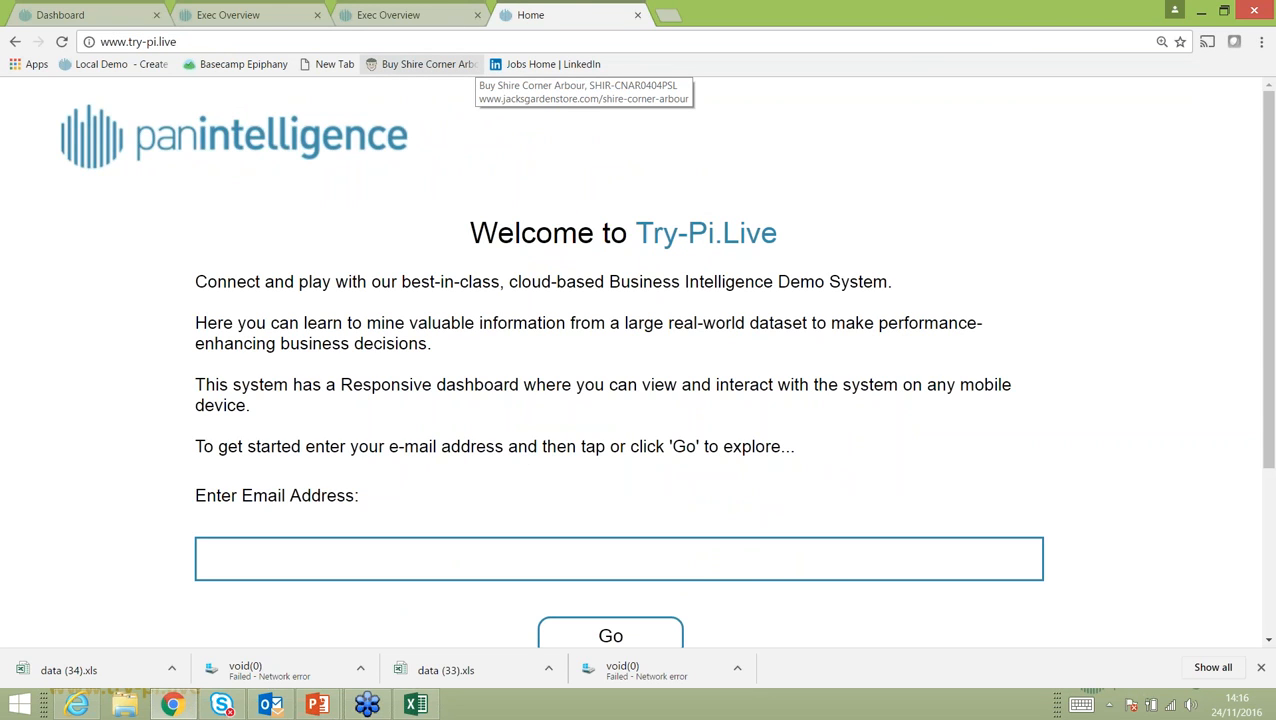